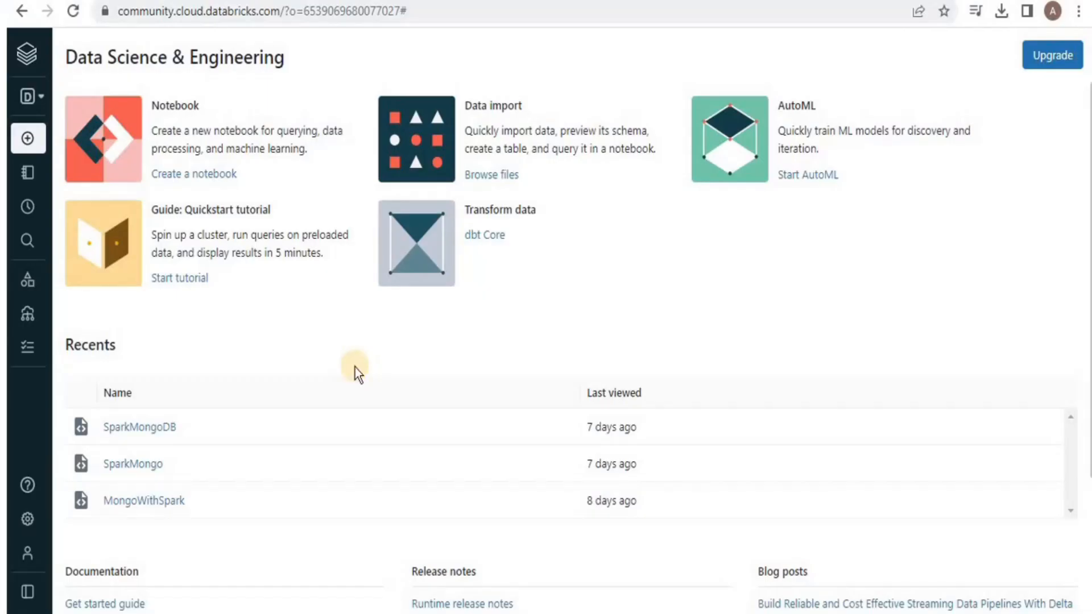
pyautogui.moveTo(76, 199)
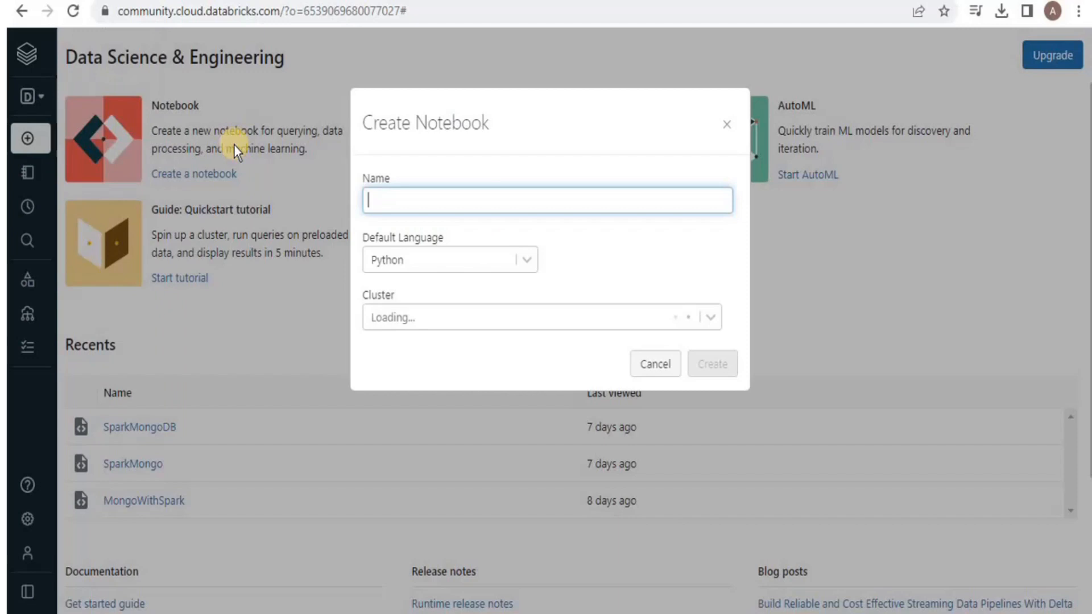
pyautogui.moveTo(388, 159)
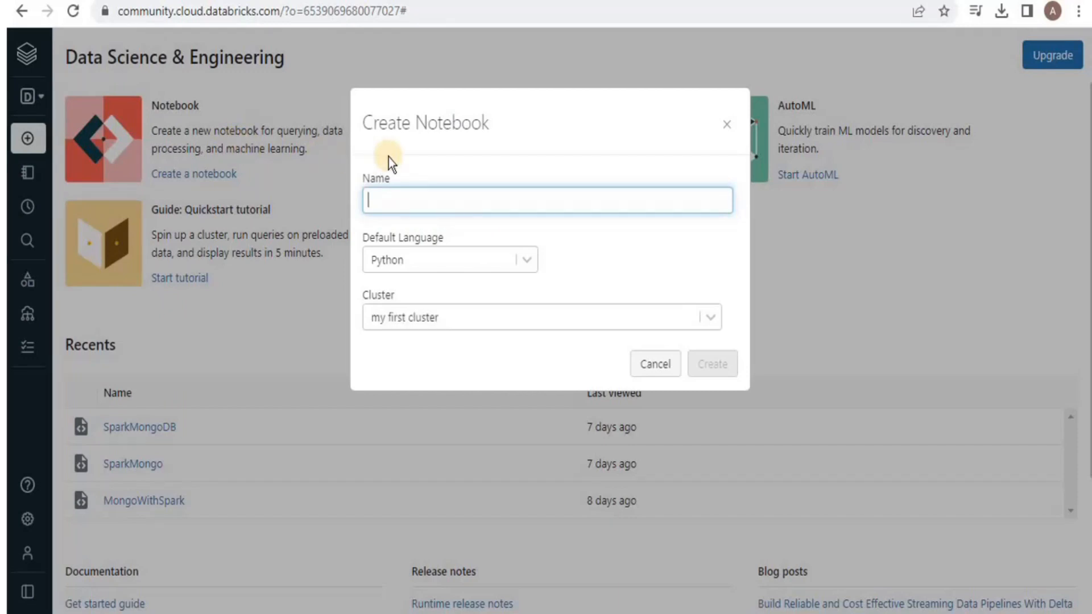
# - Create a notebook named 'SqlNotebook' with SQL as its default language
pyautogui.write('Sql')
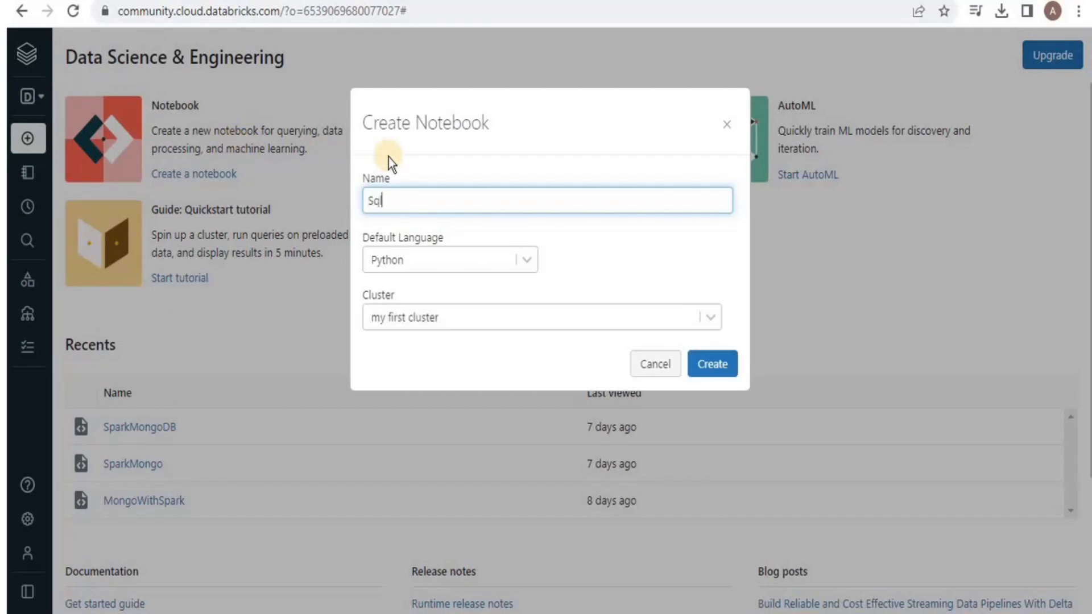
pyautogui.write('Notebook')
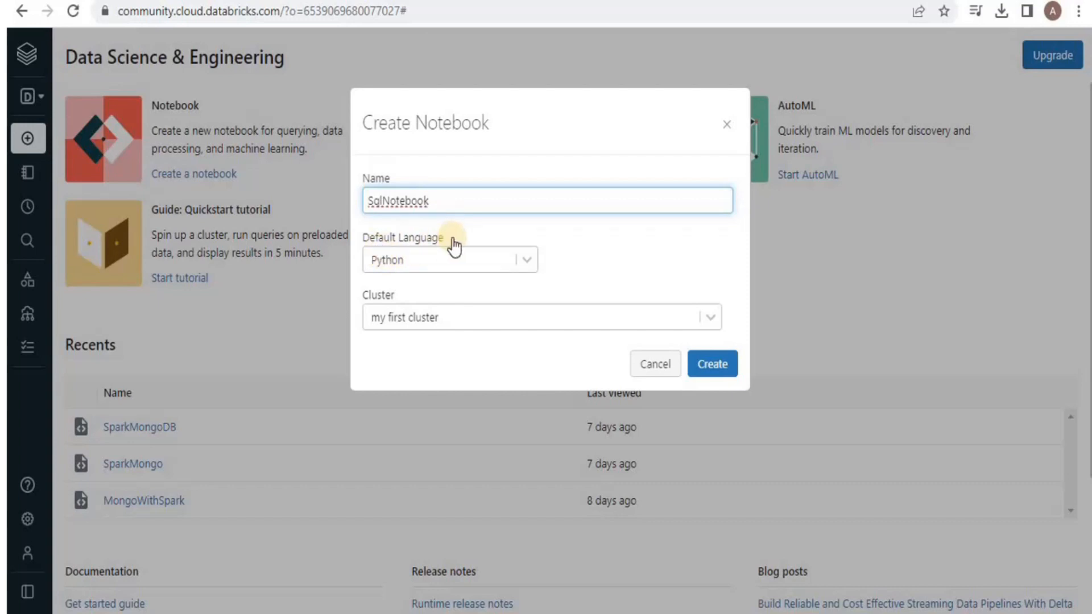
pyautogui.click(449, 260)
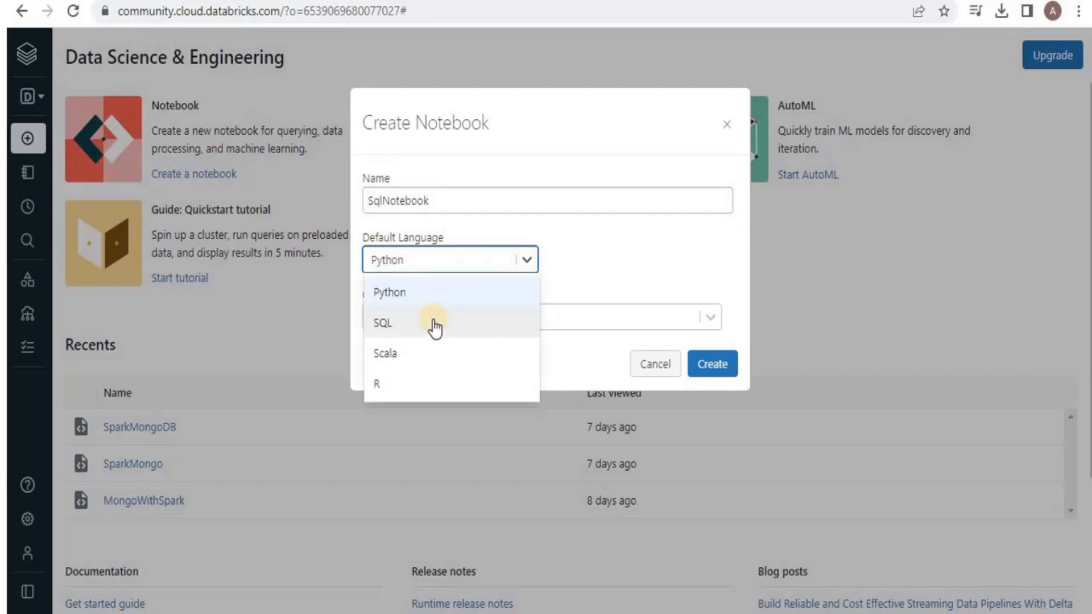
pyautogui.click(382, 322)
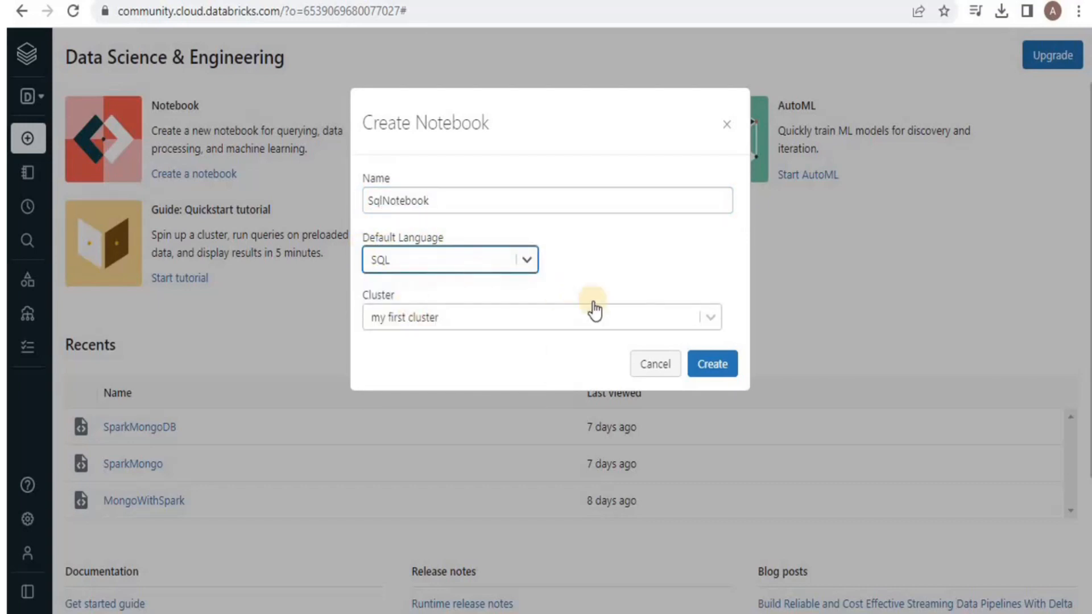
pyautogui.moveTo(711, 363)
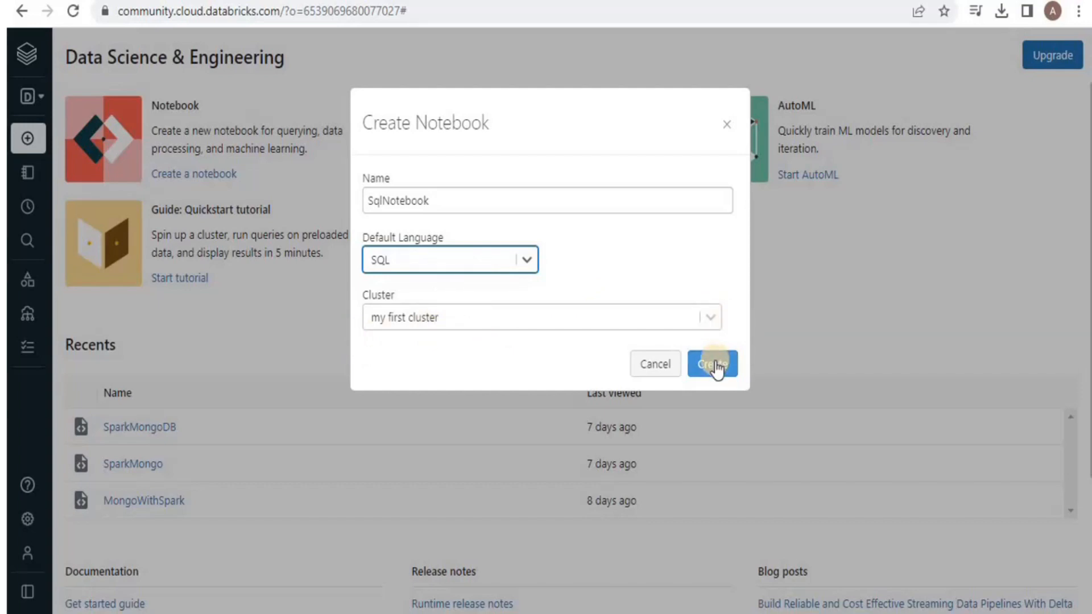
pyautogui.click(712, 363)
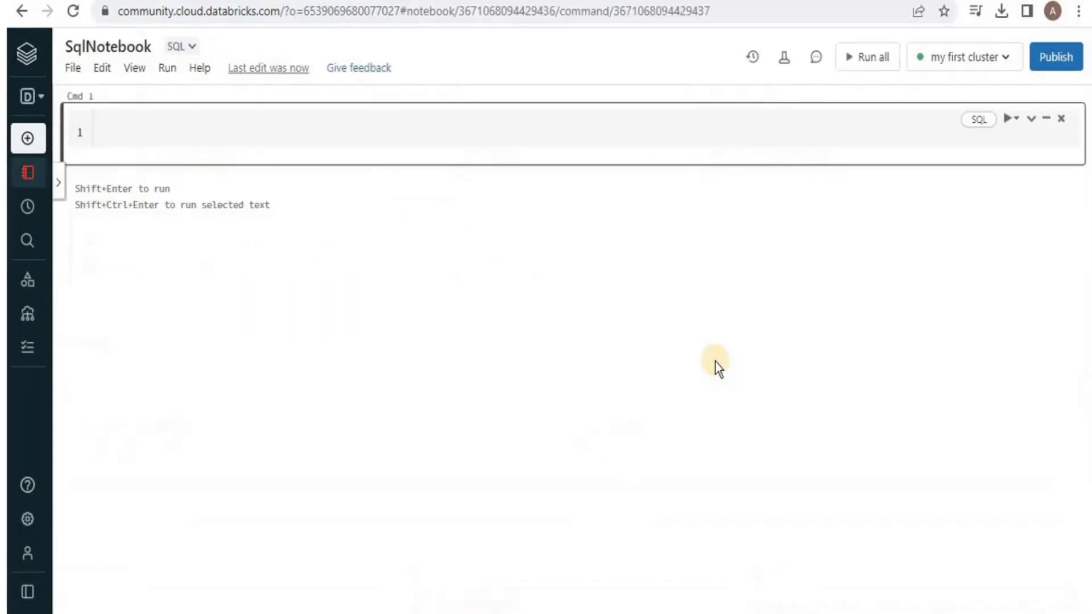
pyautogui.moveTo(410, 305)
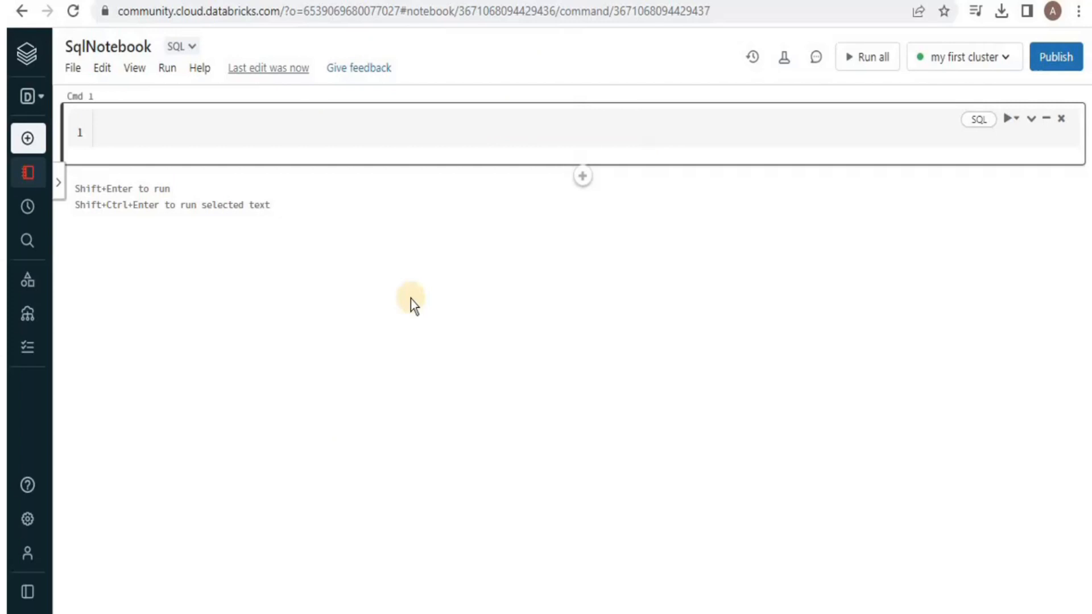
pyautogui.moveTo(143, 143)
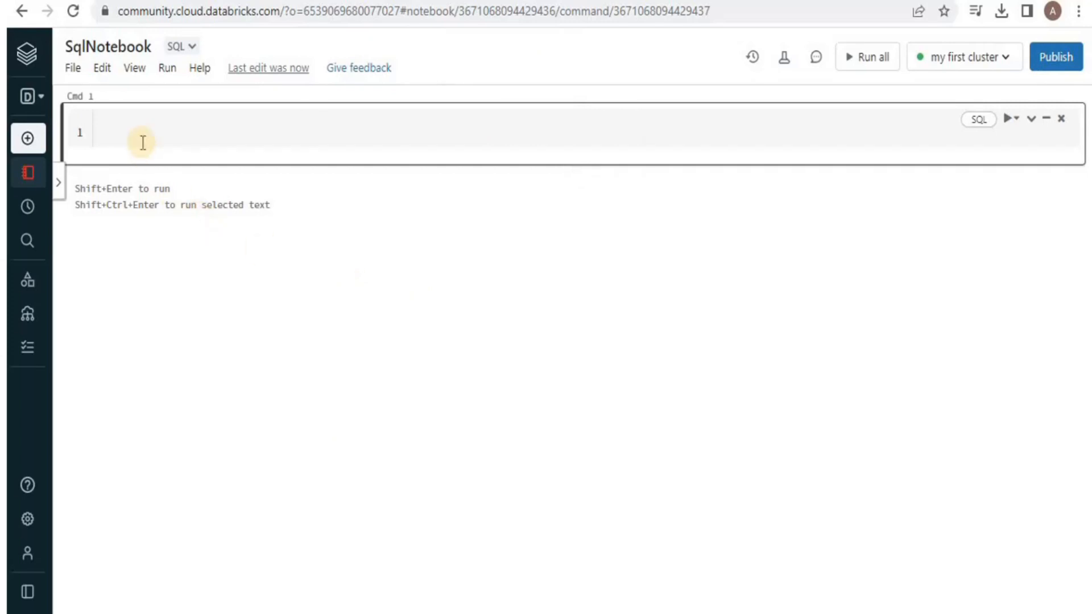
pyautogui.moveTo(253, 126)
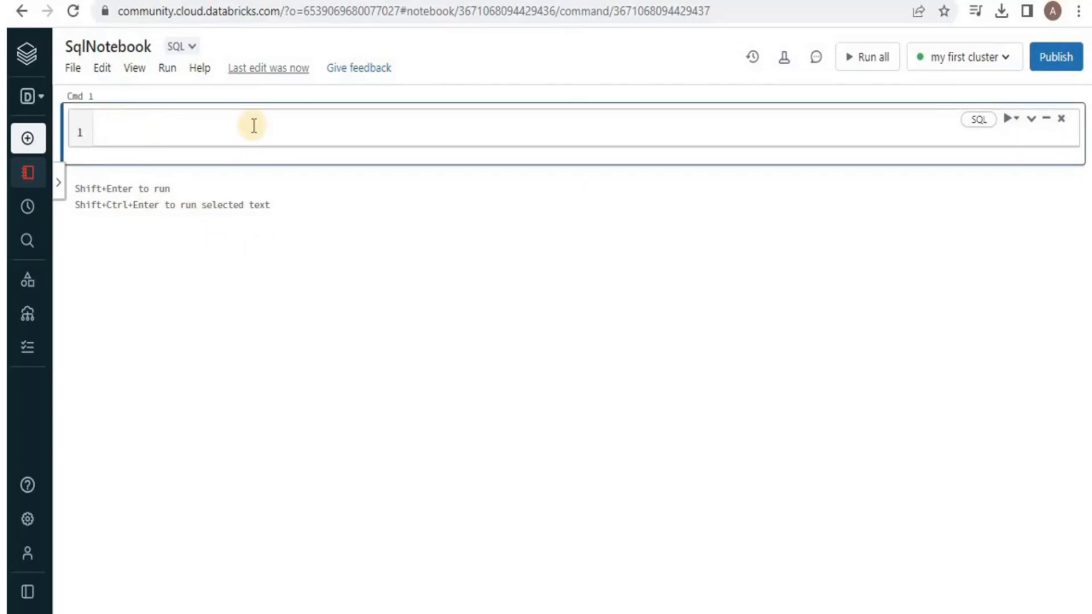
pyautogui.moveTo(390, 130)
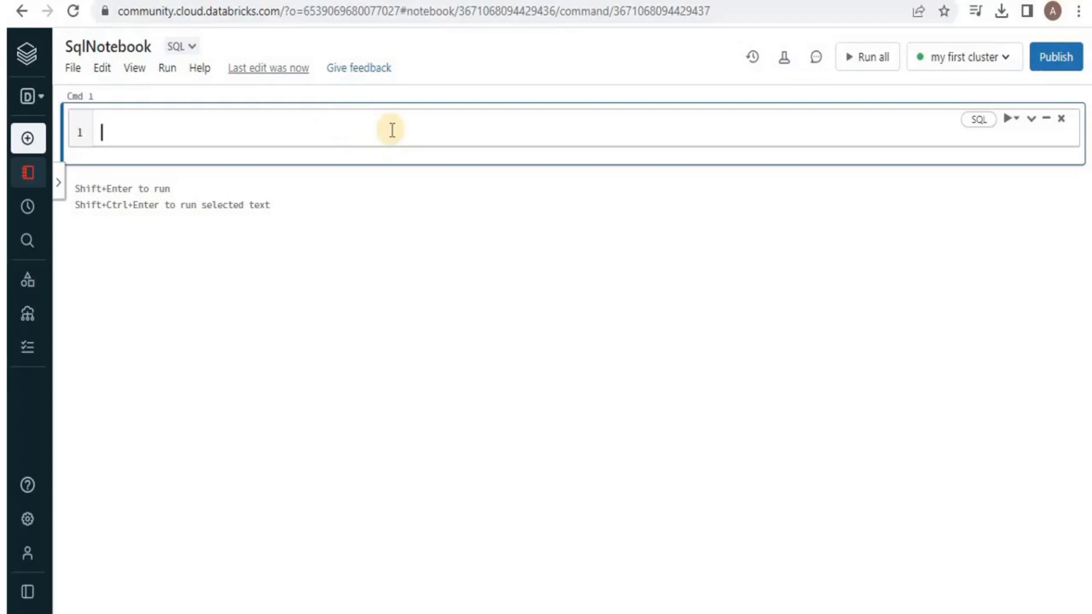
pyautogui.moveTo(356, 127)
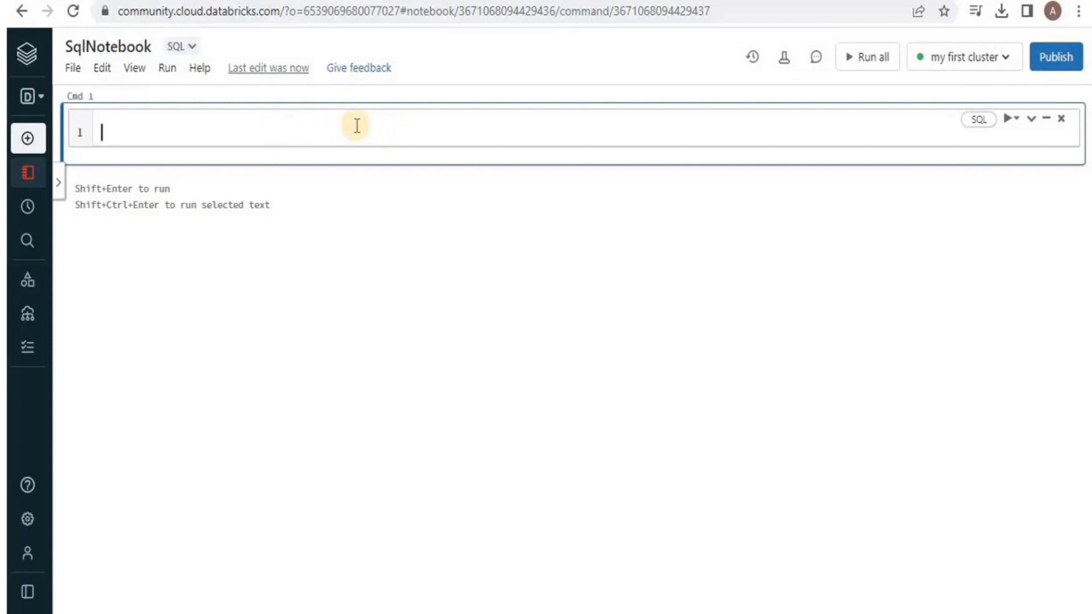
# - Run 'Select * FROM pets_csv;' in the first cell to show the pets table
pyautogui.write('S')
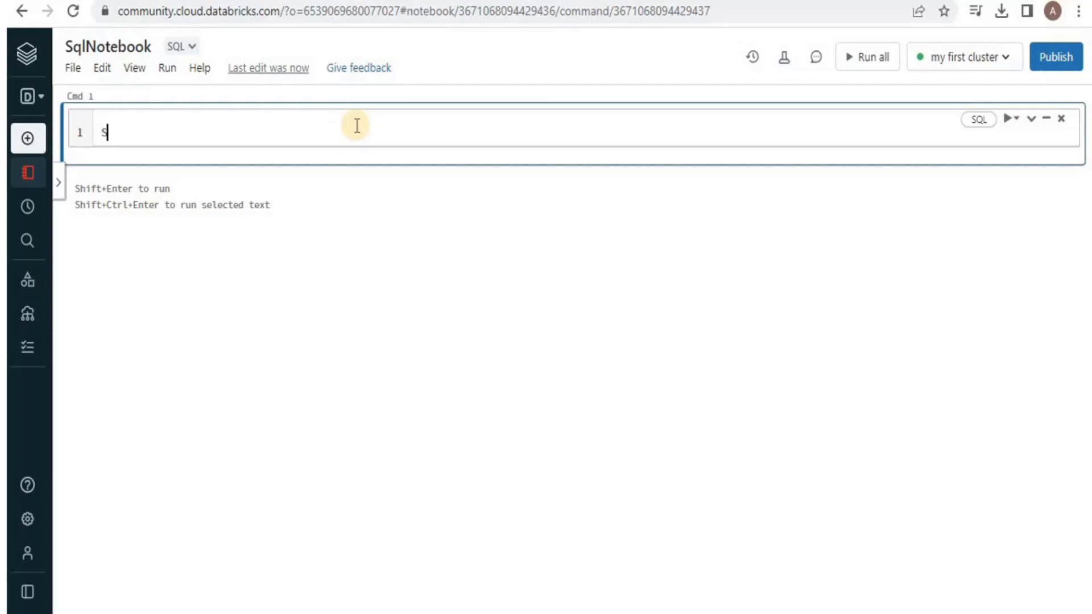
pyautogui.write('elect * FROM')
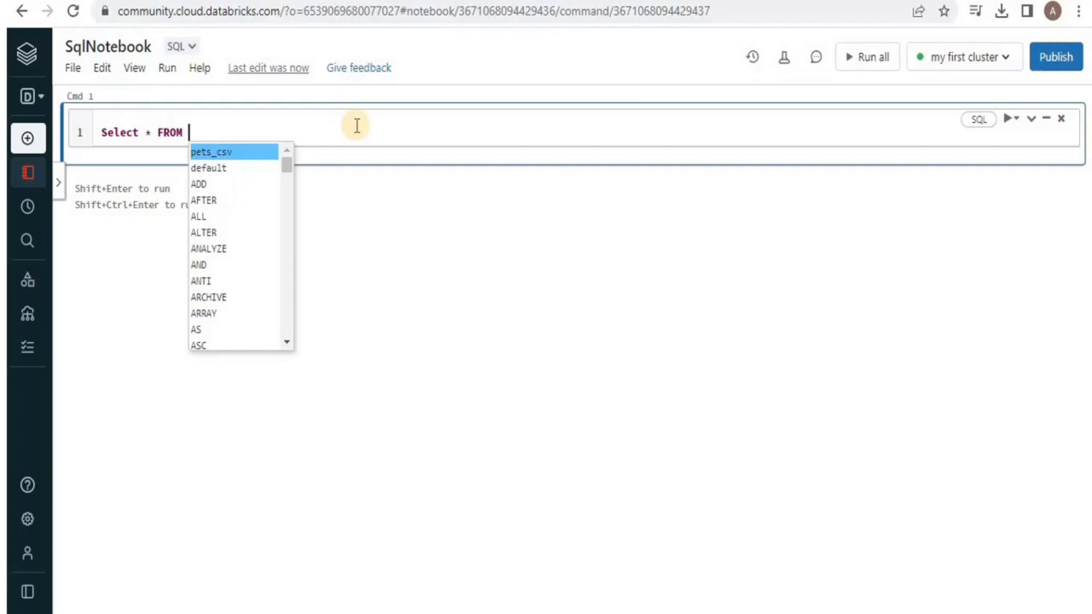
pyautogui.moveTo(191, 132)
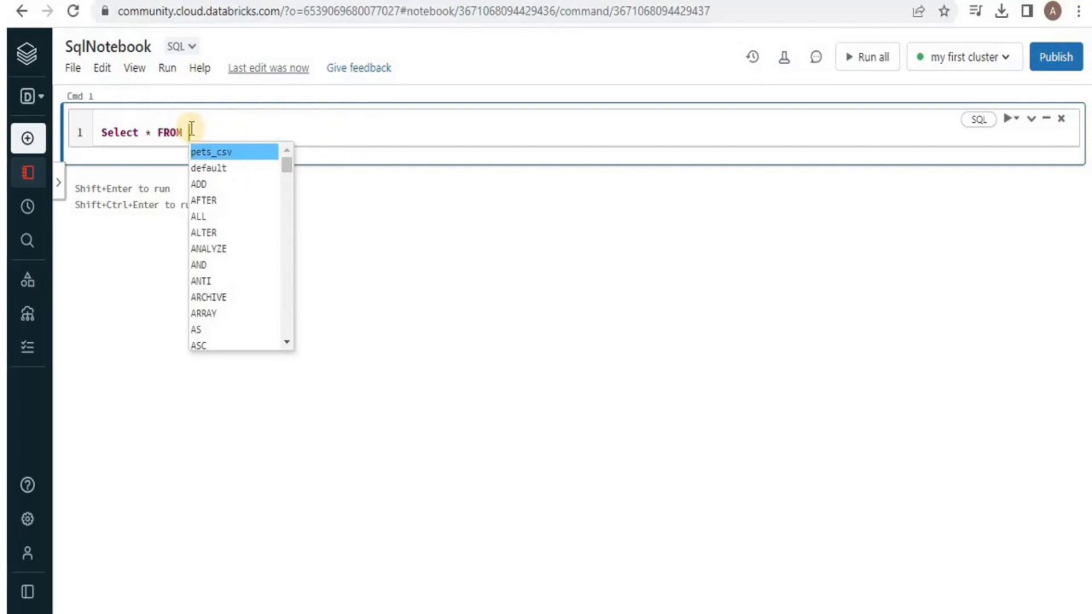
pyautogui.moveTo(226, 184)
pyautogui.write(' pets_csv')
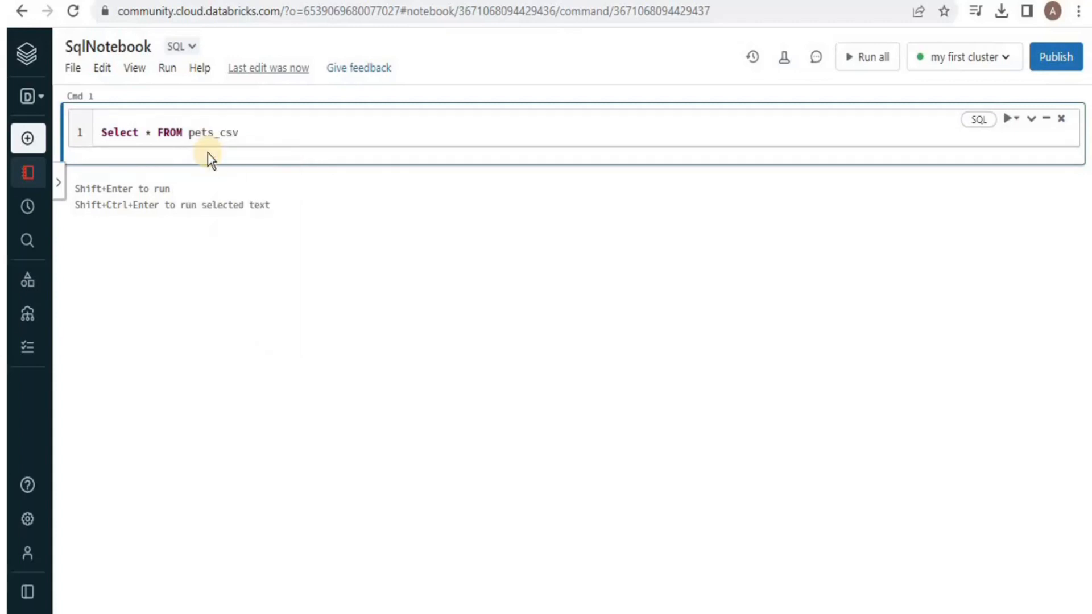
pyautogui.write(';')
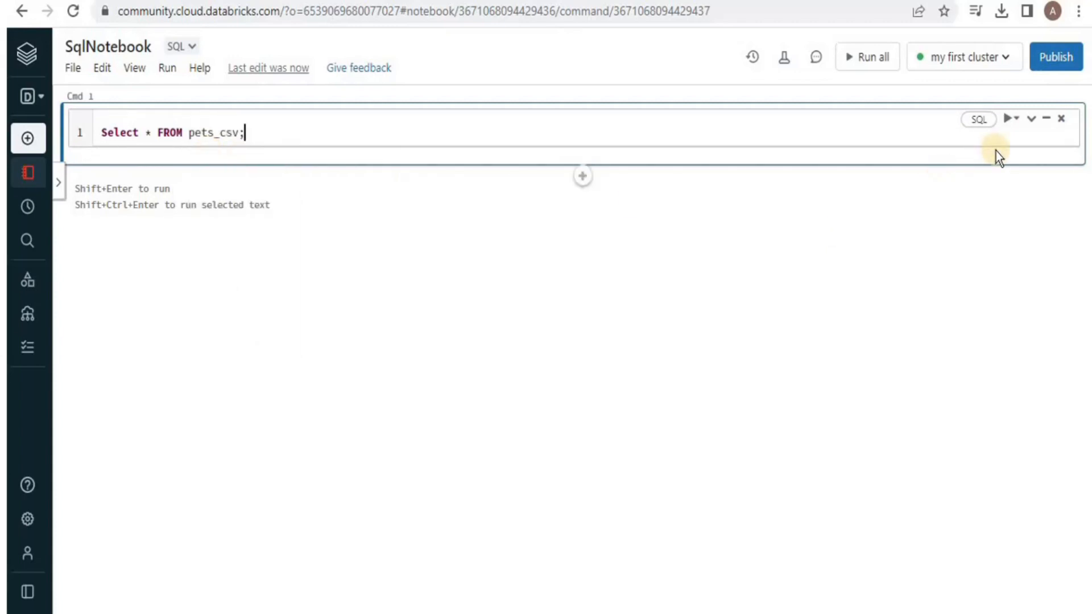
pyautogui.click(1010, 117)
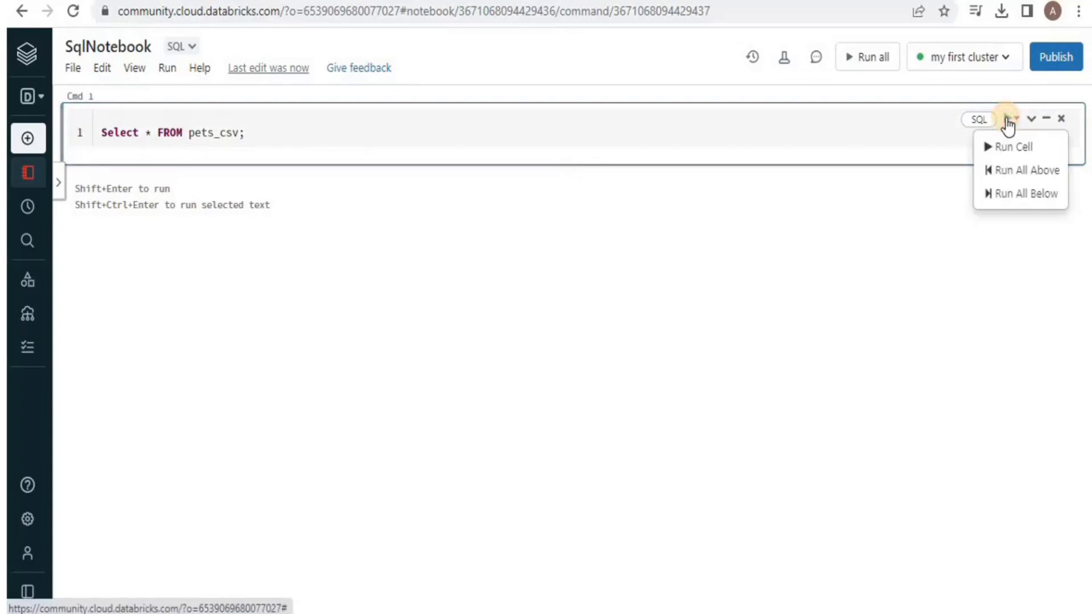
pyautogui.moveTo(1002, 146)
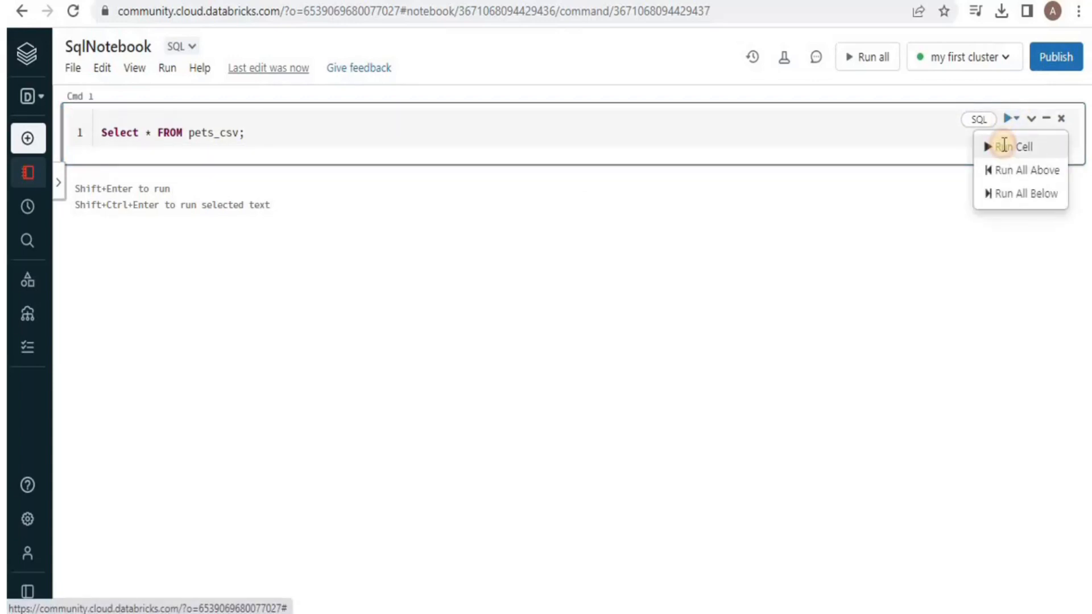
pyautogui.click(1022, 146)
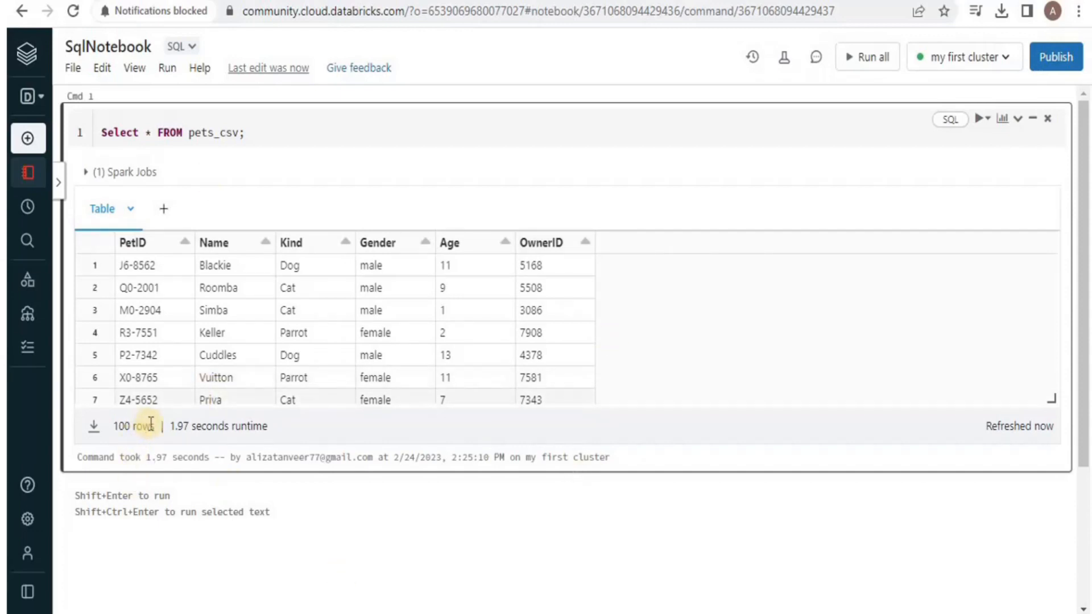
pyautogui.moveTo(133, 242)
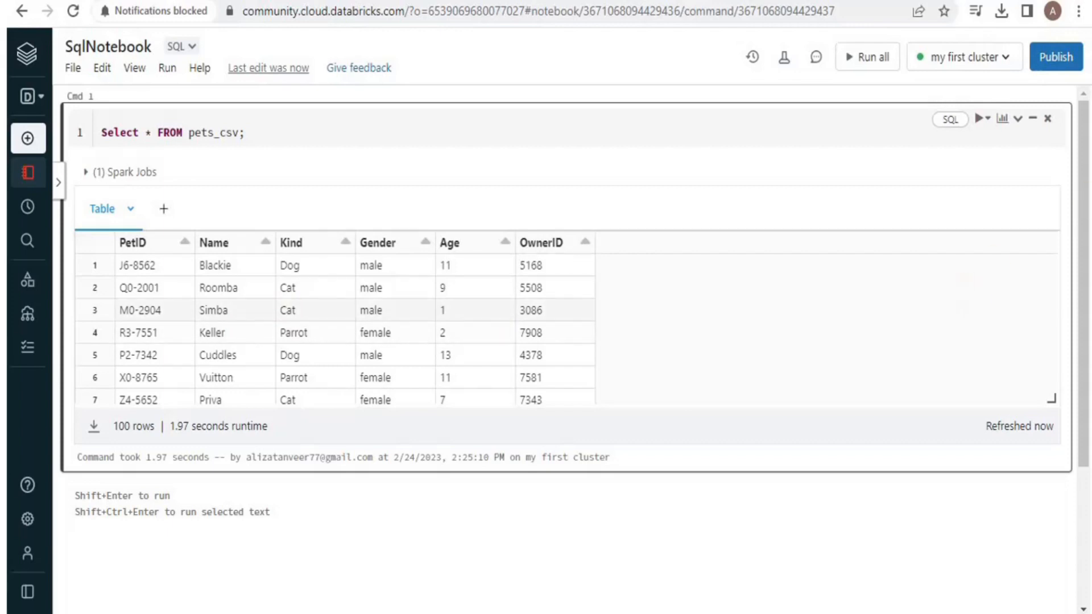
pyautogui.moveTo(400, 375)
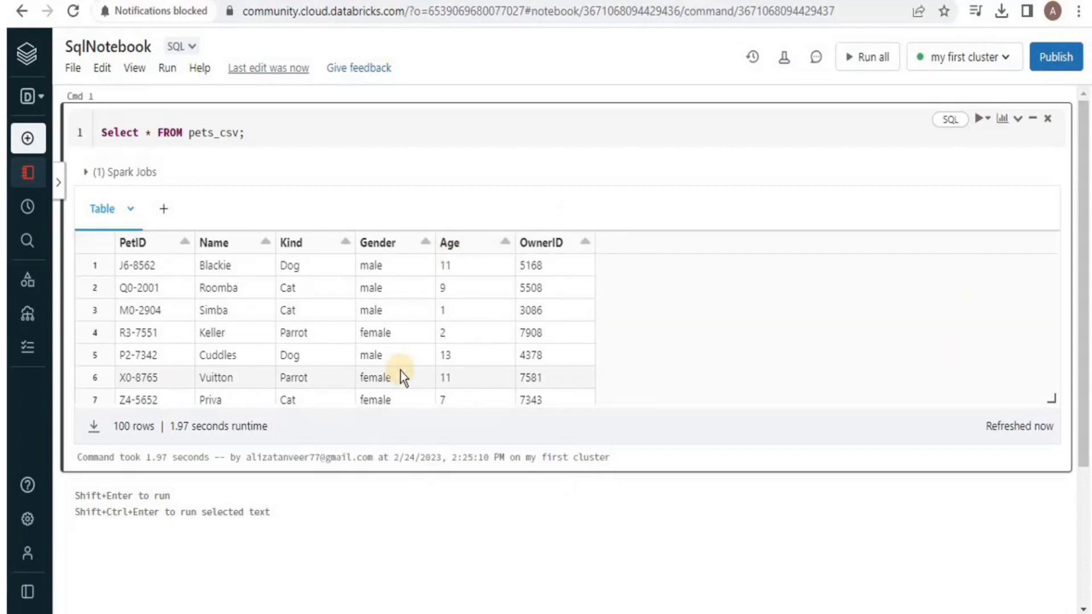
pyautogui.moveTo(576, 485)
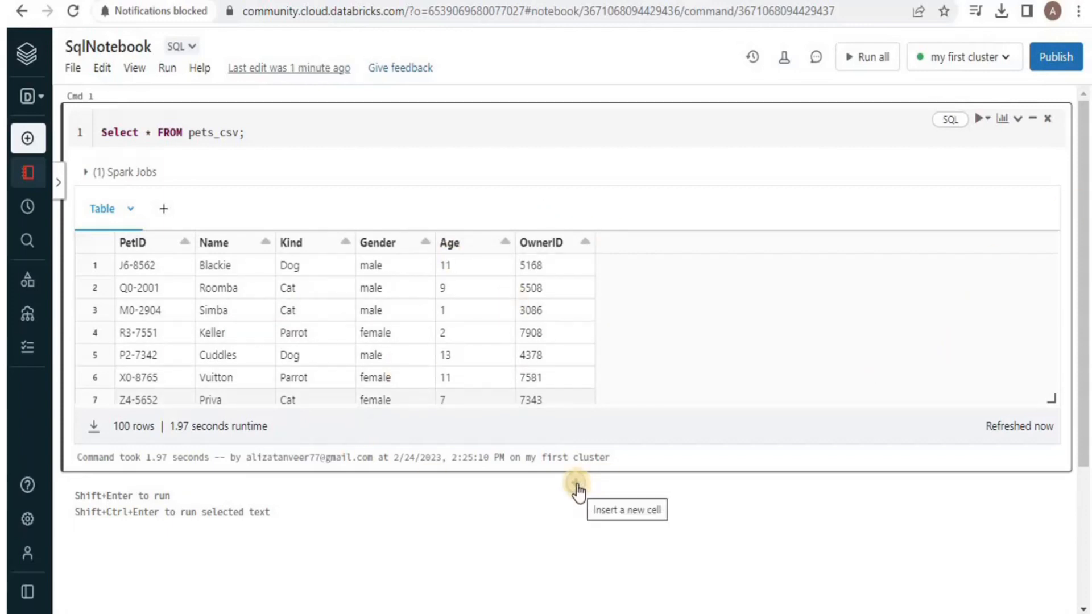
# - Add a cell running 'Create database PetDB;' and insert an empty cell below
pyautogui.click(576, 483)
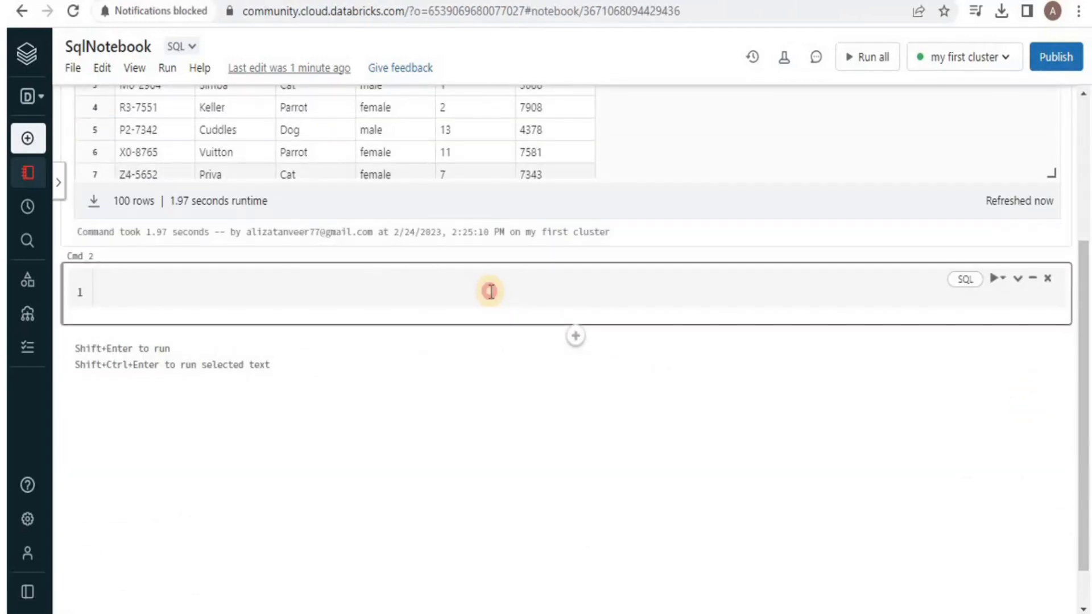
pyautogui.click(490, 291)
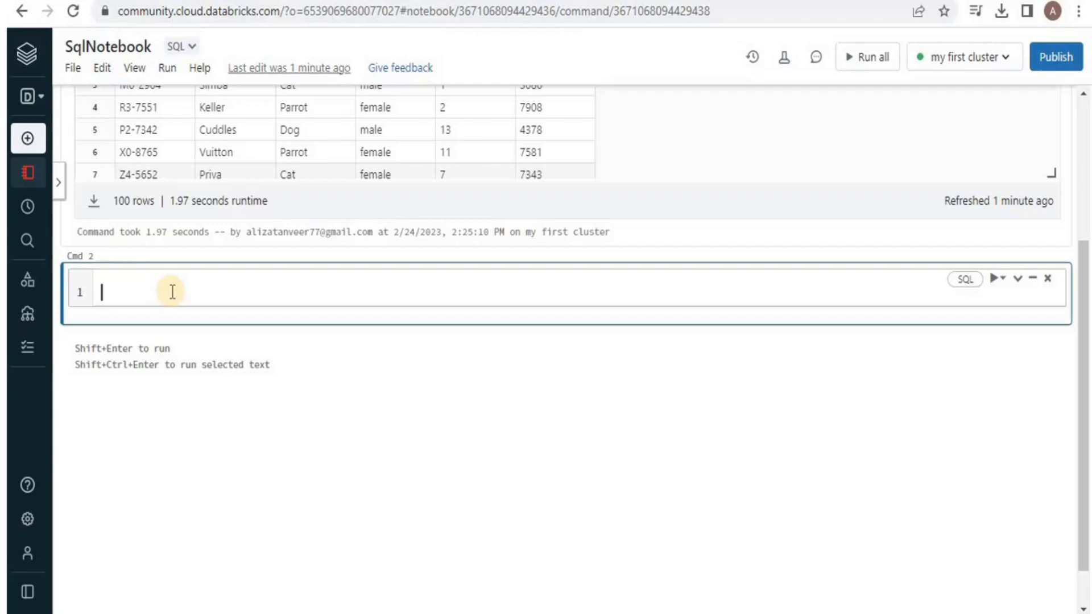
pyautogui.write('S')
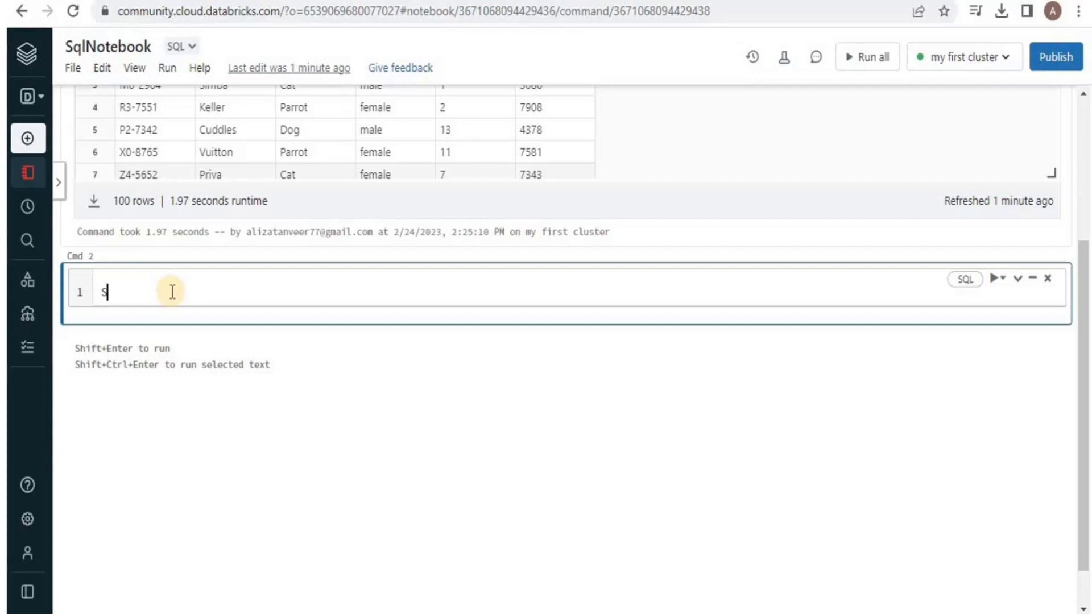
pyautogui.write('Create database Pet')
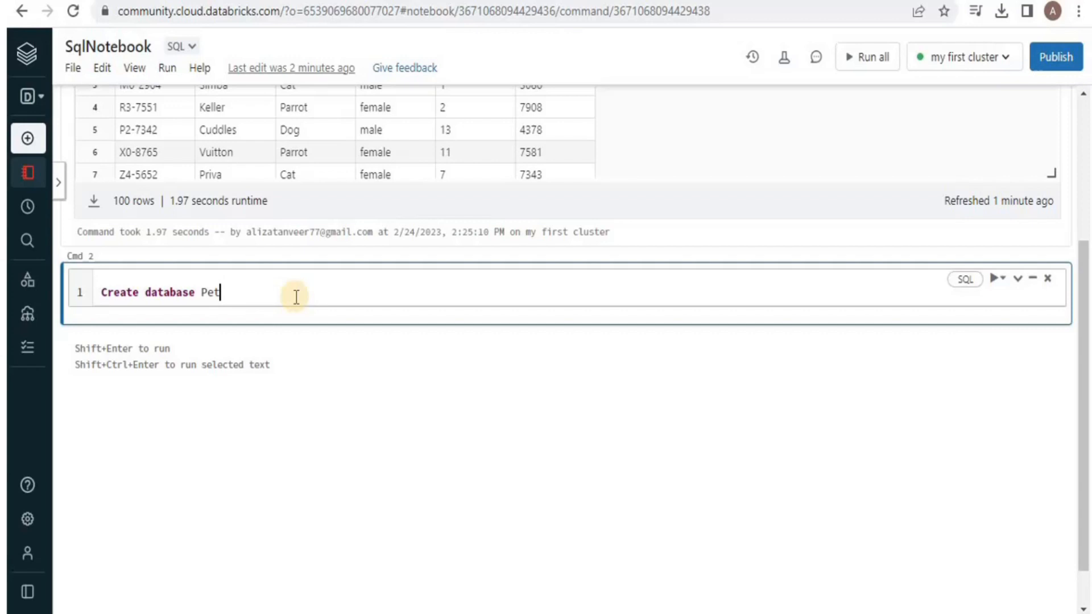
pyautogui.write('DB;')
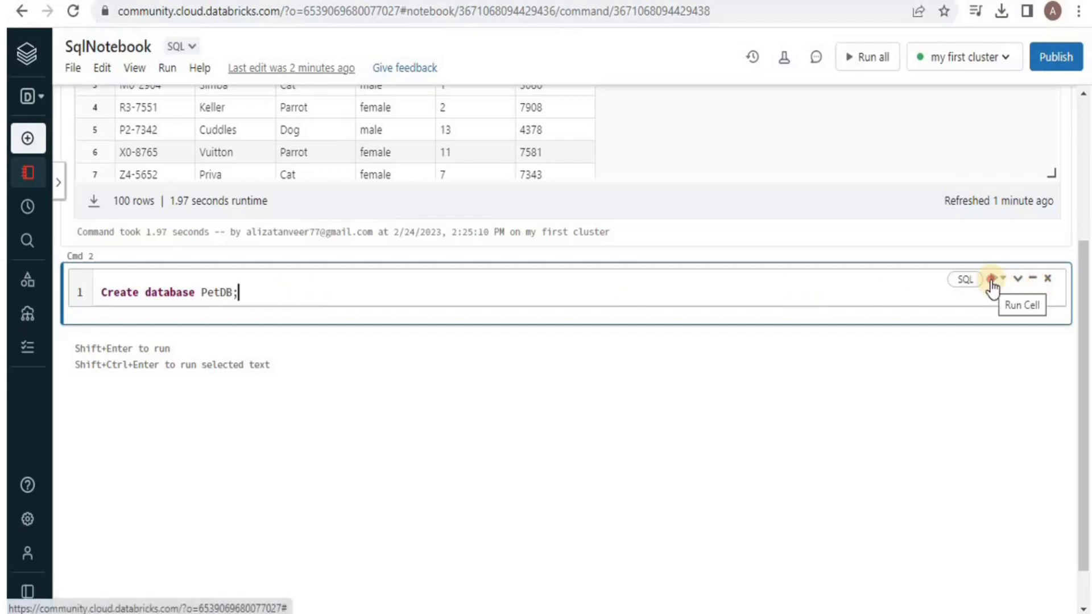
pyautogui.click(992, 279)
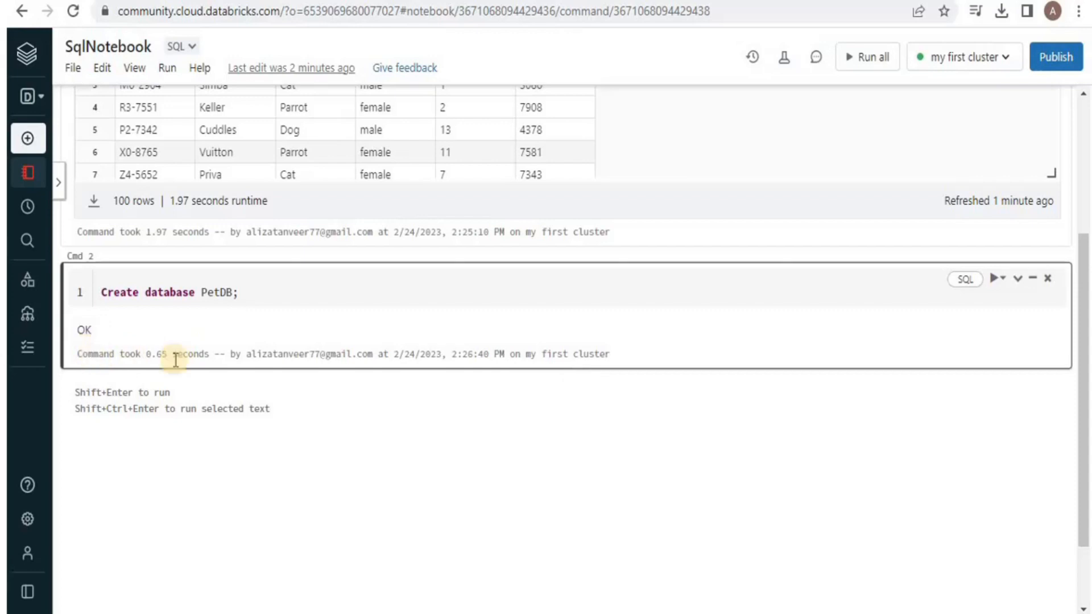
pyautogui.moveTo(724, 410)
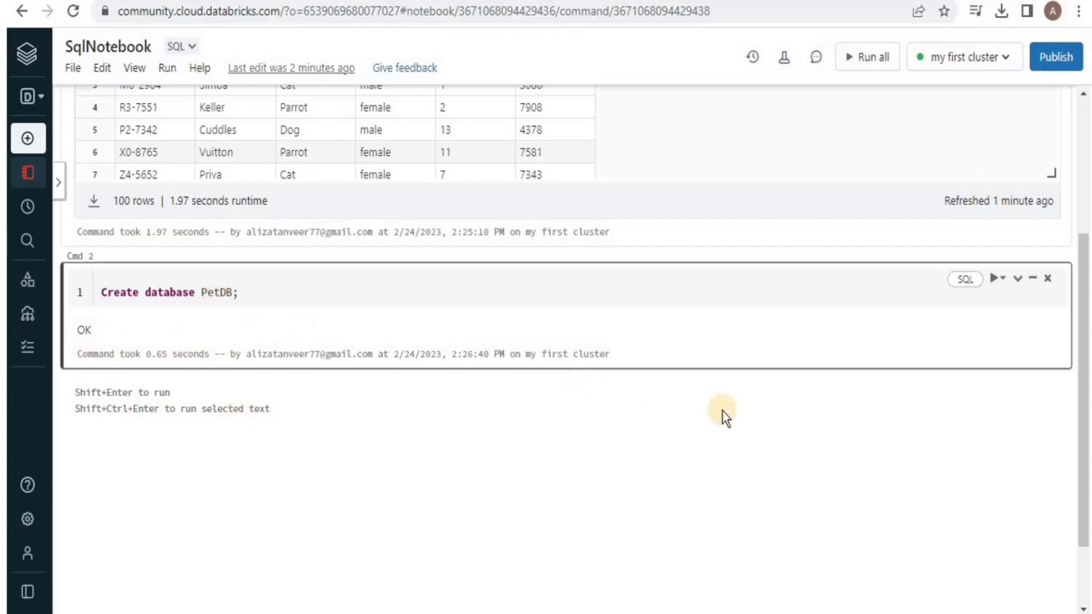
pyautogui.click(575, 380)
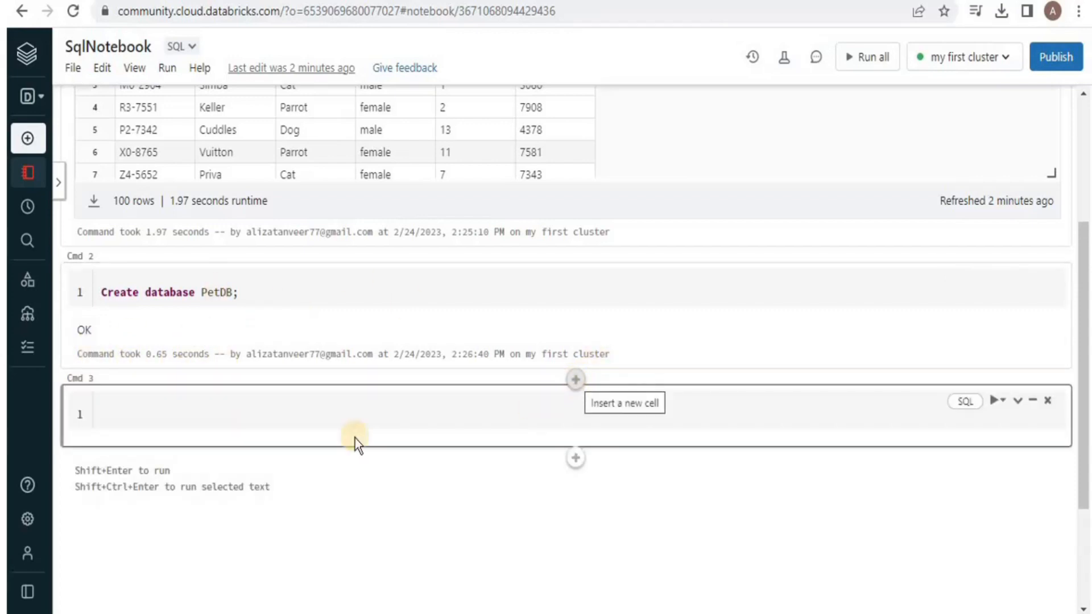
# - Run 'use PetDB;' in the third cell to switch to PetDB
pyautogui.click(355, 414)
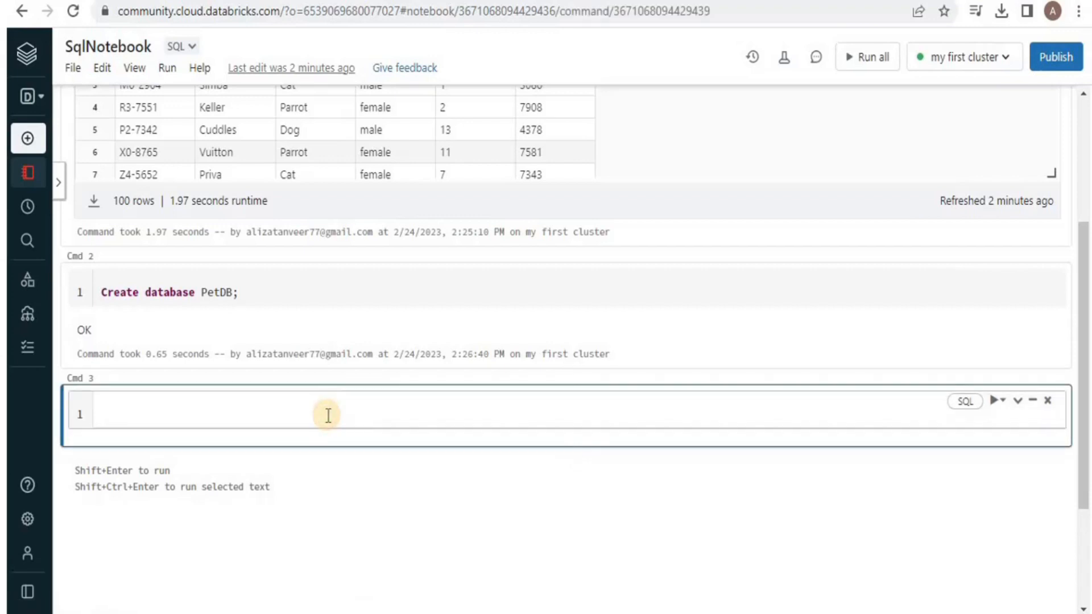
pyautogui.write('use')
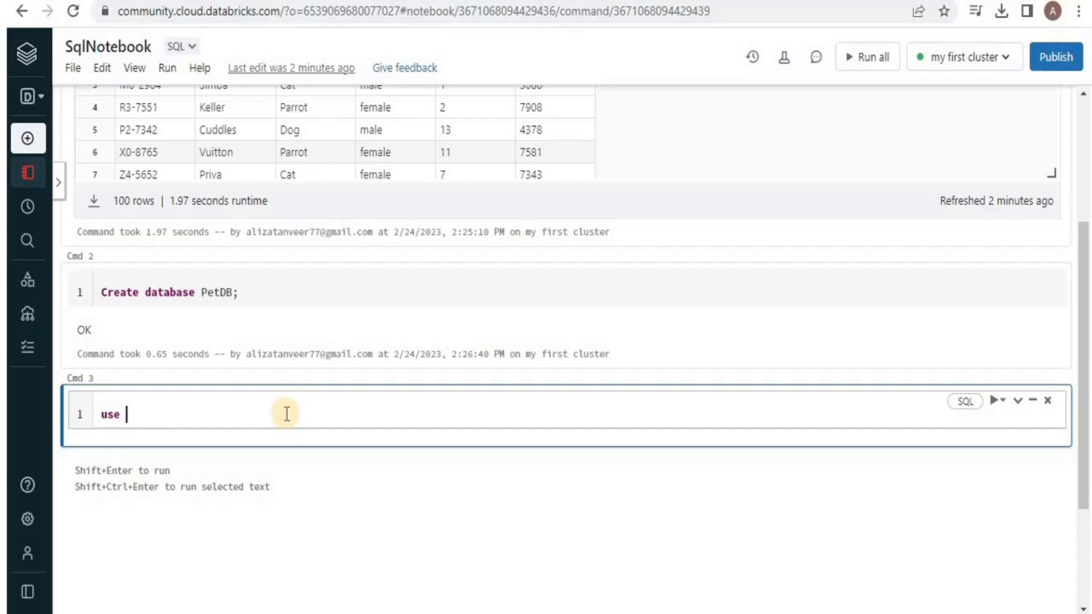
pyautogui.write('PetDB')
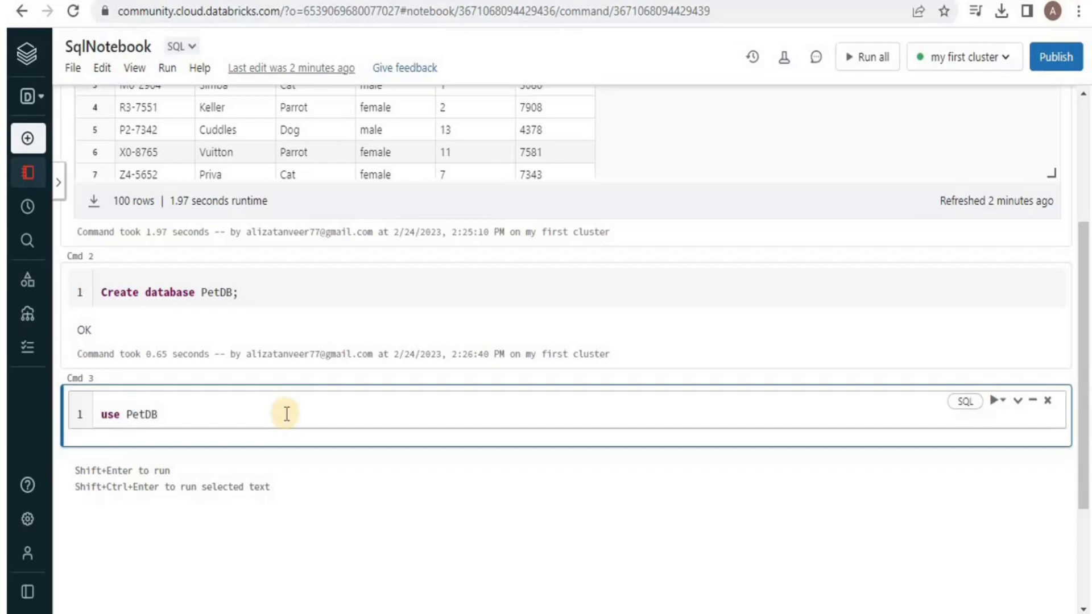
pyautogui.click(997, 400)
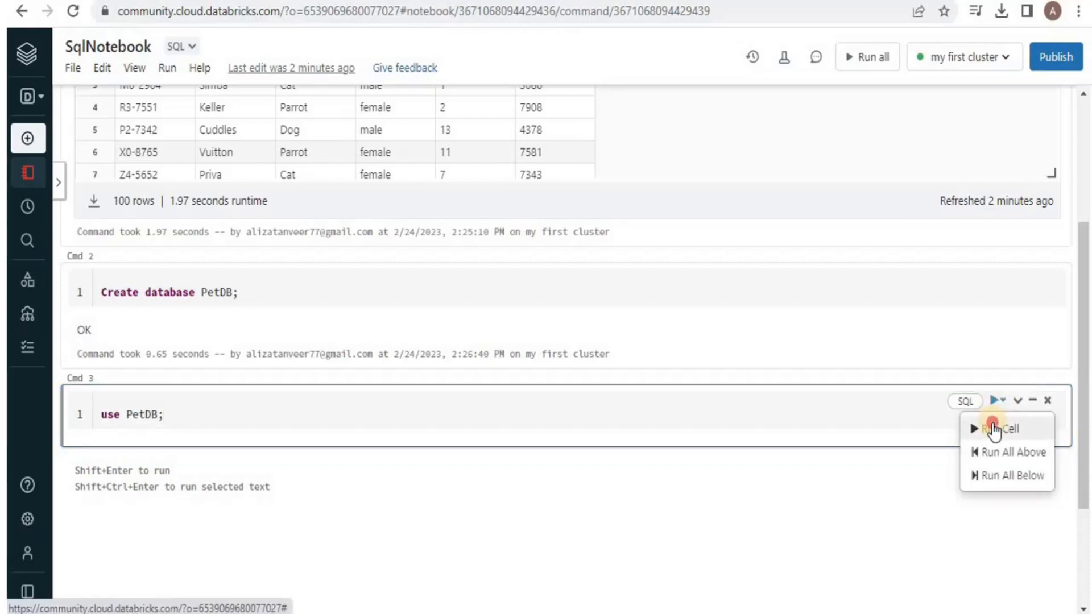
pyautogui.click(1001, 428)
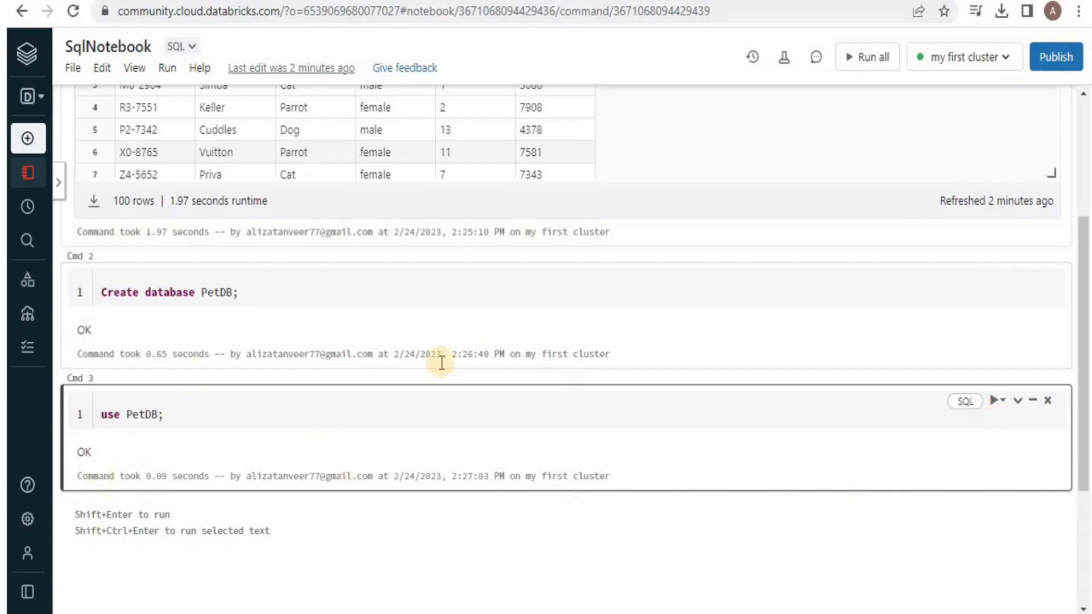
pyautogui.moveTo(198, 426)
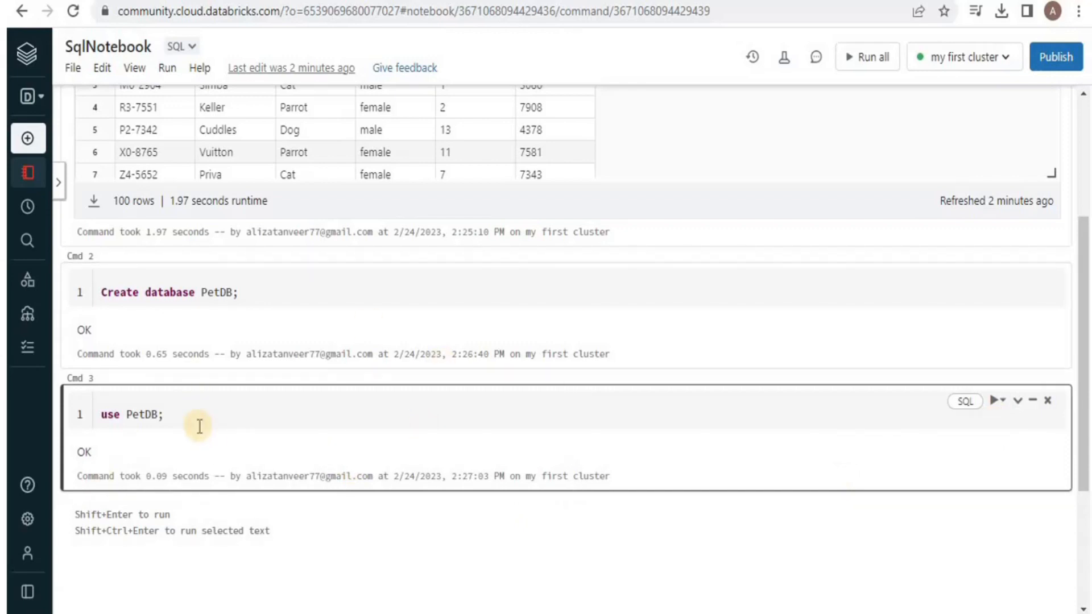
pyautogui.moveTo(575, 505)
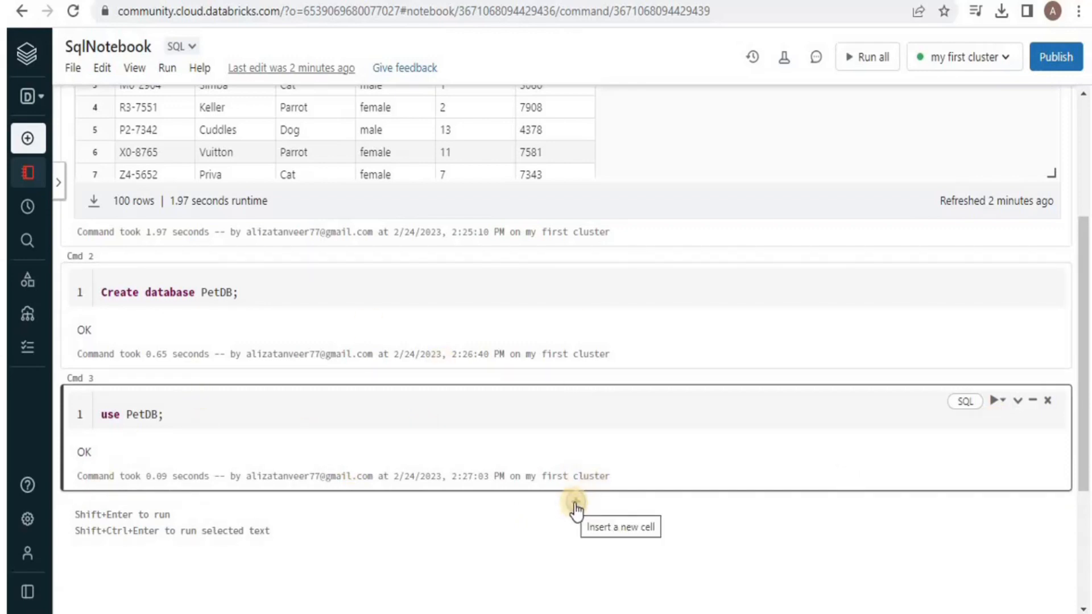
# - Add a cell running 'Create table Pets as Select * from pets_csv'
pyautogui.click(575, 503)
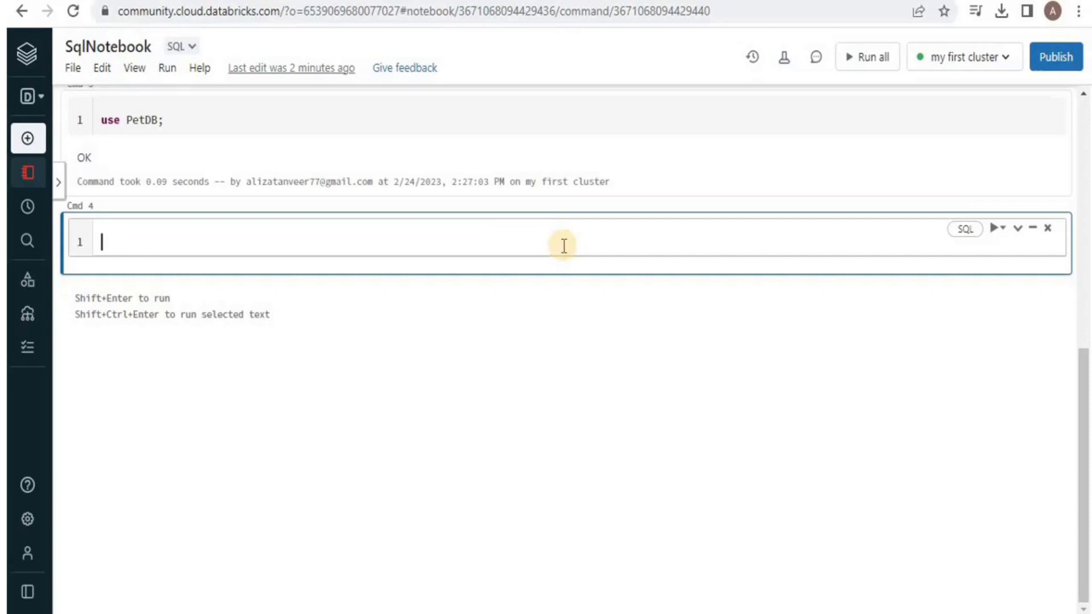
pyautogui.moveTo(239, 223)
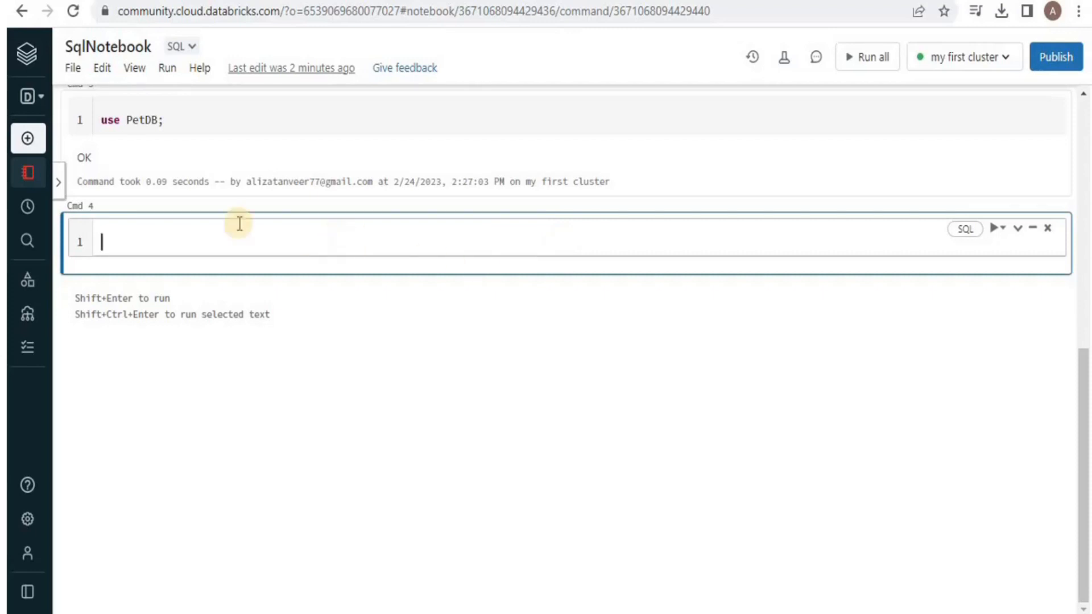
pyautogui.moveTo(157, 285)
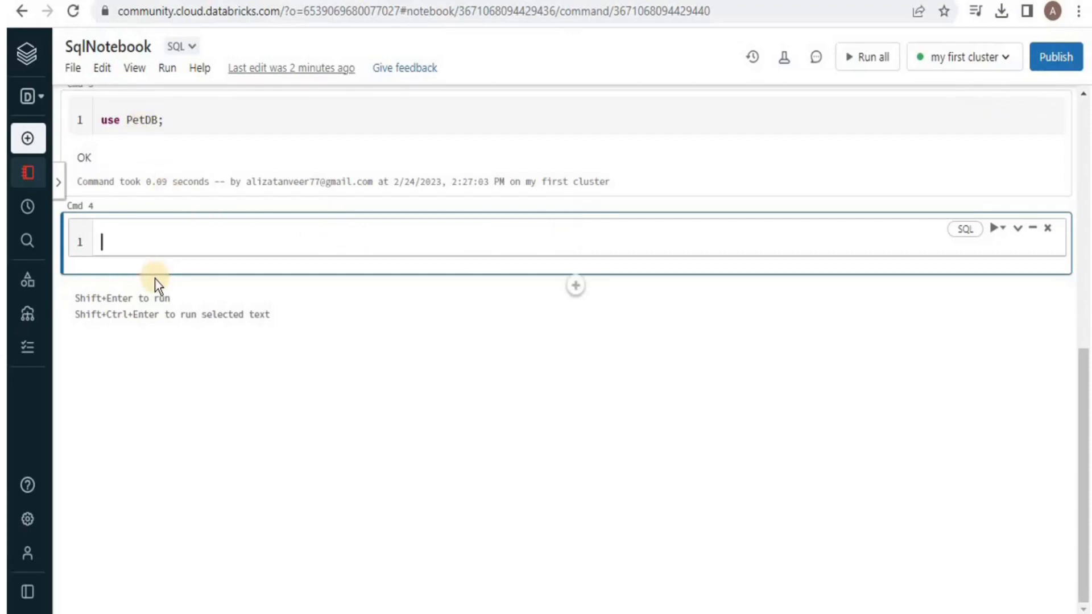
pyautogui.moveTo(303, 251)
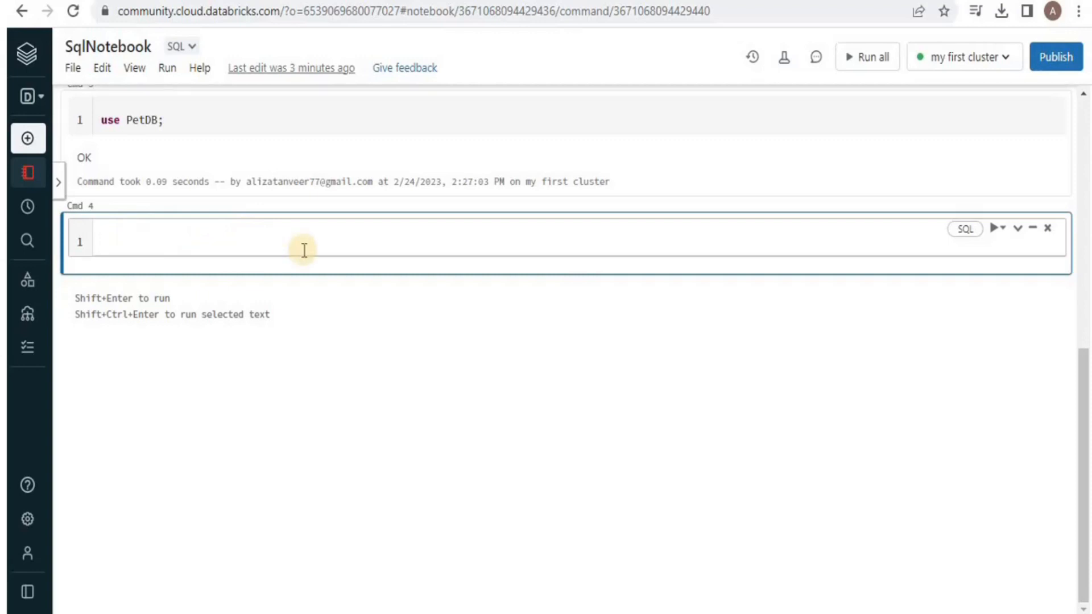
pyautogui.click(101, 241)
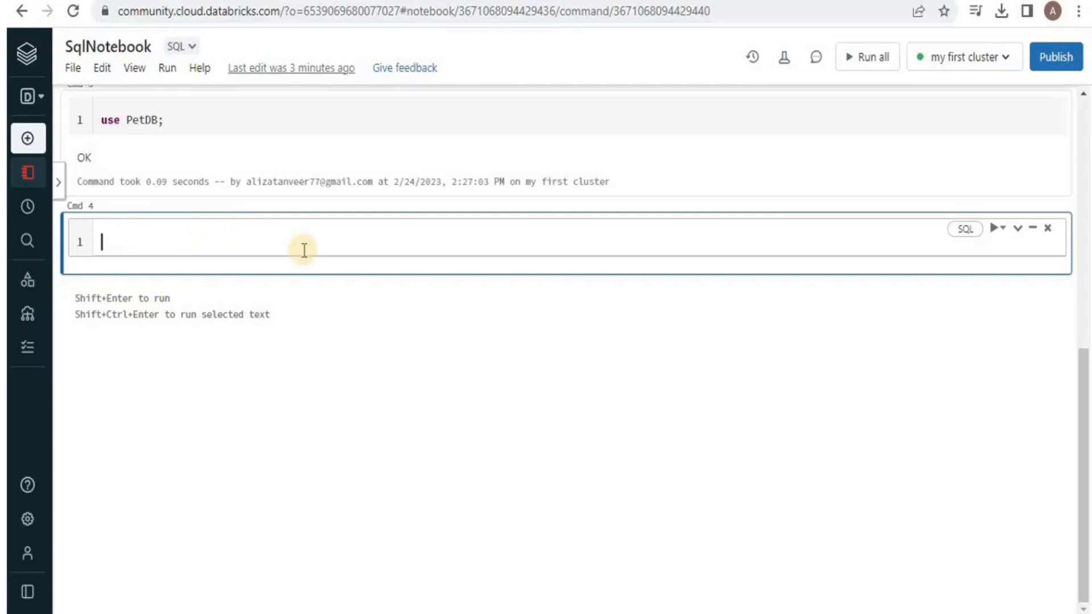
pyautogui.write('Create table Pets as Select * from pets_csv')
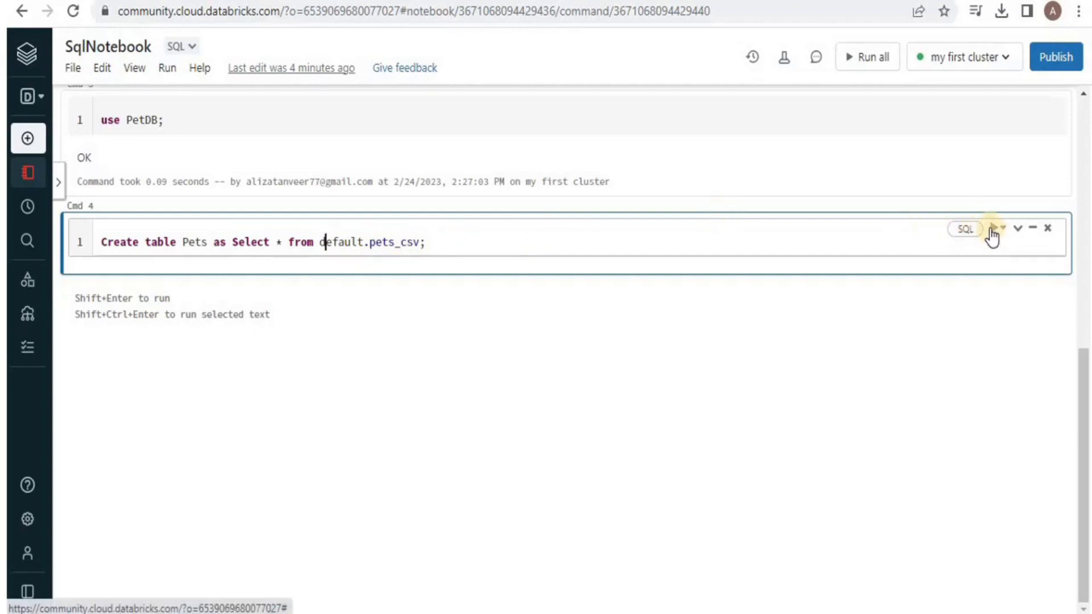
pyautogui.click(997, 229)
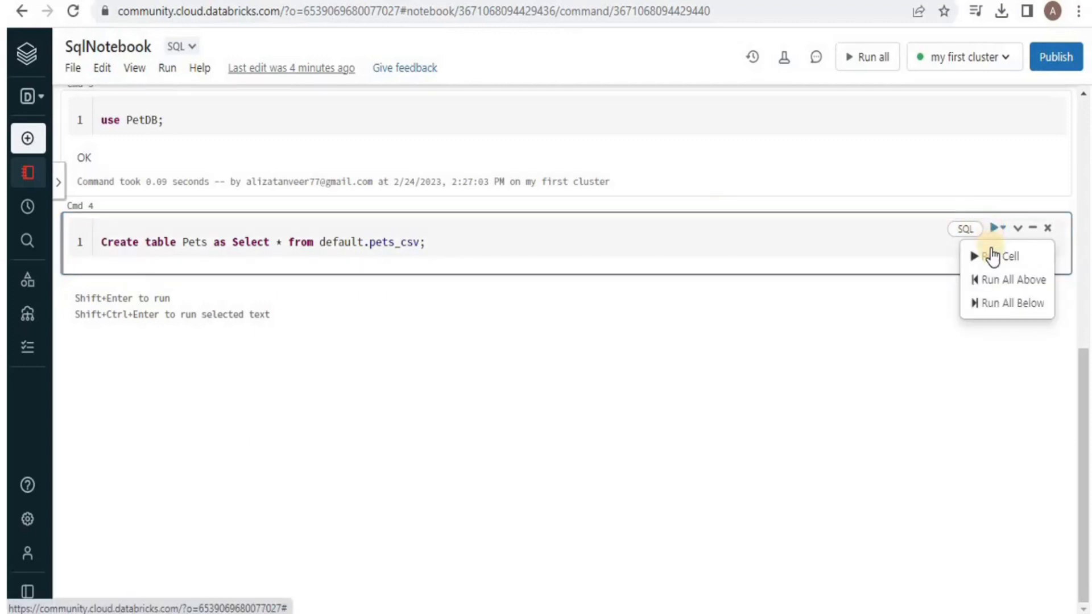
pyautogui.click(1002, 256)
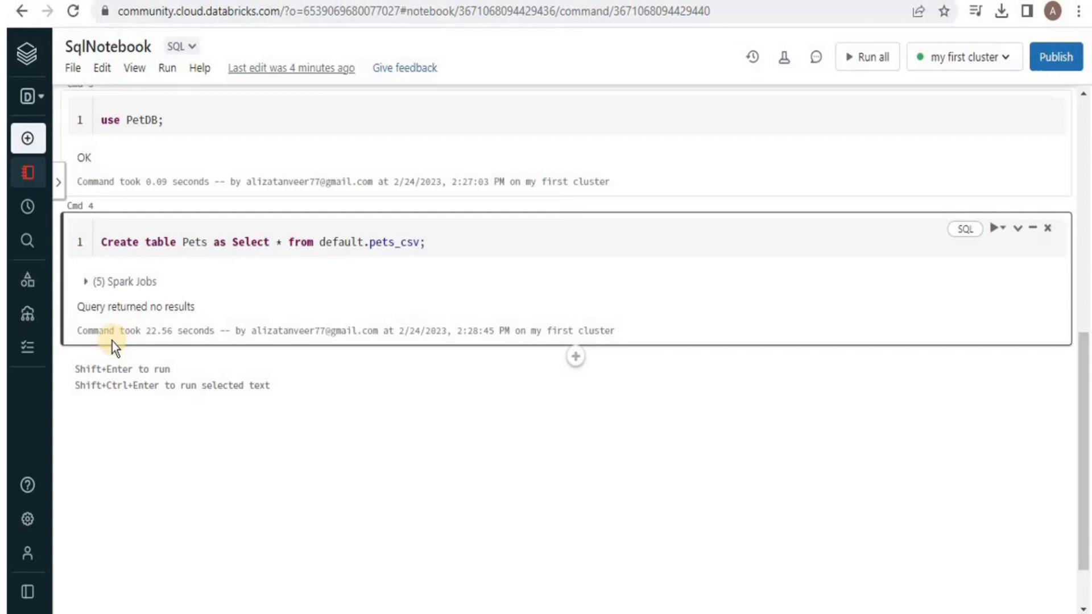
pyautogui.moveTo(218, 332)
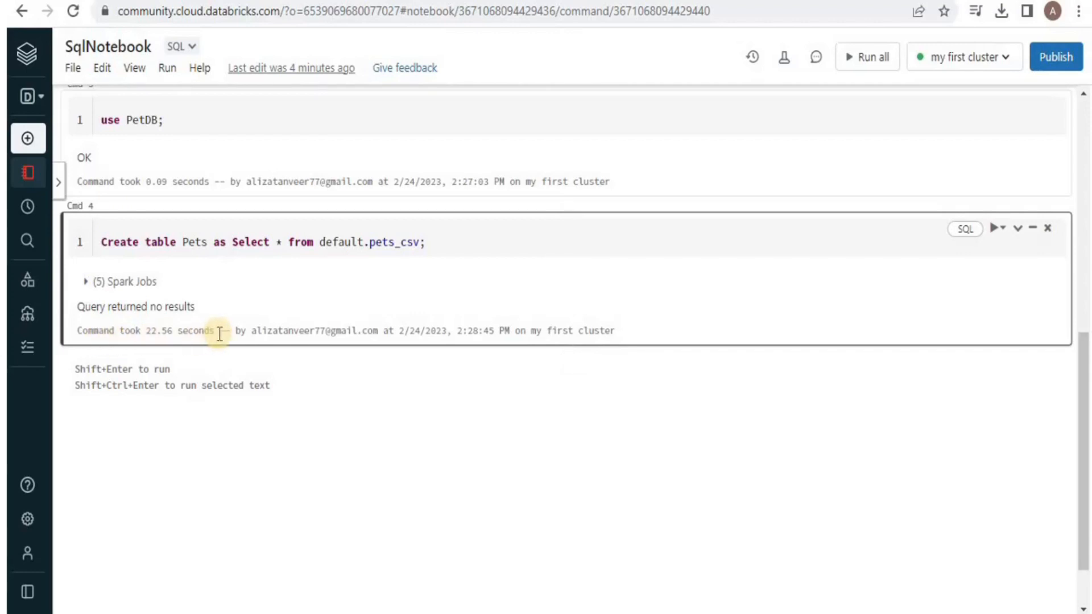
pyautogui.moveTo(193, 348)
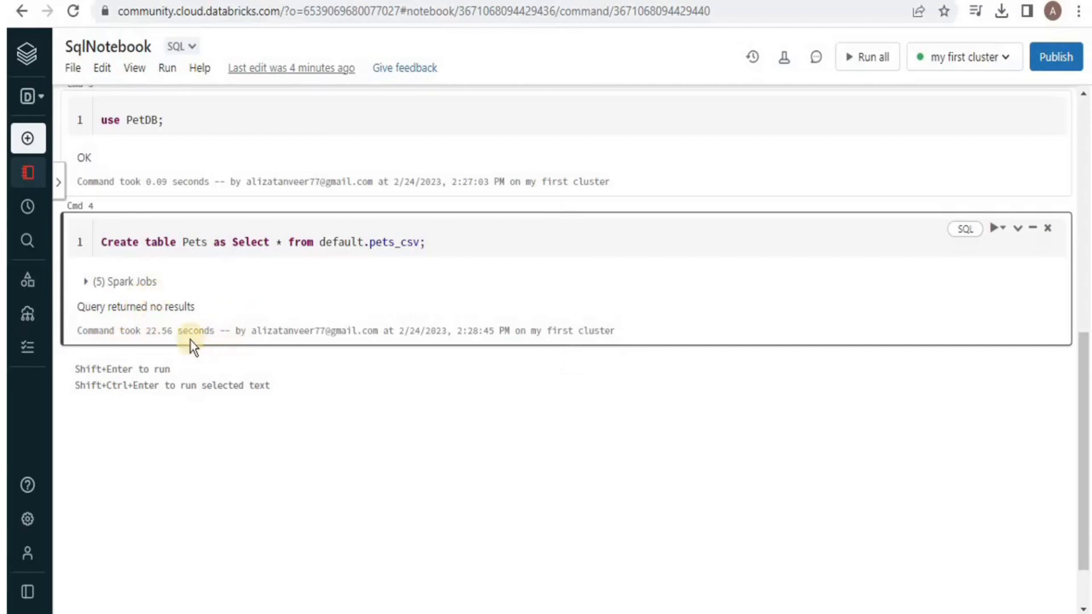
pyautogui.moveTo(574, 362)
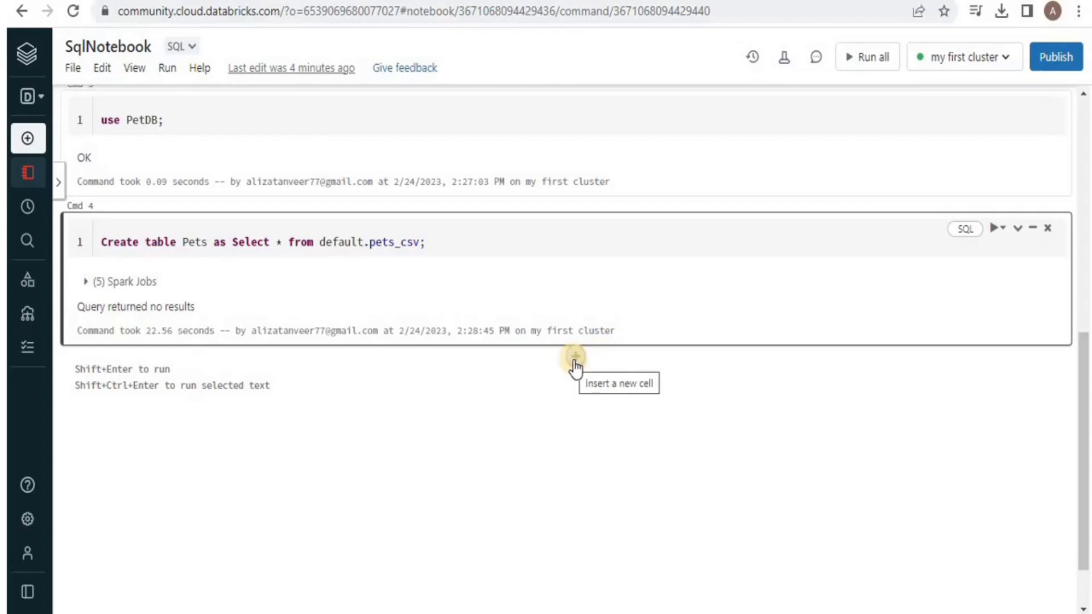
# - Run 'Select * from Pets' in a new cell and scroll through the 100-row results
pyautogui.click(575, 356)
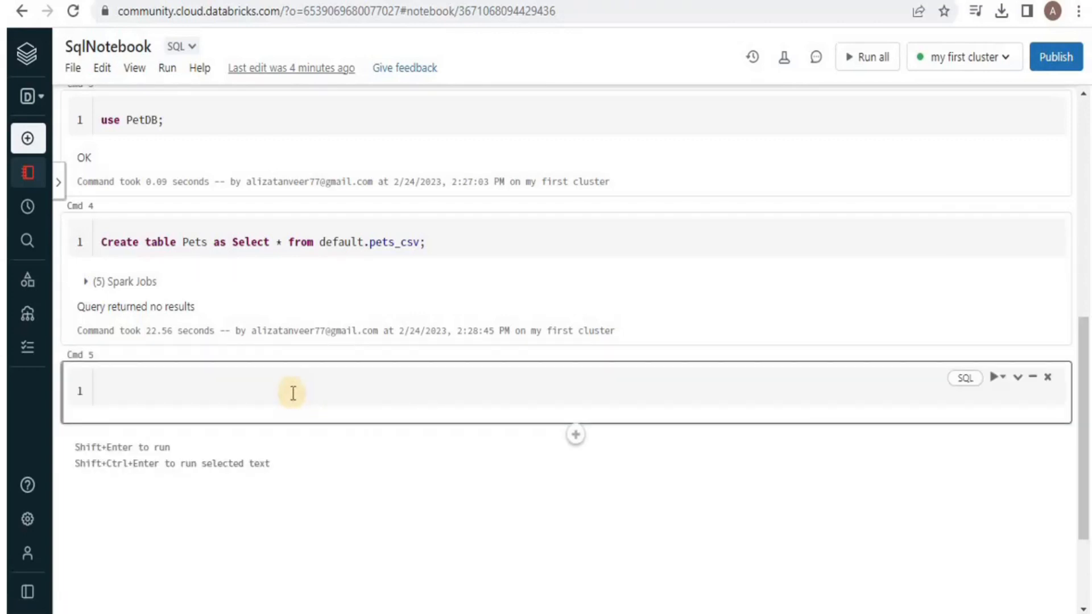
pyautogui.write('Sele')
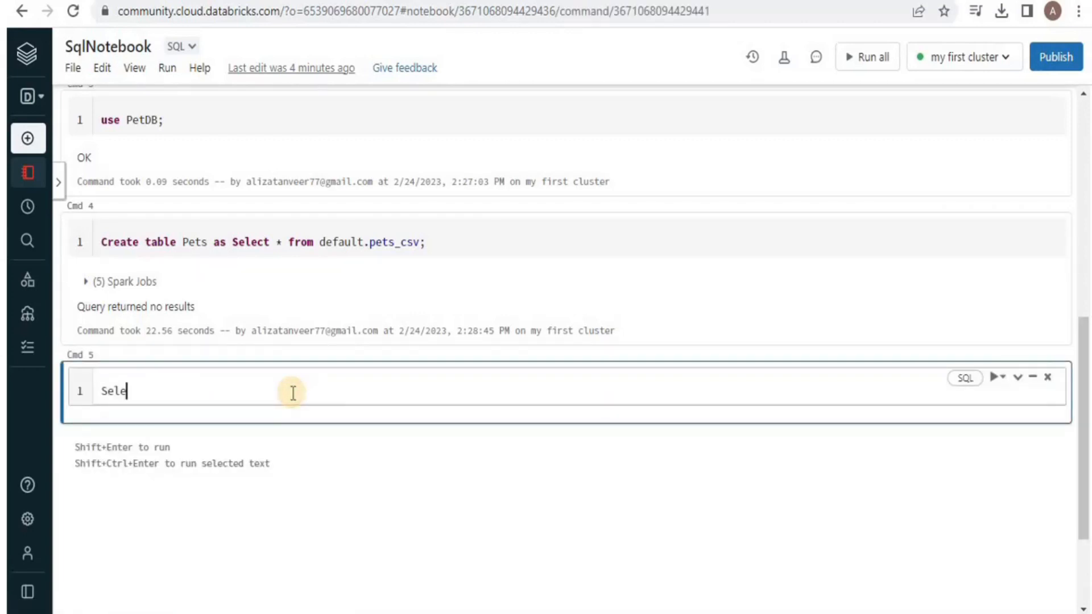
pyautogui.write('ct * f')
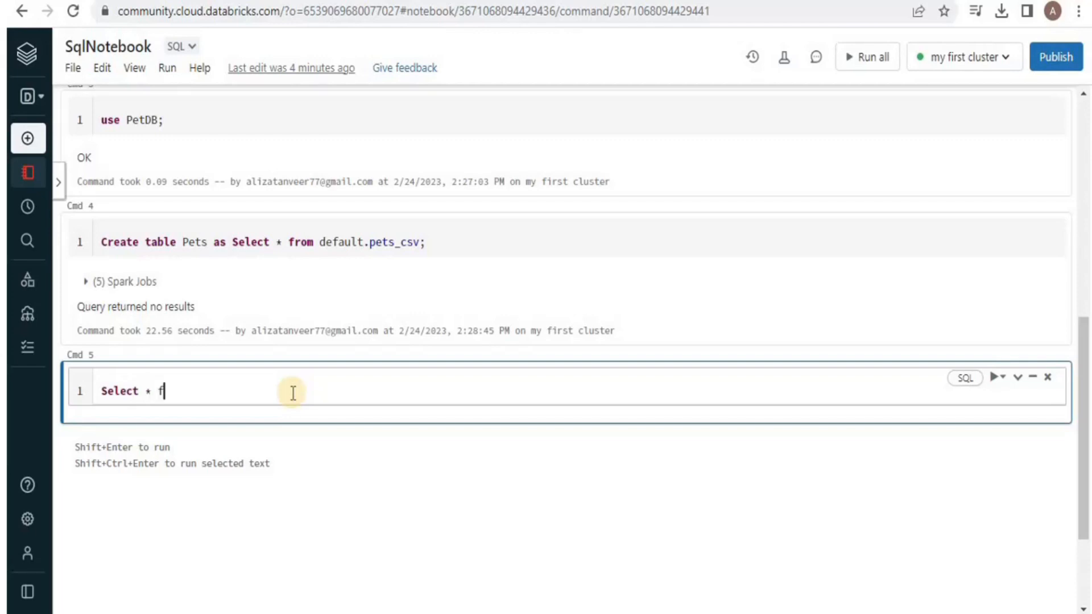
pyautogui.write('rom')
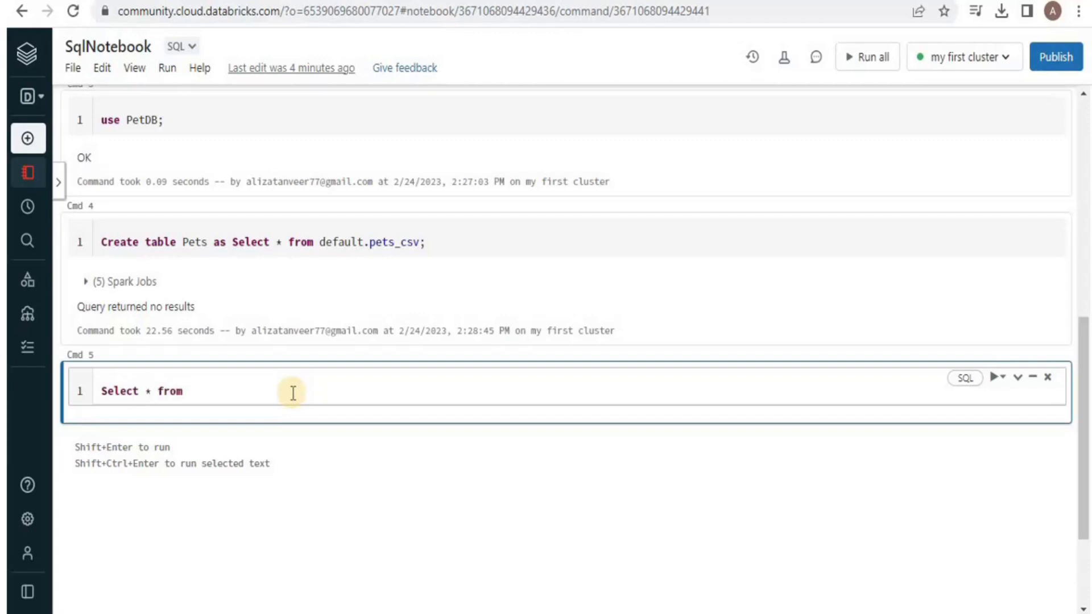
pyautogui.write('Pets')
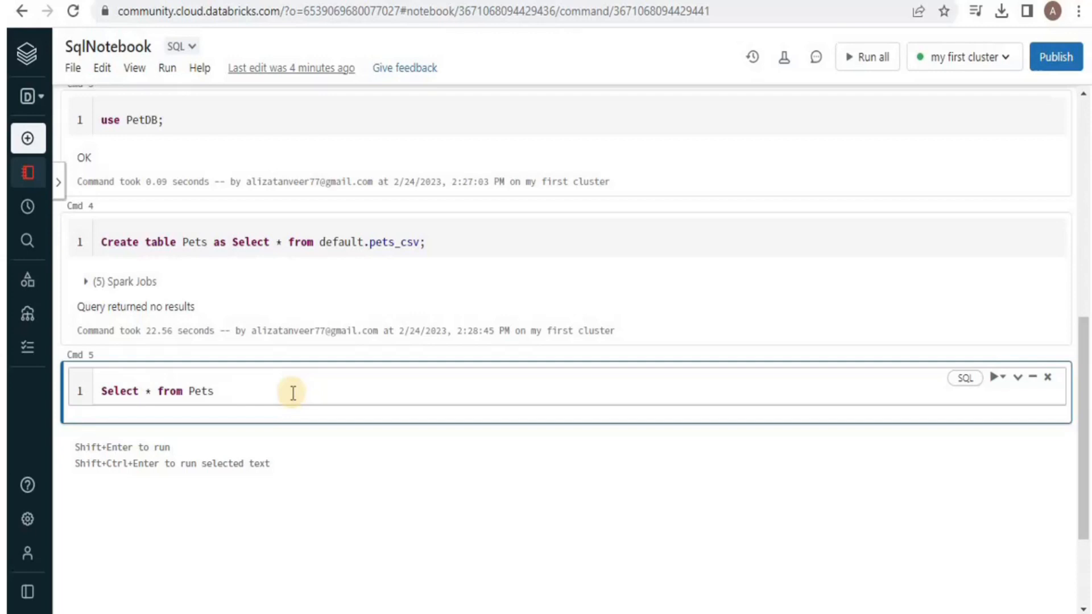
pyautogui.click(995, 377)
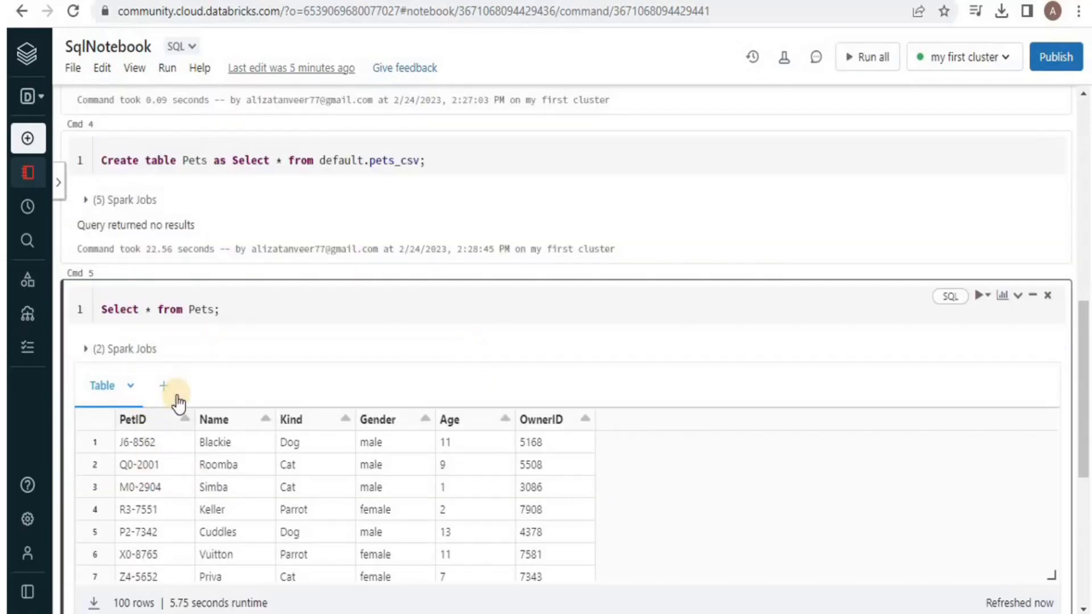
pyautogui.moveTo(1036, 422)
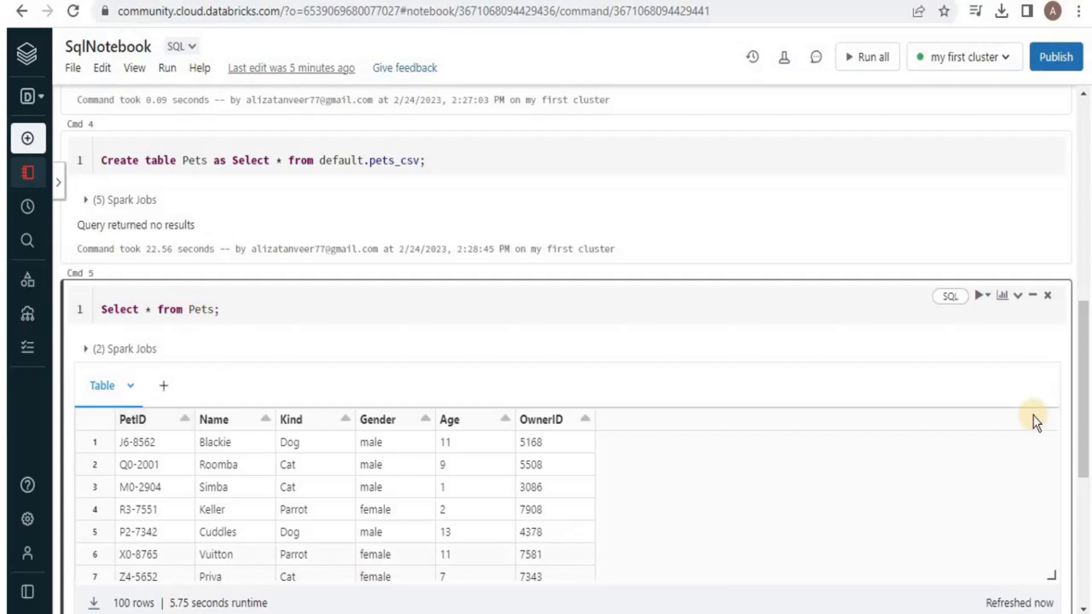
pyautogui.scroll(-3)
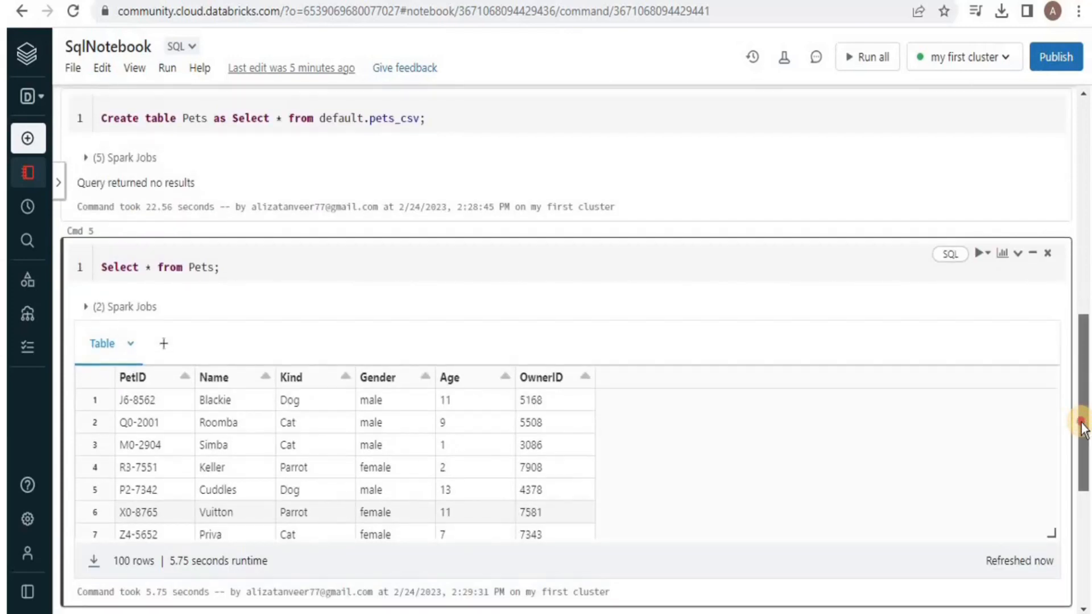
pyautogui.scroll(3)
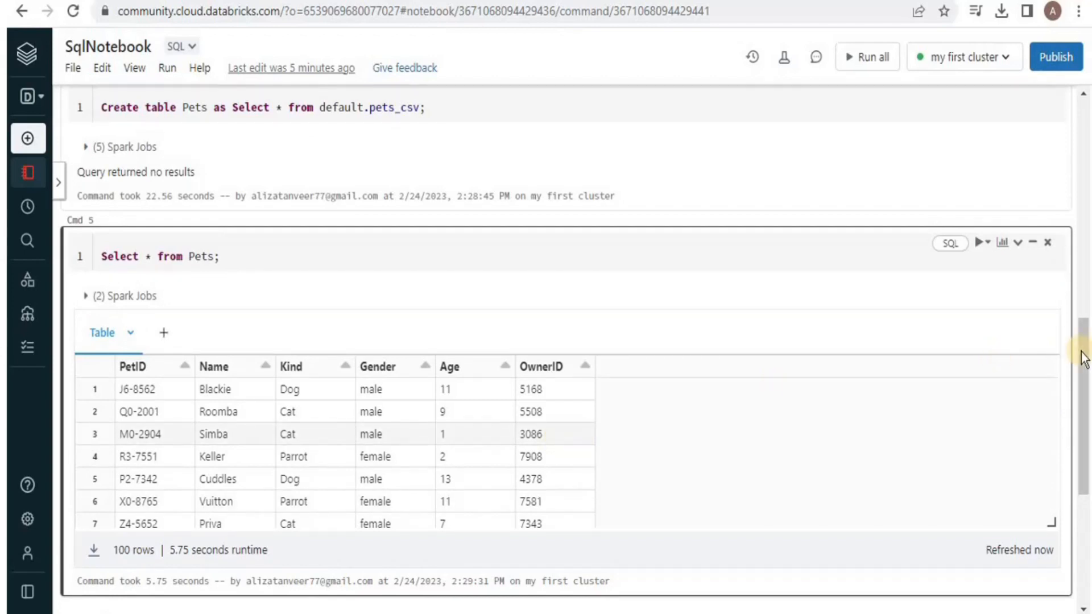
pyautogui.scroll(-3)
pyautogui.write('Se')
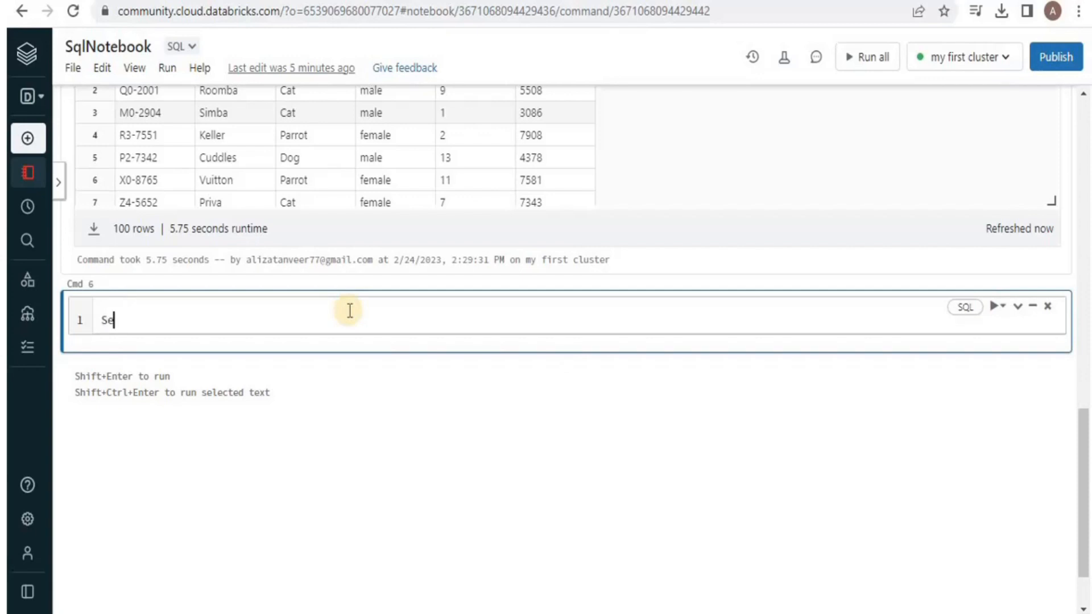
# - Run 'Select count(*) from Pets;' and highlight the resulting count of 100
pyautogui.write('lect cou')
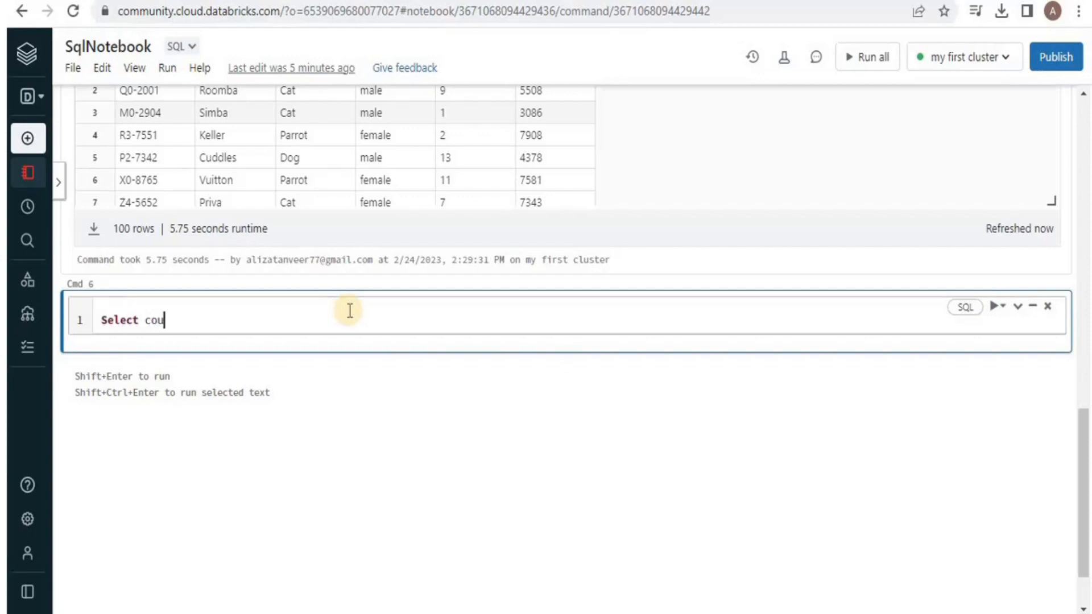
pyautogui.write('nt()')
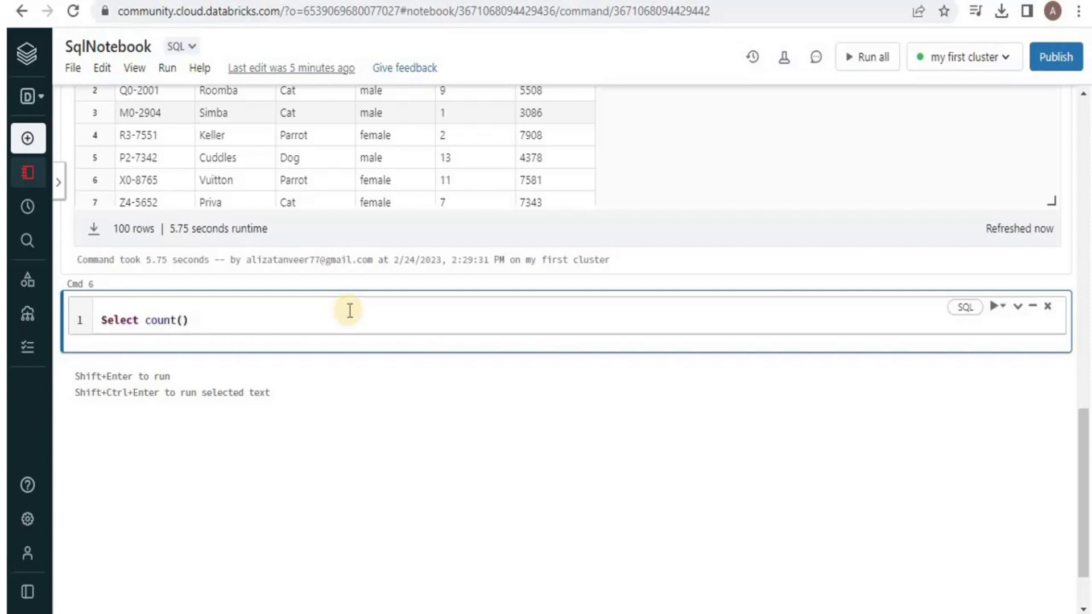
pyautogui.write('*) f')
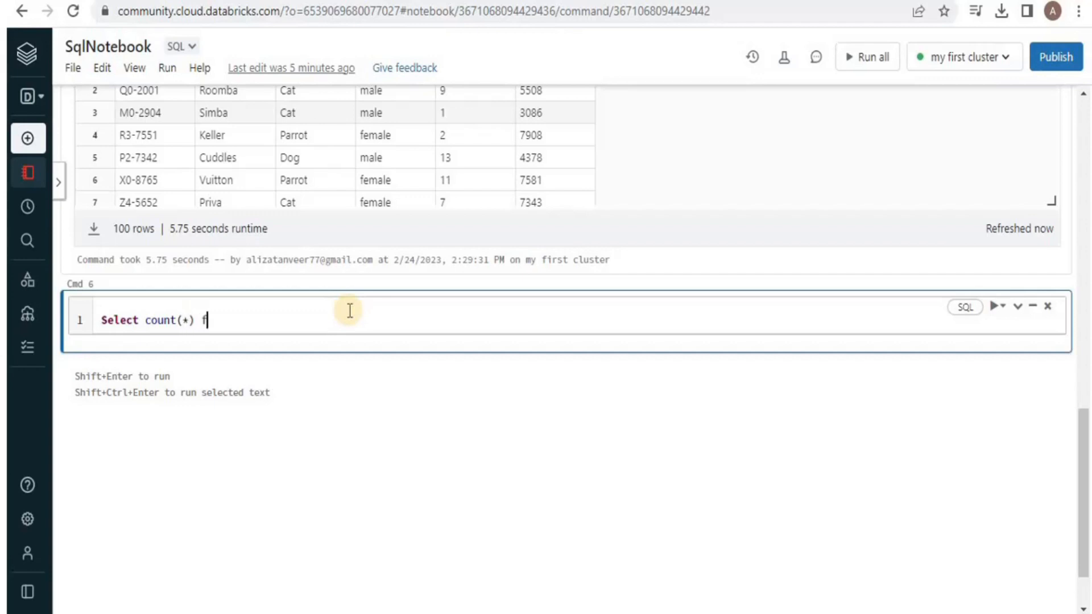
pyautogui.write('rom Pets')
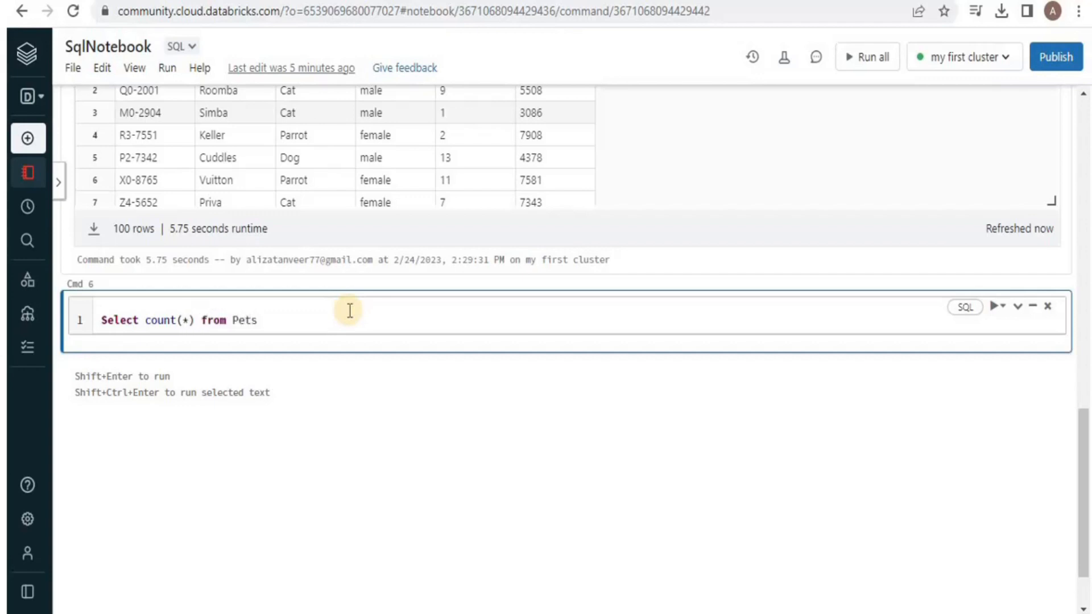
pyautogui.write(';')
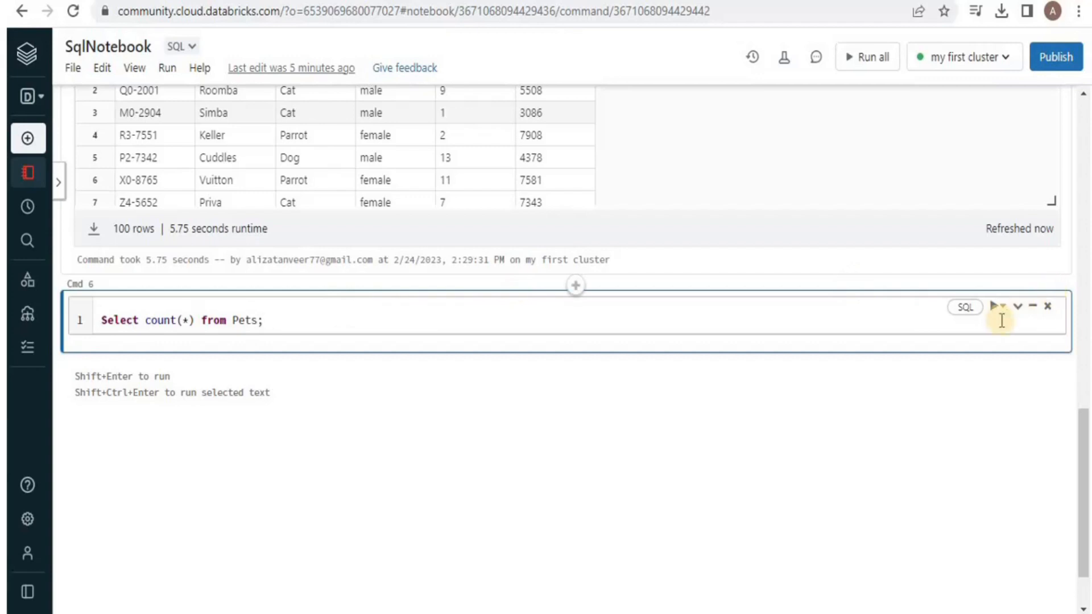
pyautogui.click(1018, 306)
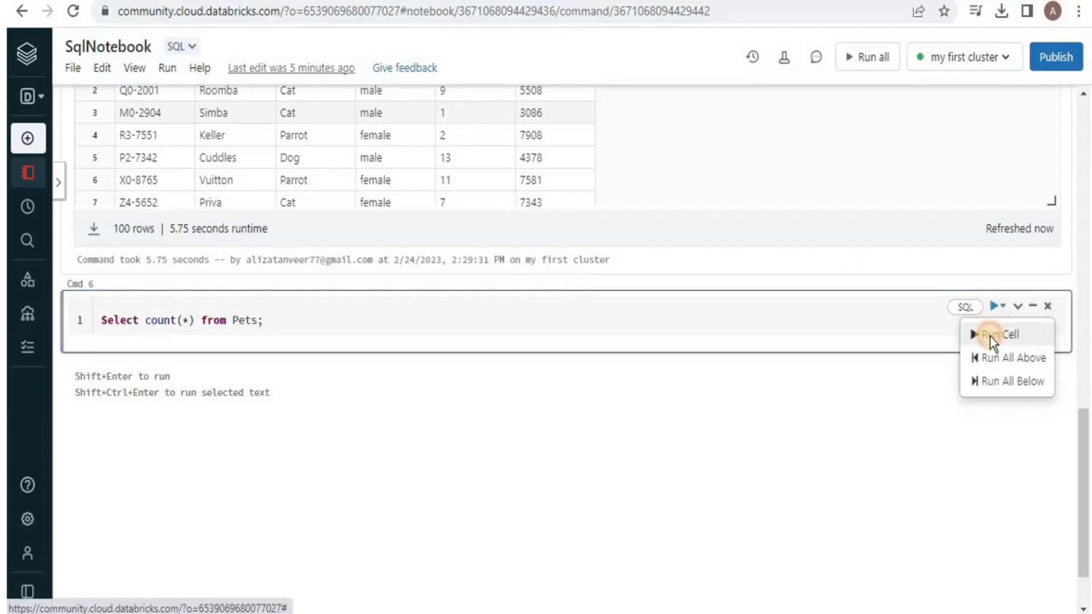
pyautogui.click(1001, 334)
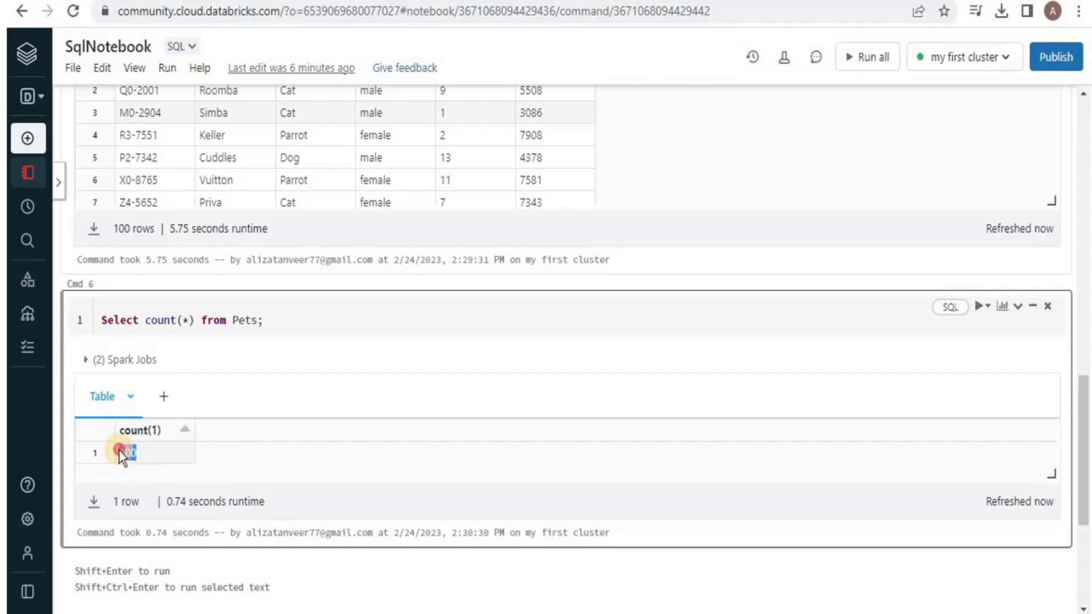
pyautogui.doubleClick(128, 453)
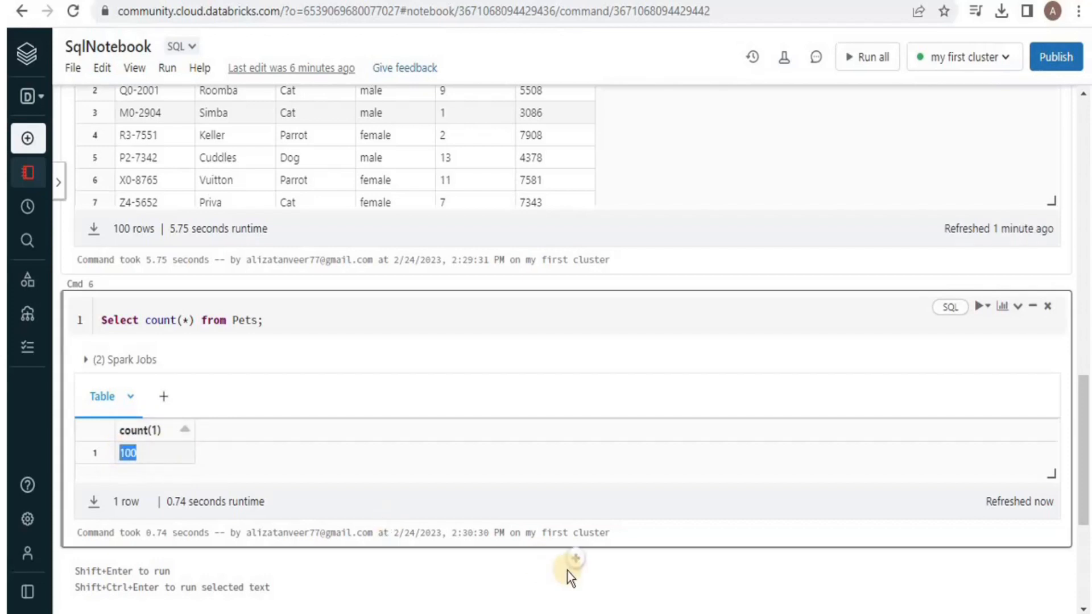
# - Add a cell running 'Select min(Age),max(Age) from Pets;', showing maximum age 15
pyautogui.click(570, 557)
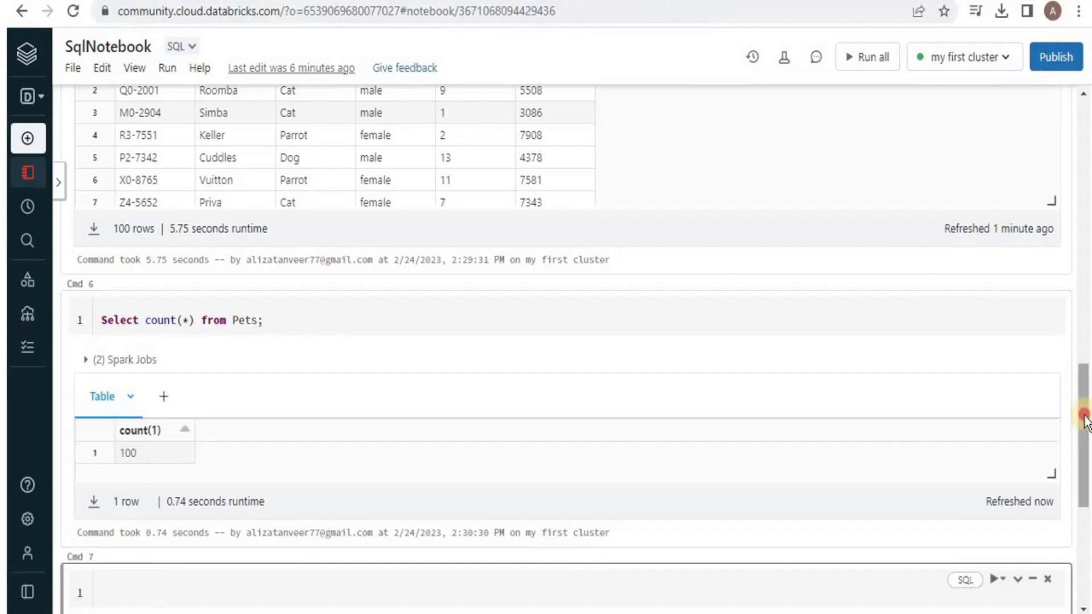
pyautogui.scroll(3)
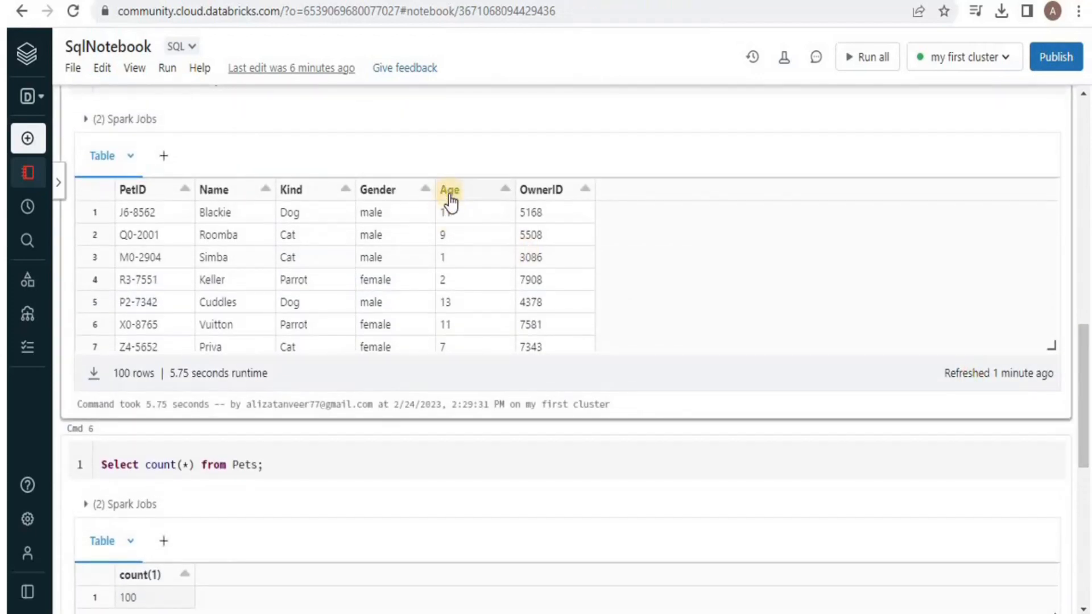
pyautogui.scroll(-3)
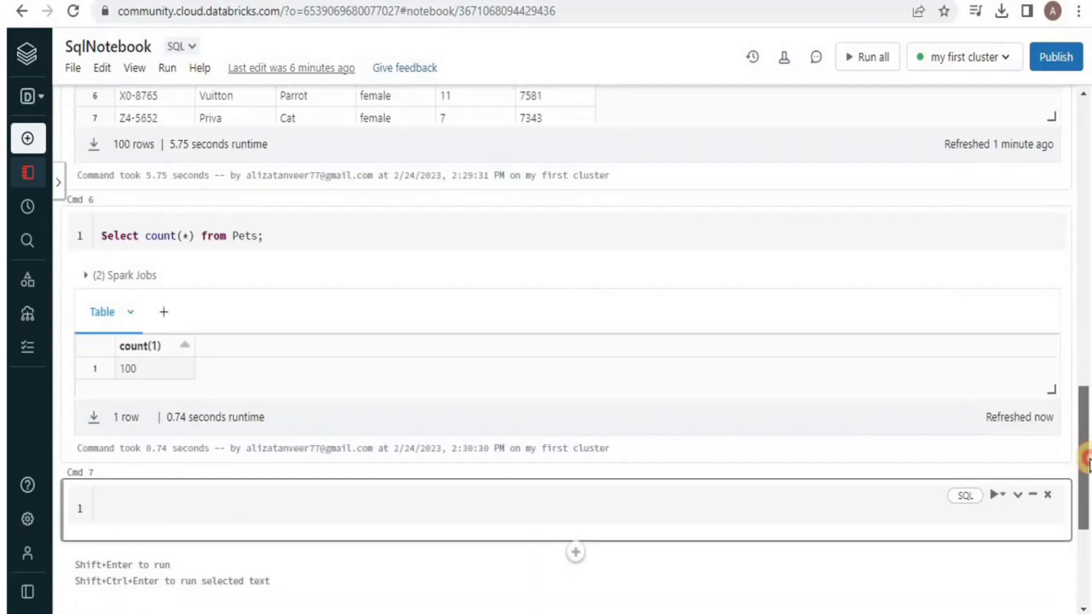
pyautogui.write('Select min')
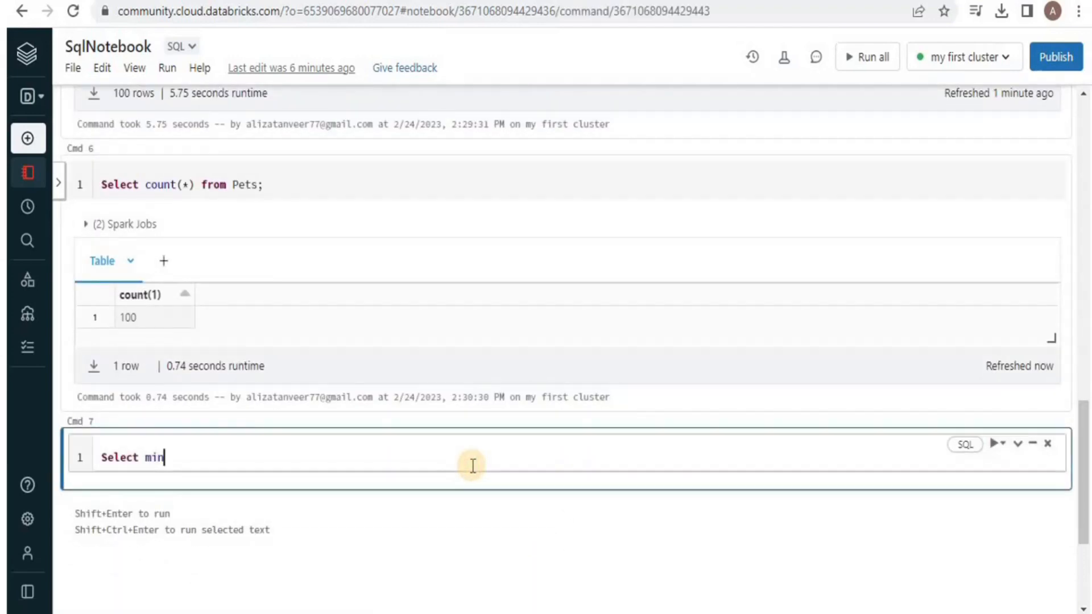
pyautogui.write('(Age),max(Age) from Pets;')
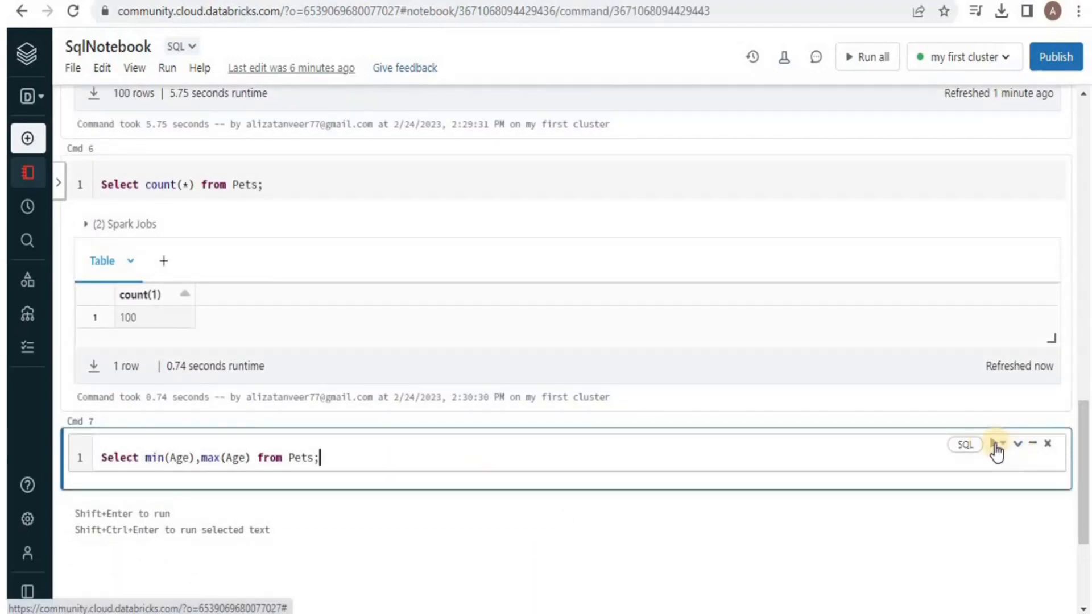
pyautogui.click(997, 443)
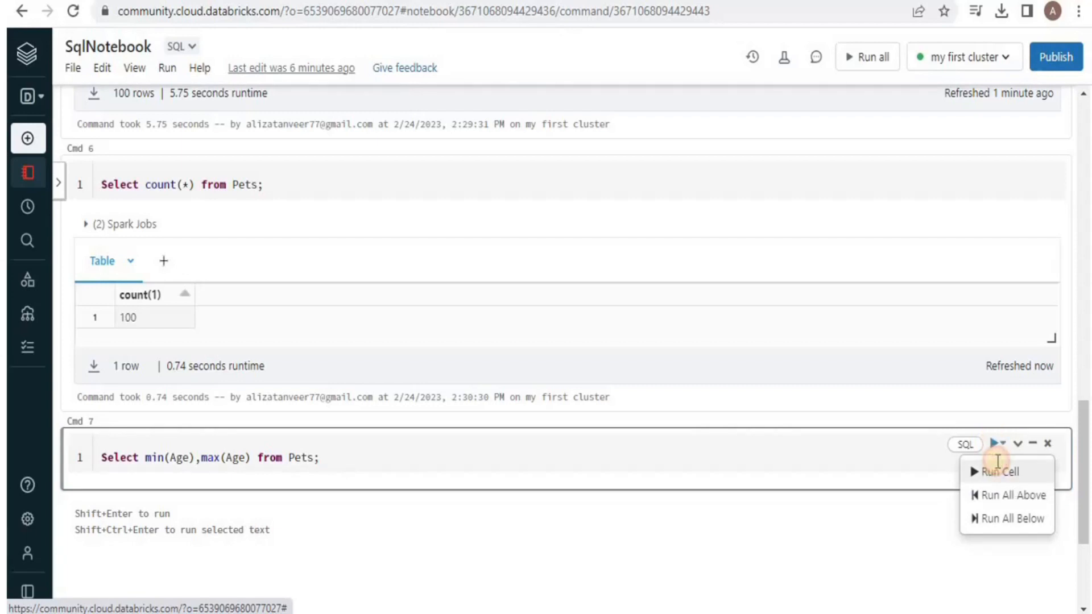
pyautogui.click(1002, 471)
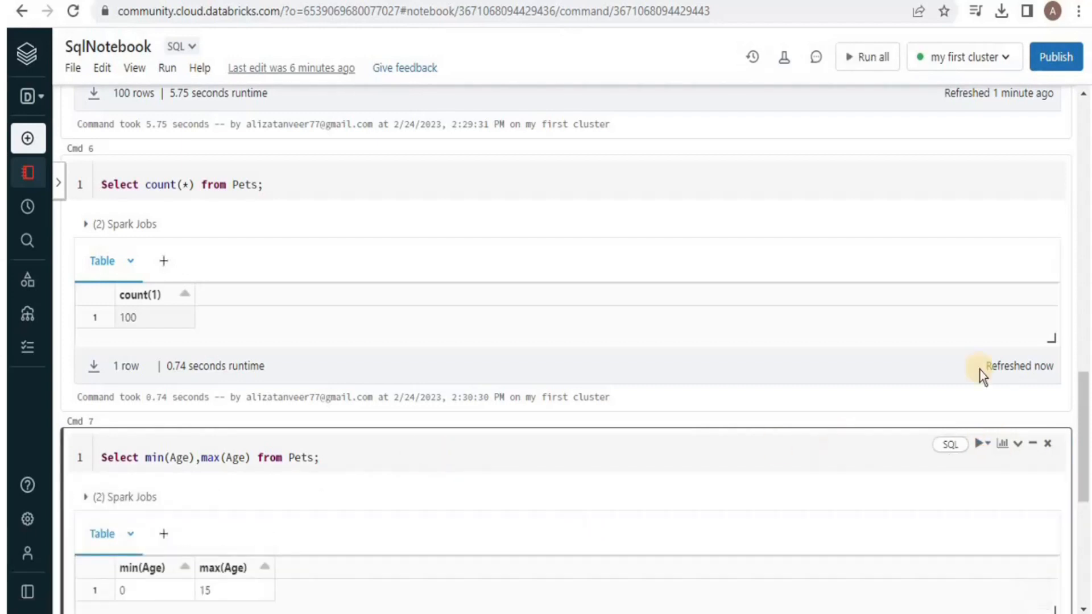
pyautogui.scroll(-3)
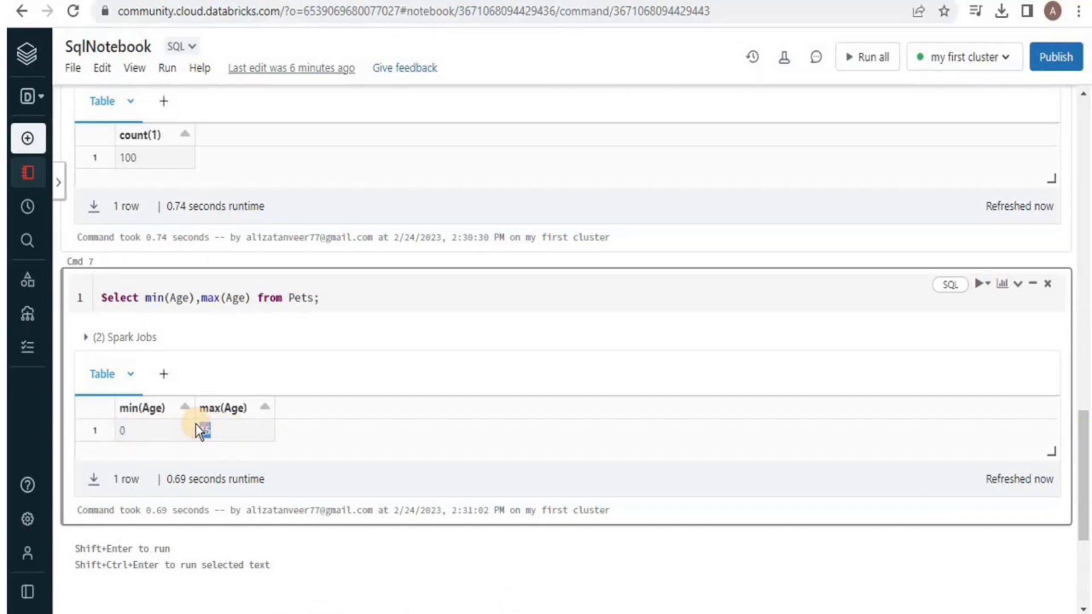
pyautogui.doubleClick(205, 431)
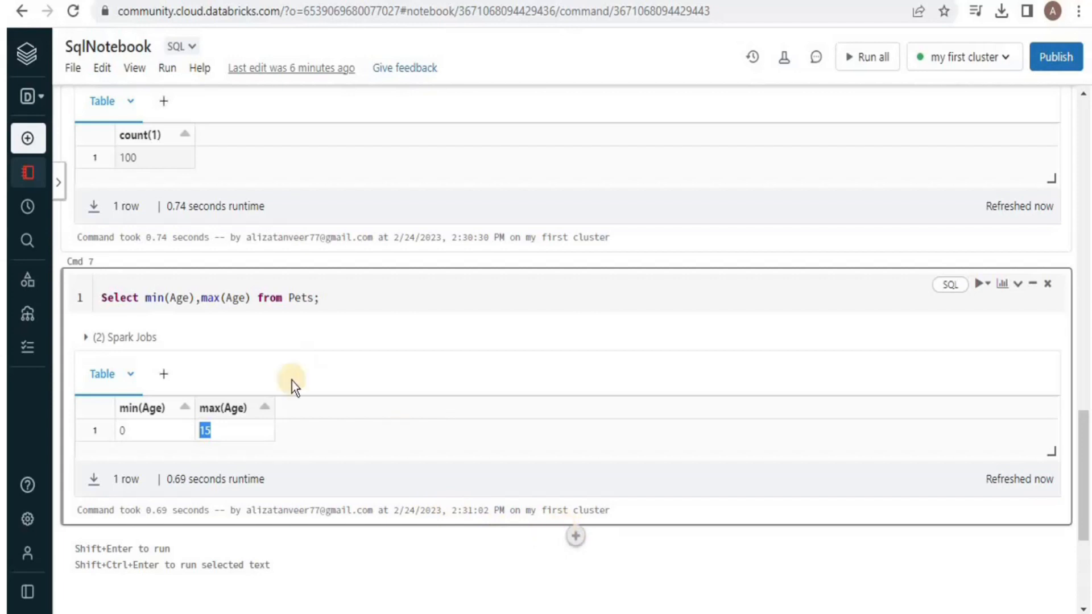
# - Add avg(Age) to the query and rerun it, highlighting the 6.93 average
pyautogui.click(248, 298)
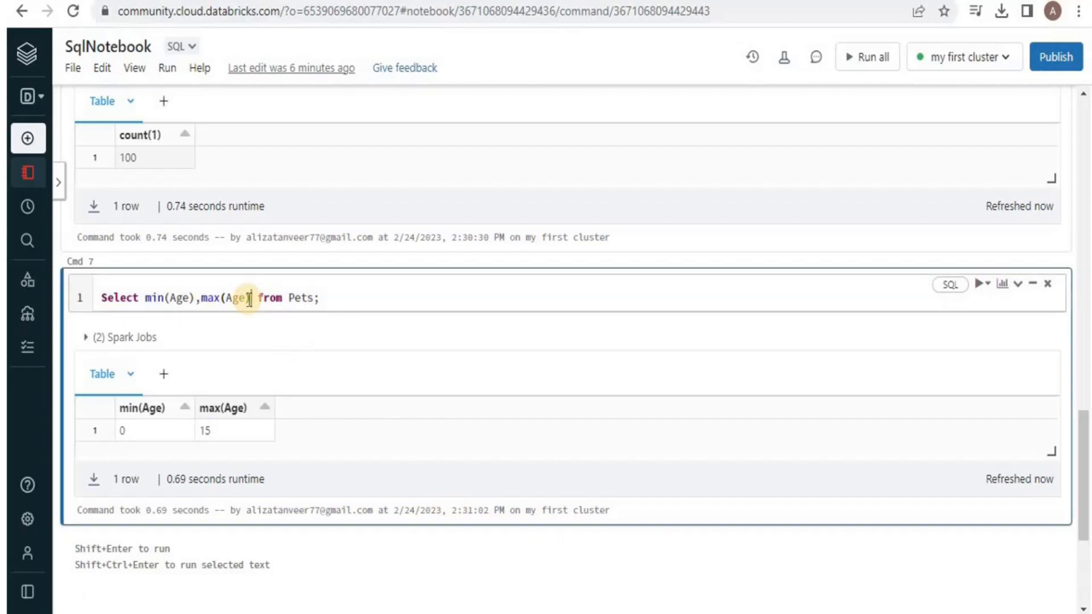
pyautogui.write(',avg(Age')
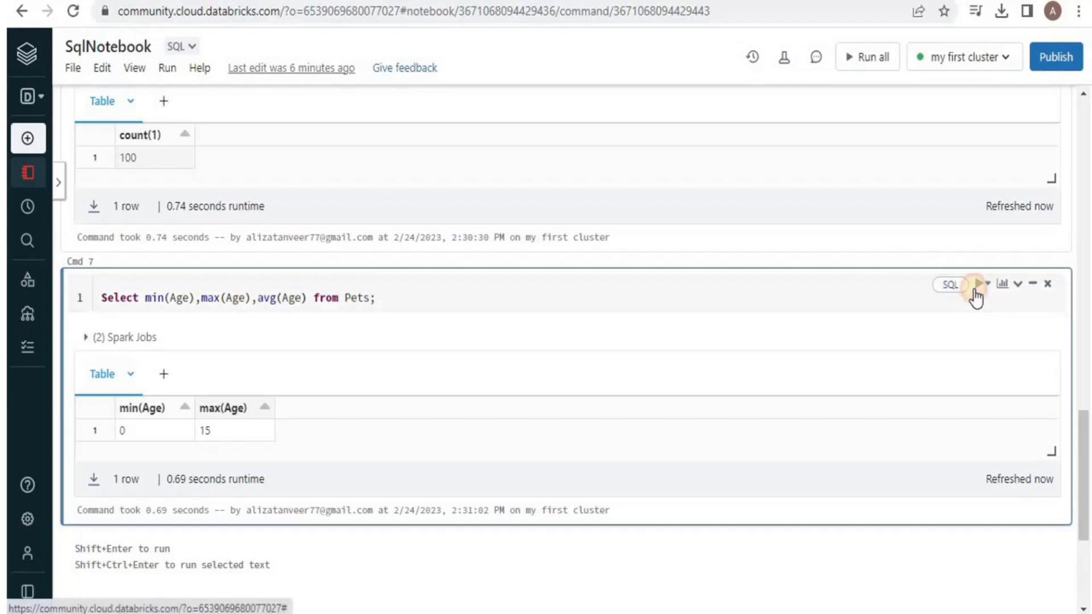
pyautogui.click(974, 283)
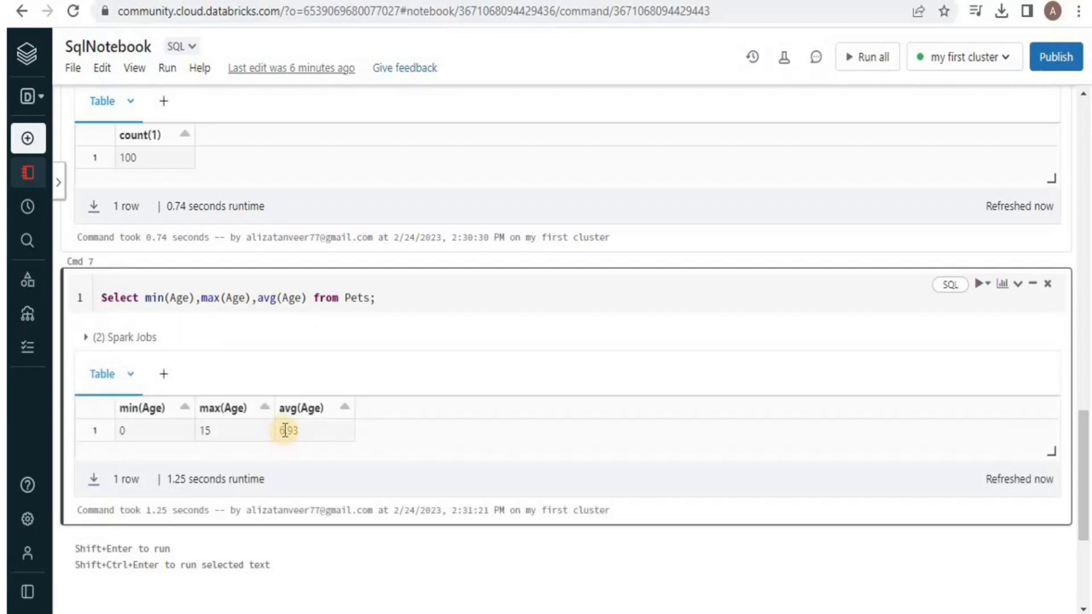
pyautogui.doubleClick(287, 430)
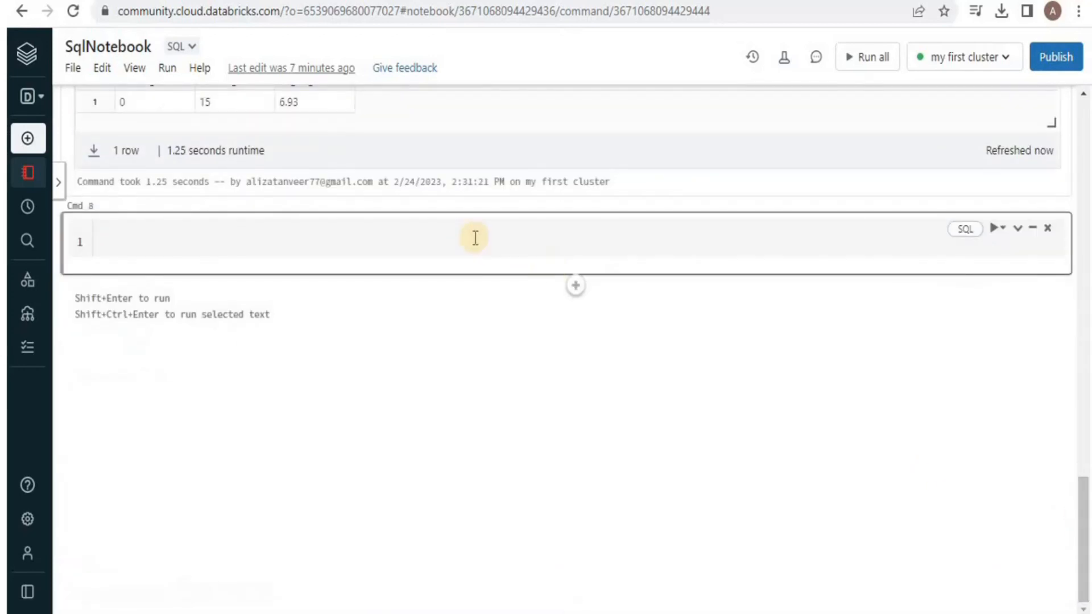
# - Run 'Select Age,count(*) from Pets Group by Age;', returning 16 age-count rows
pyautogui.click(279, 242)
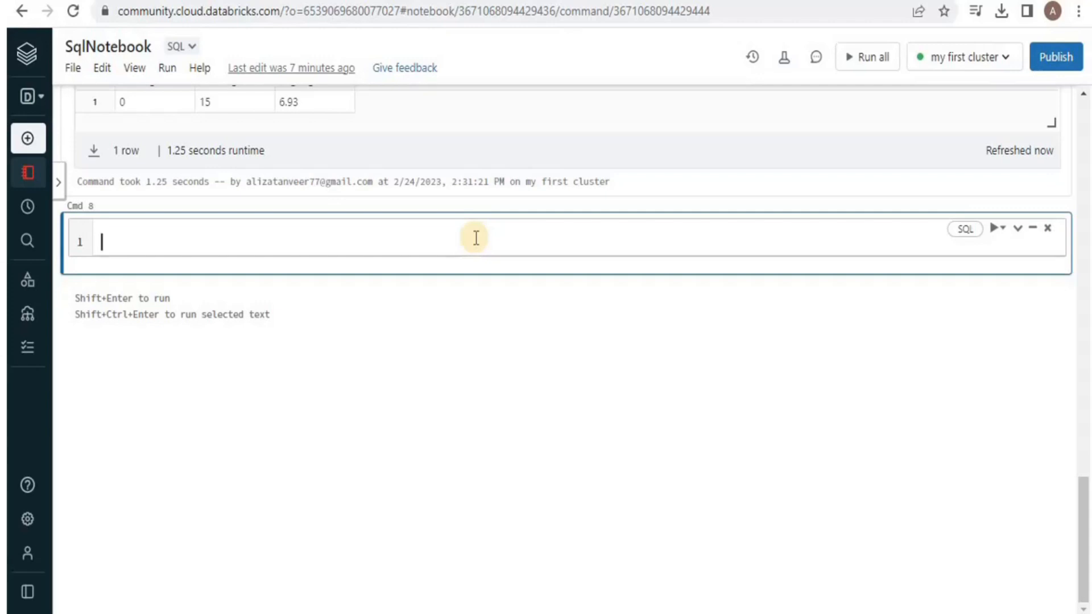
pyautogui.write('Select')
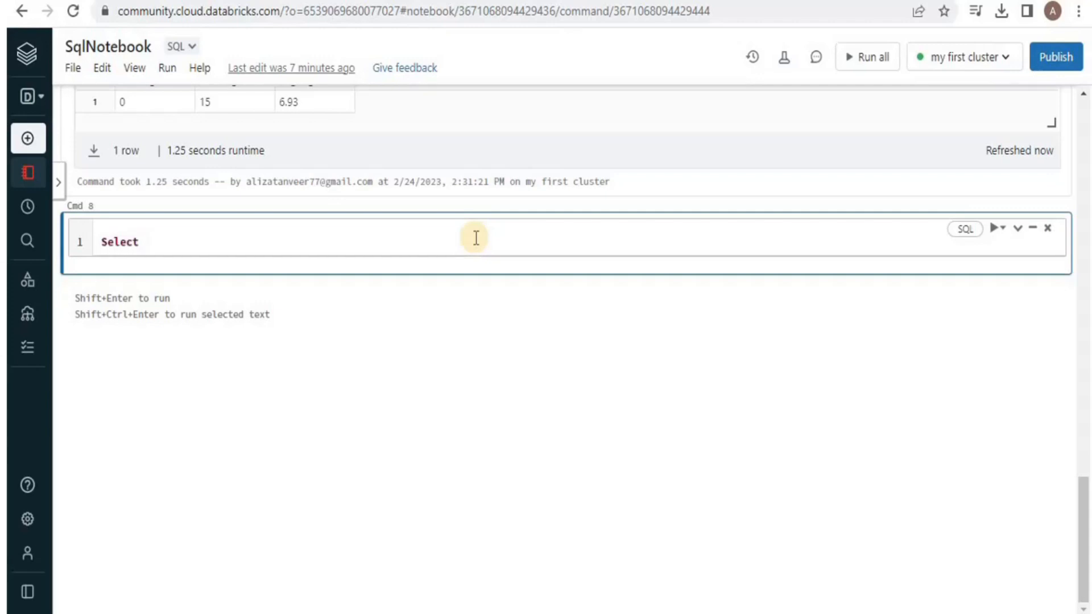
pyautogui.write('Age,count(*) from Pets')
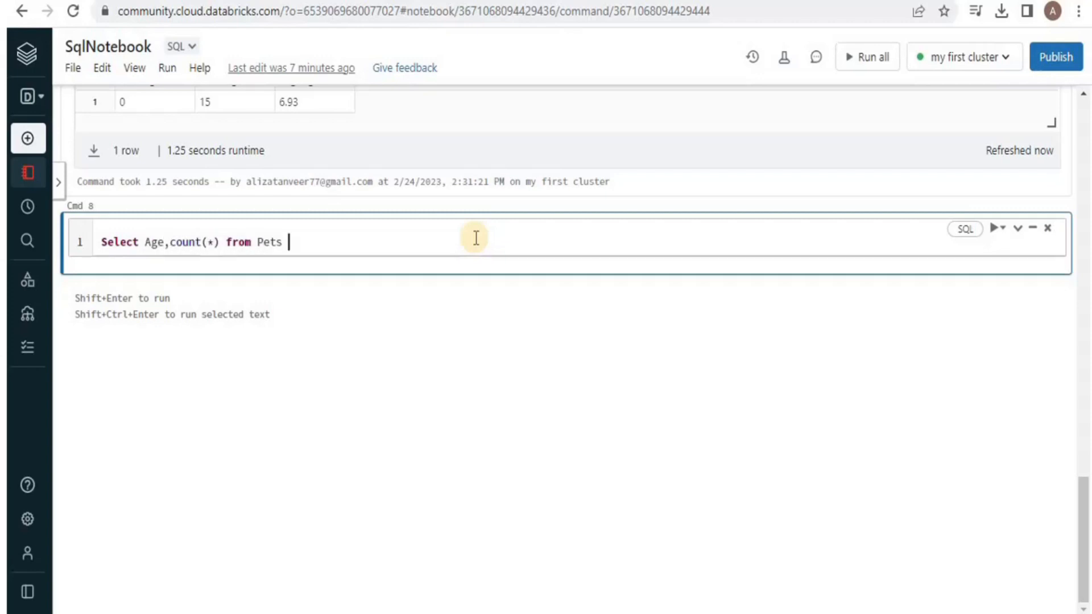
pyautogui.write('Group by Age;')
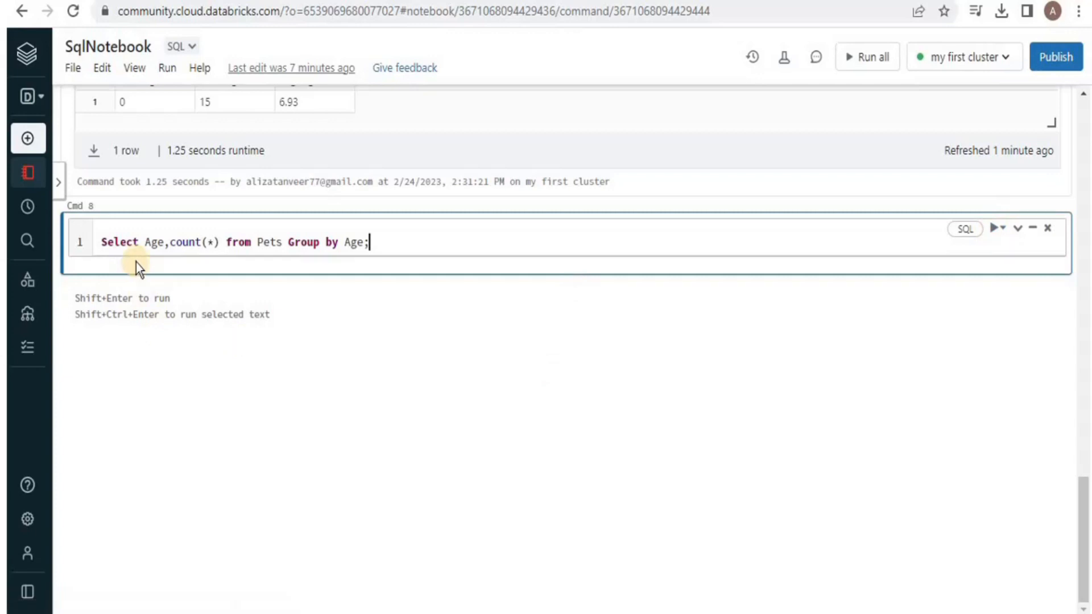
pyautogui.doubleClick(153, 242)
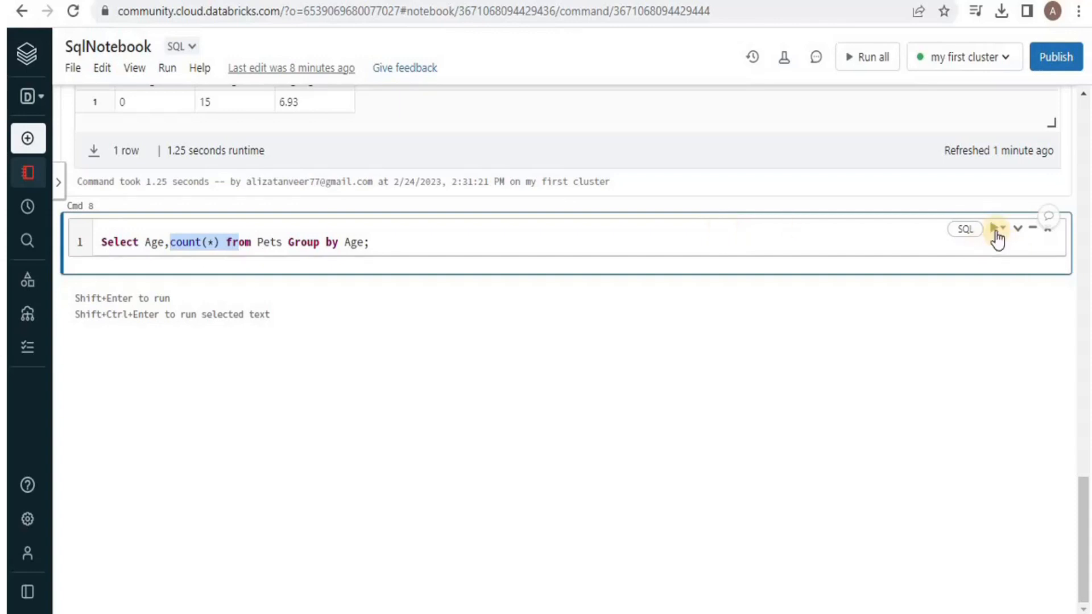
pyautogui.click(980, 227)
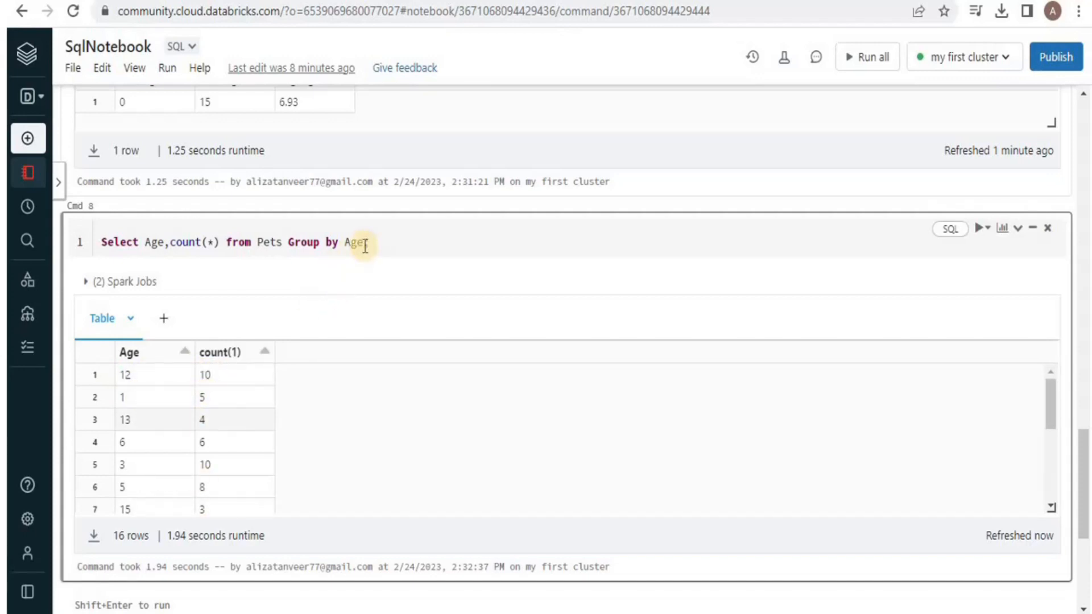
# - Append 'Order by Age' to the grouped query, rerun, and scroll the ascending results
pyautogui.write(';')
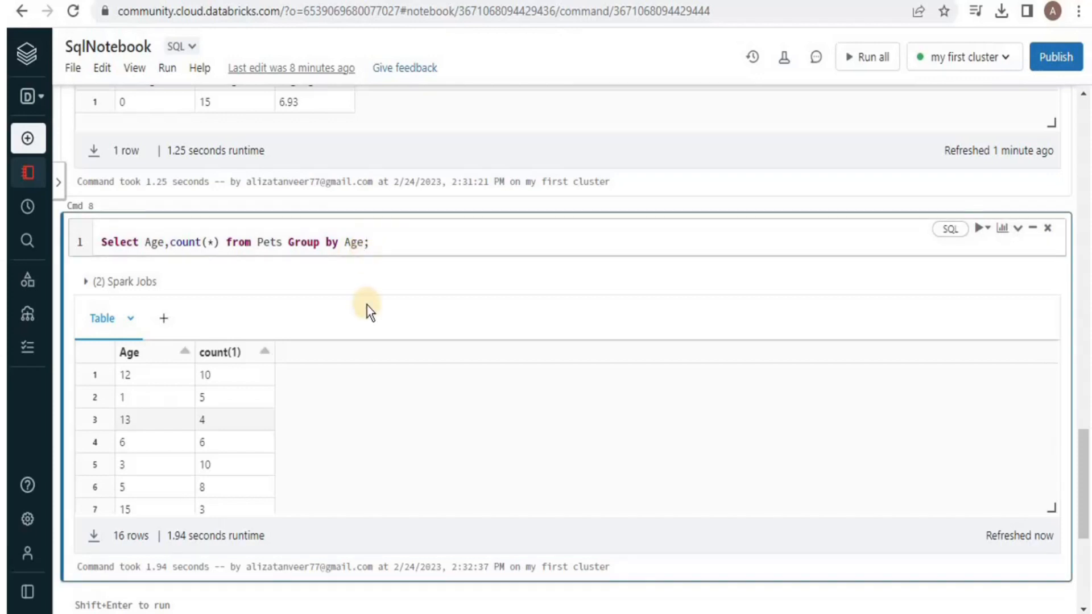
pyautogui.write('Order')
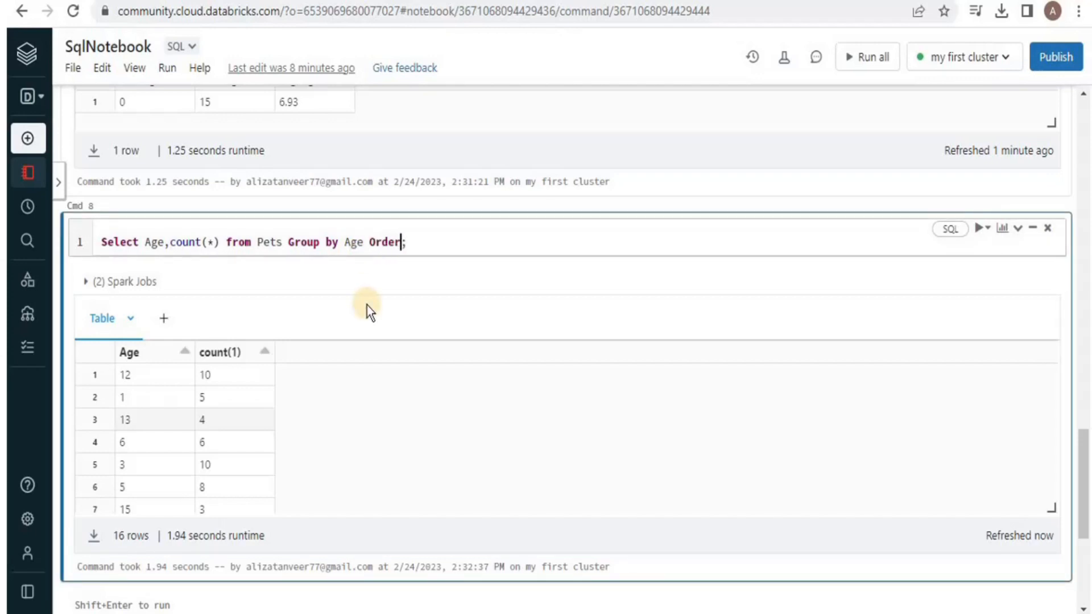
pyautogui.write('by Ag')
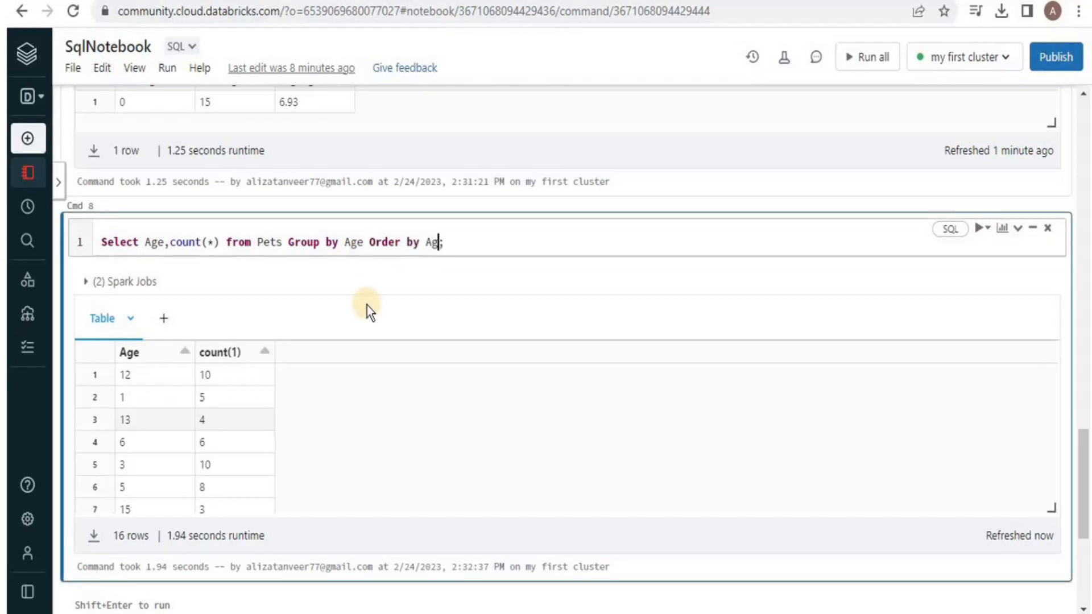
pyautogui.moveTo(980, 236)
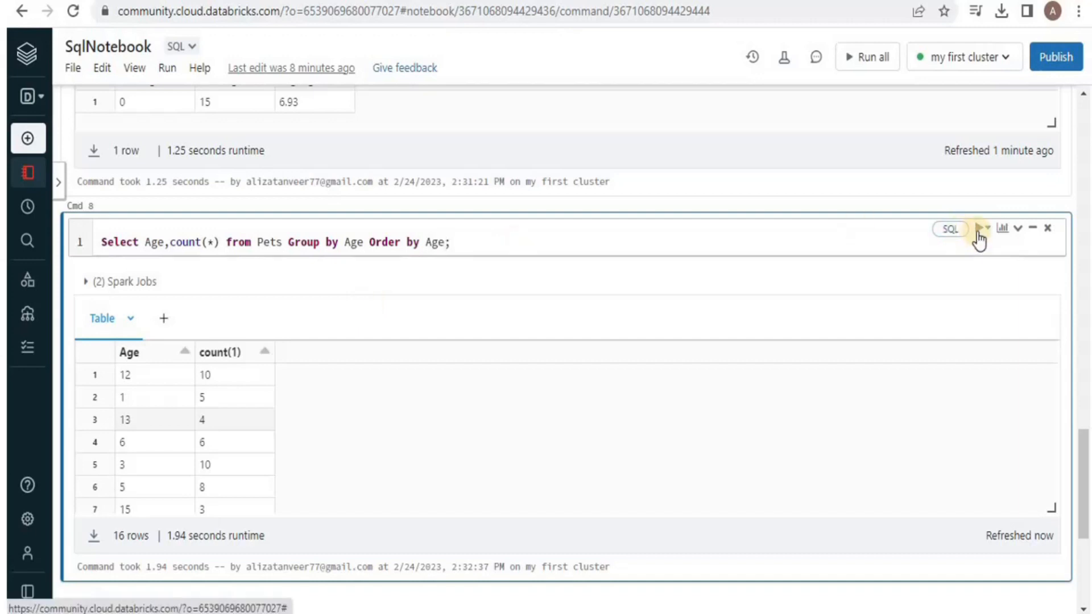
pyautogui.moveTo(978, 229)
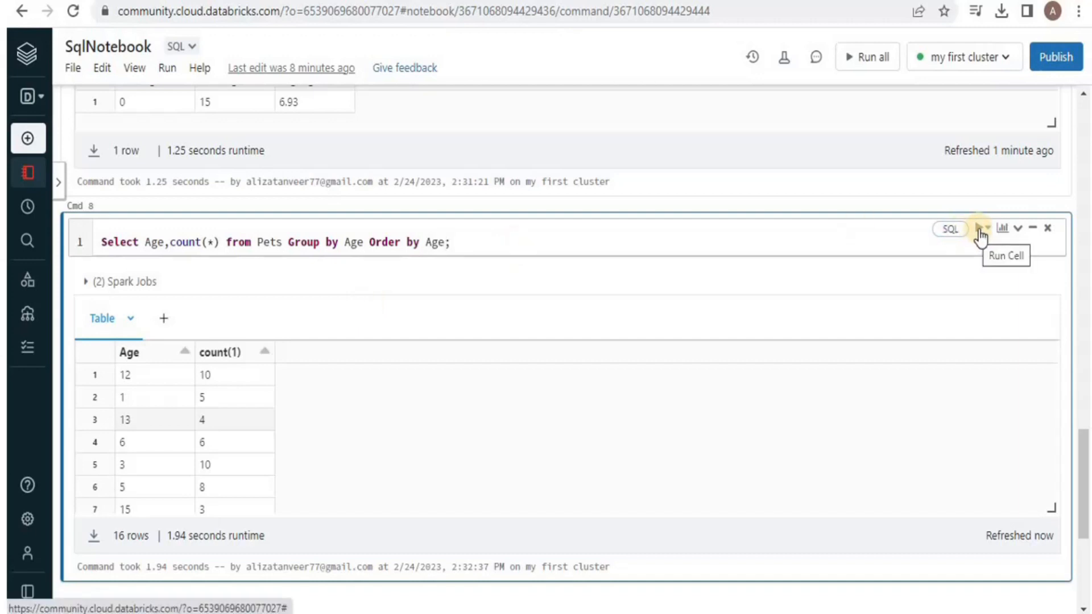
pyautogui.click(979, 227)
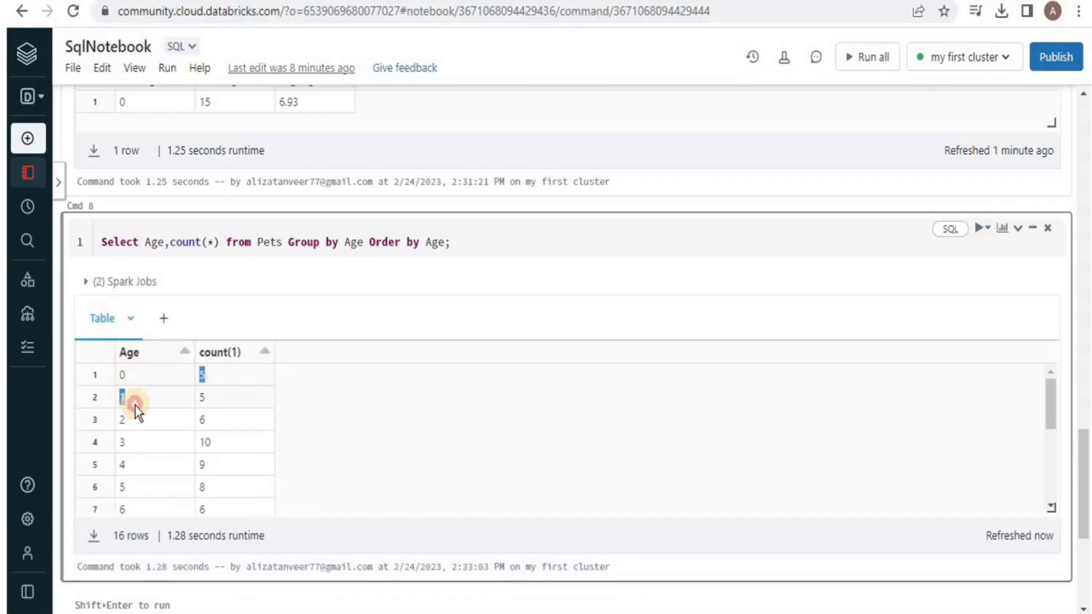
pyautogui.scroll(-3)
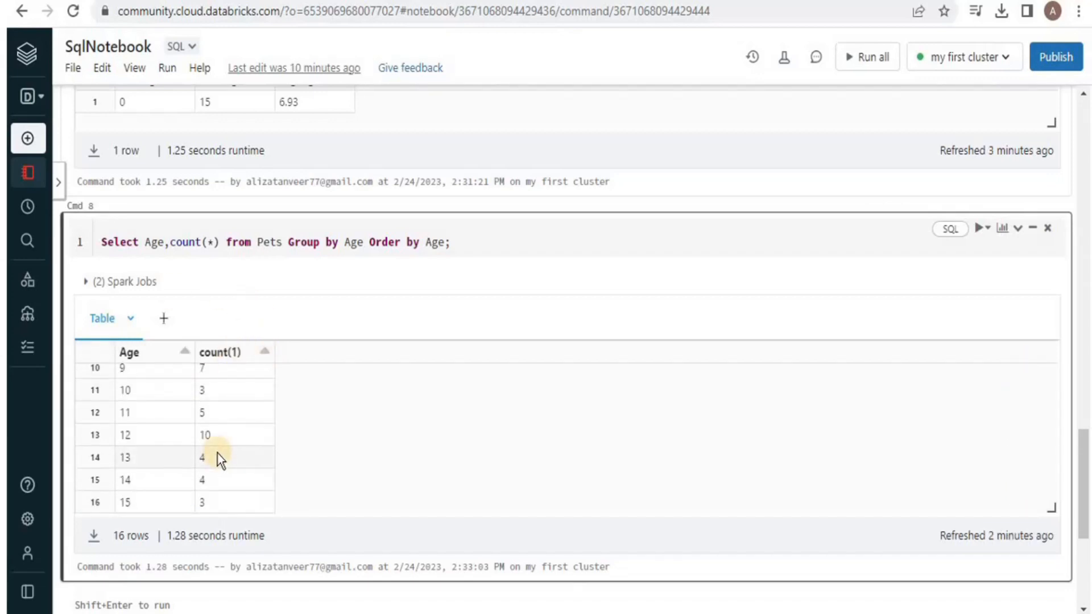
pyautogui.moveTo(197, 339)
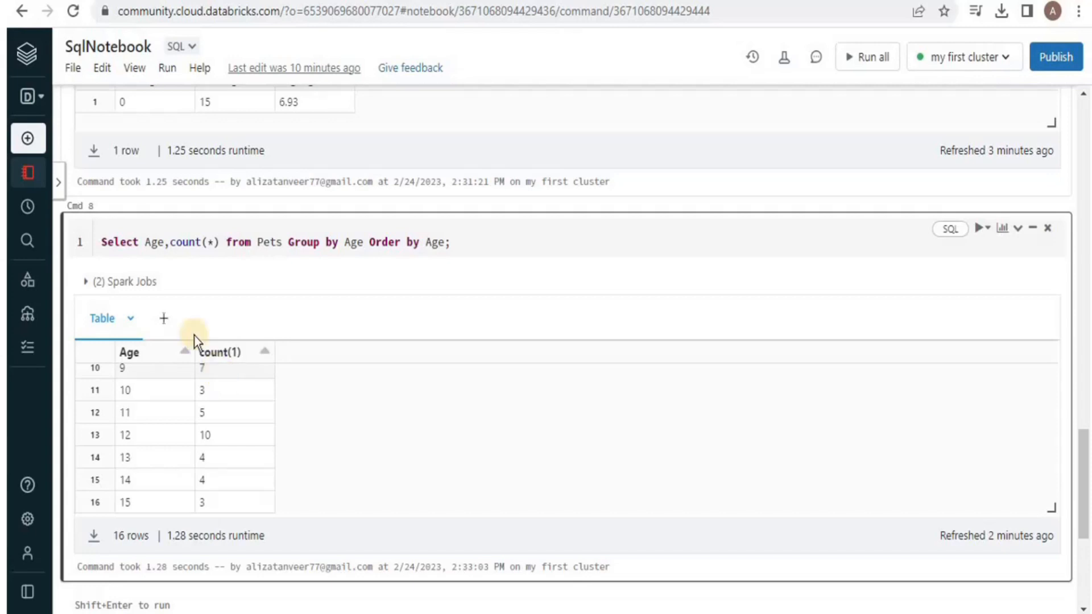
# - Add a Bar visualization of pet counts by Age to the eighth cell's results and save it
pyautogui.click(163, 319)
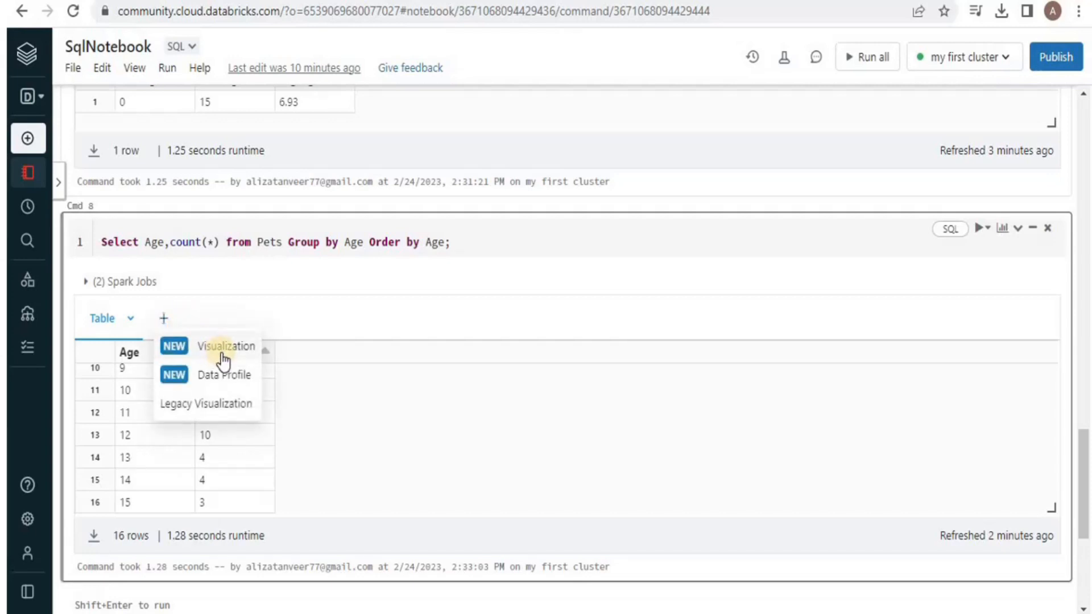
pyautogui.click(226, 346)
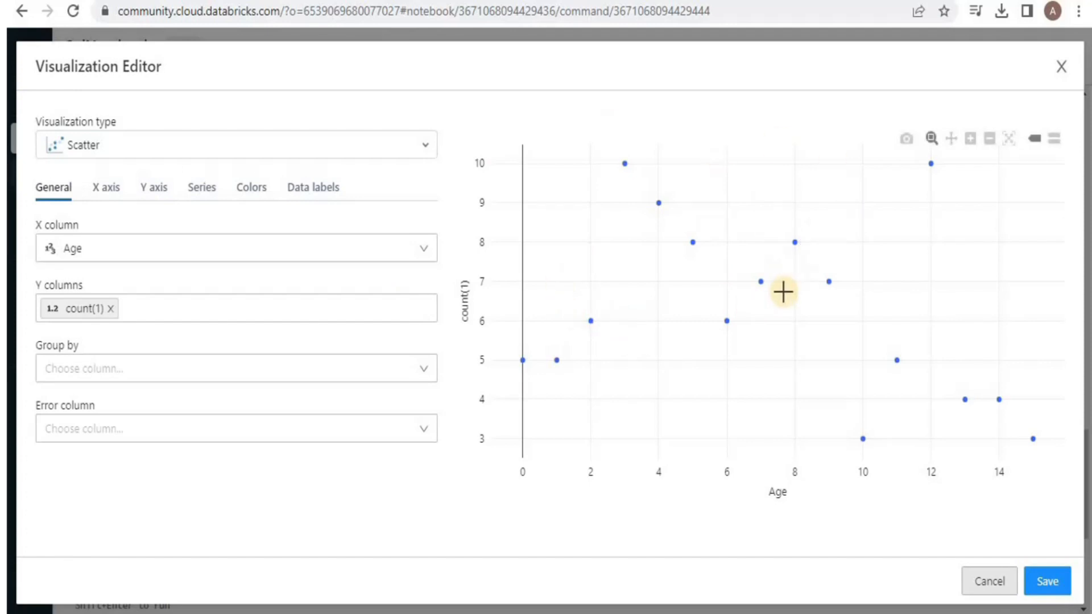
pyautogui.click(235, 144)
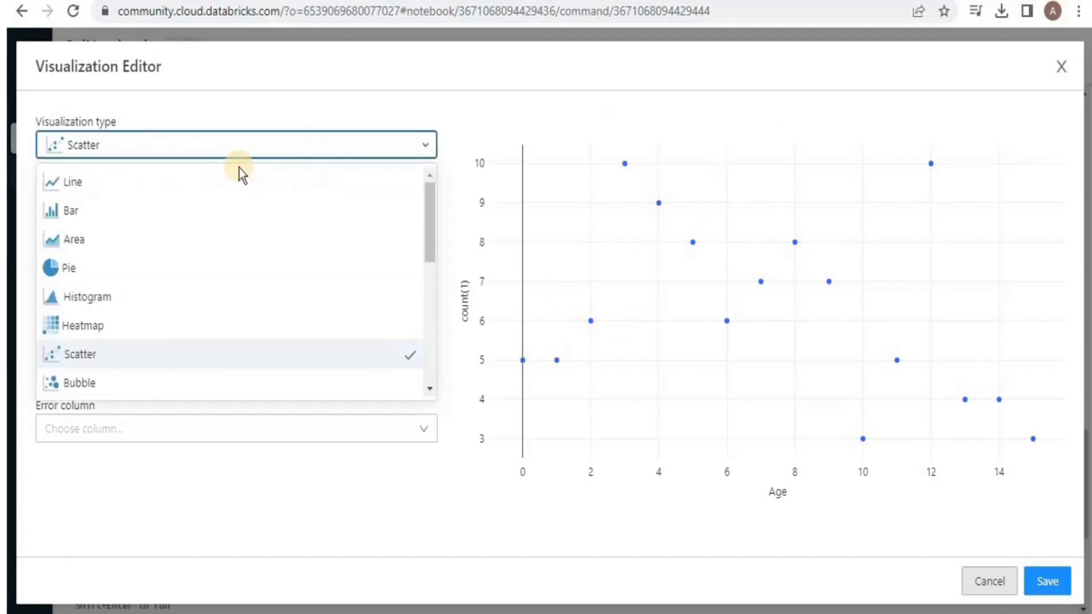
pyautogui.moveTo(176, 210)
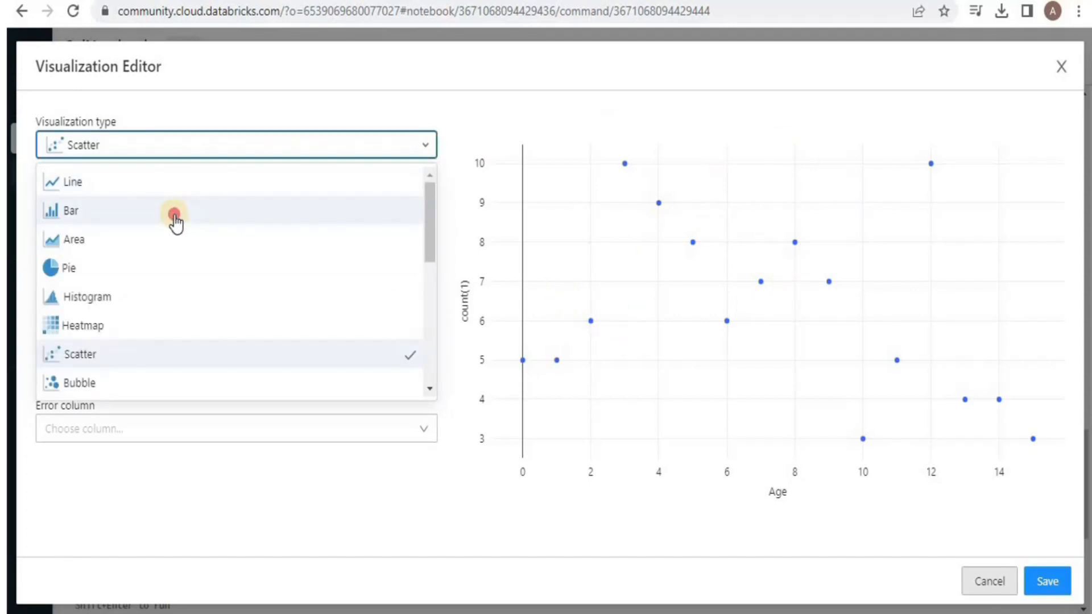
pyautogui.click(70, 210)
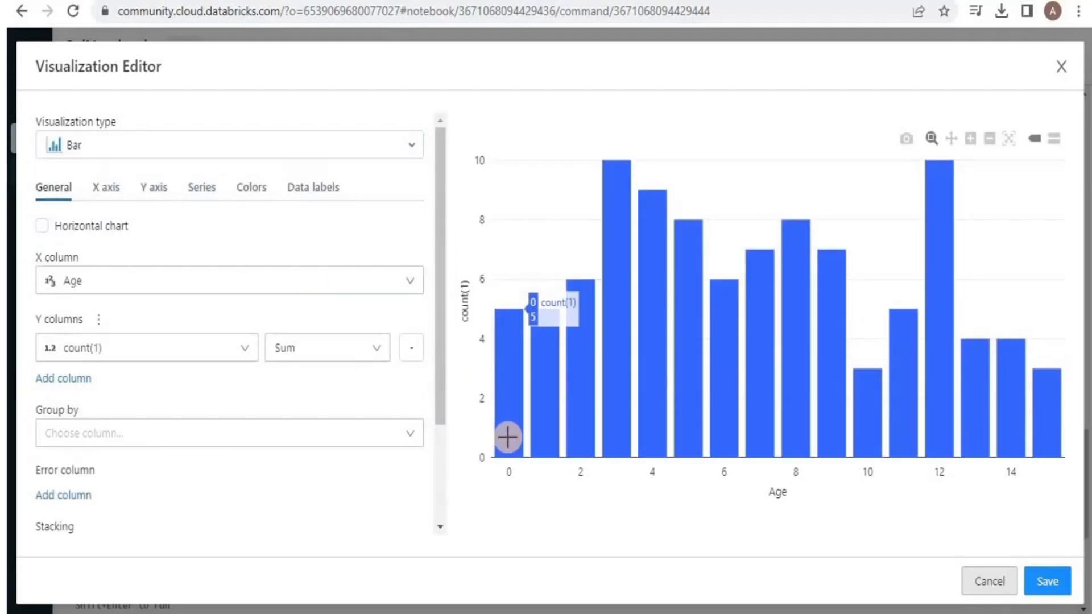
pyautogui.moveTo(467, 362)
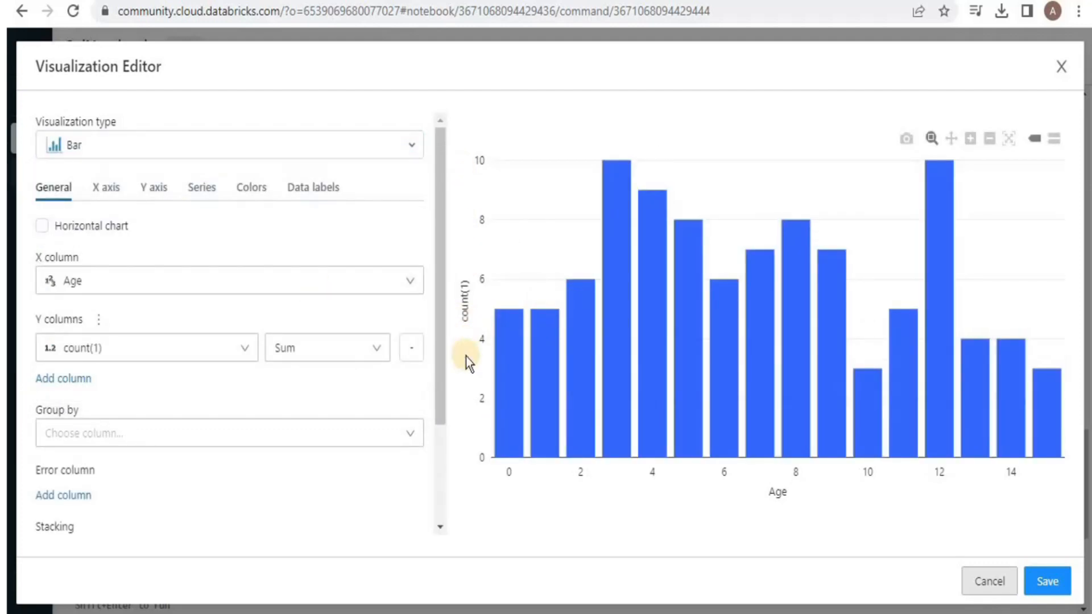
pyautogui.moveTo(472, 170)
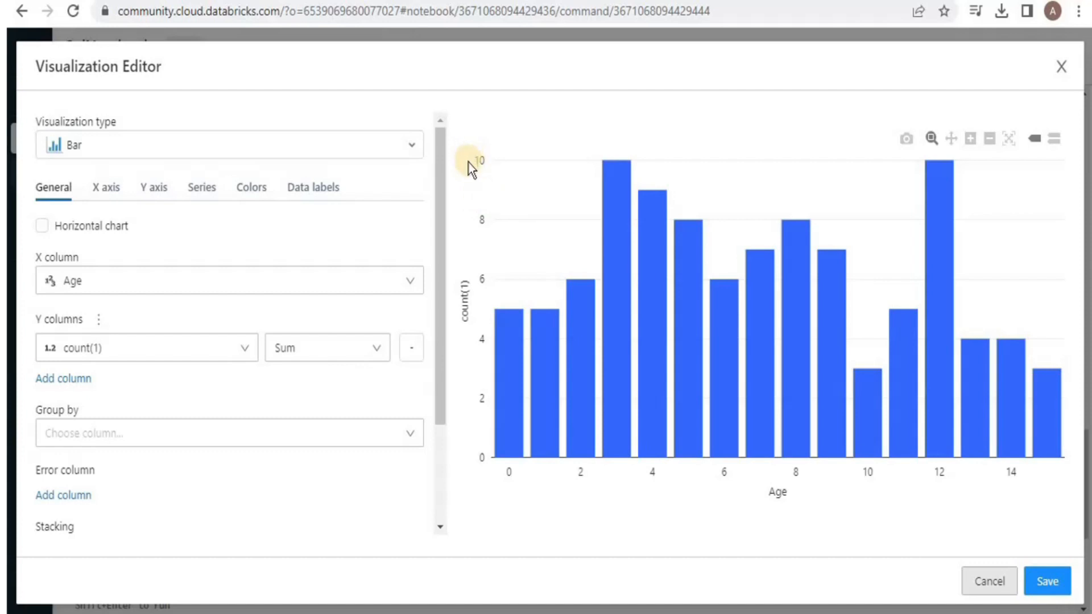
pyautogui.moveTo(505, 474)
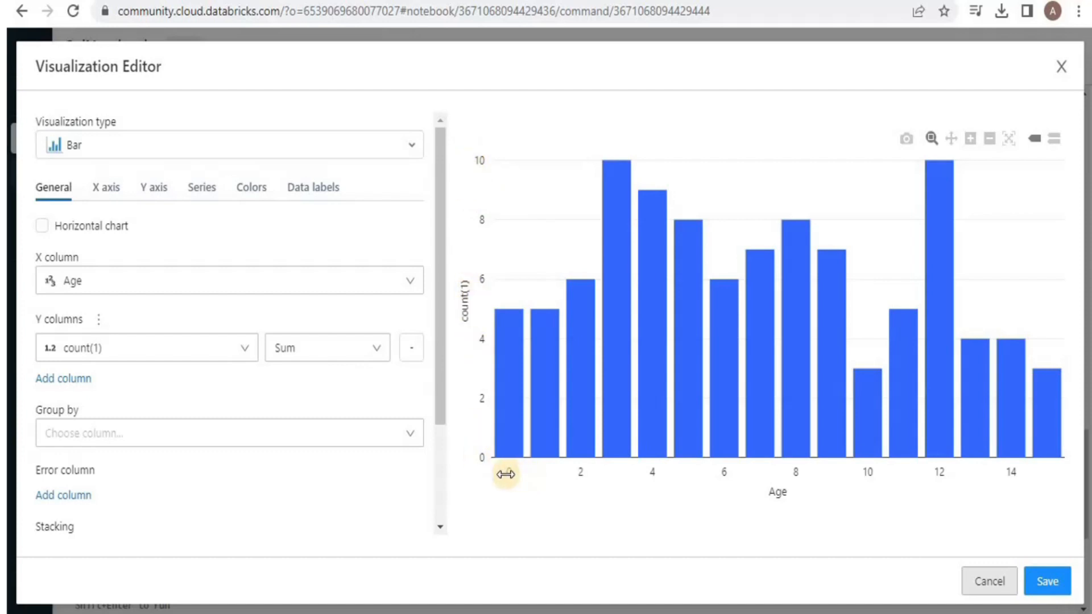
pyautogui.moveTo(558, 263)
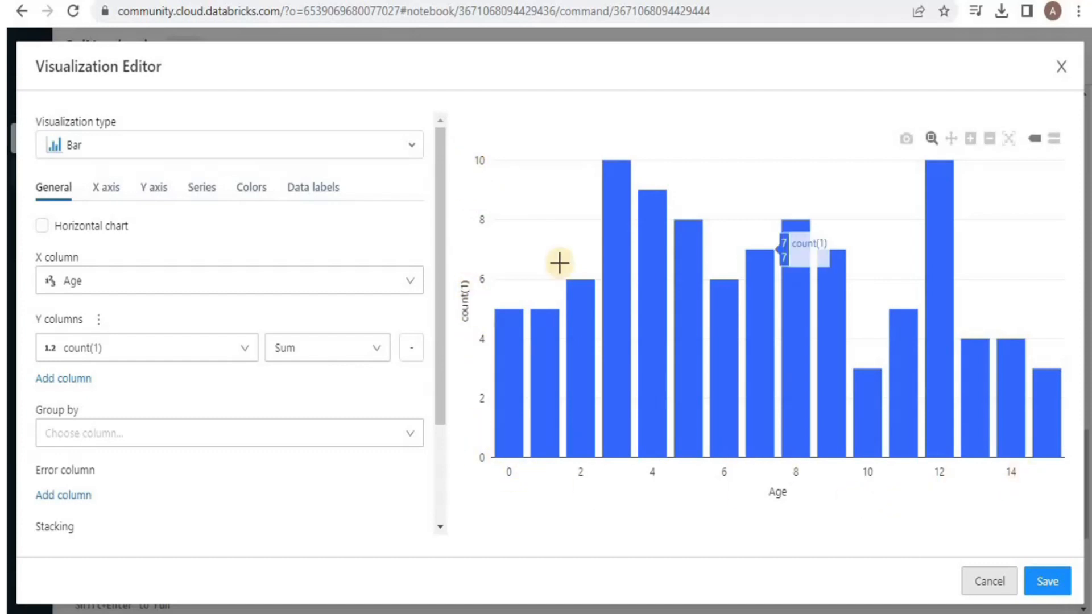
pyautogui.moveTo(698, 466)
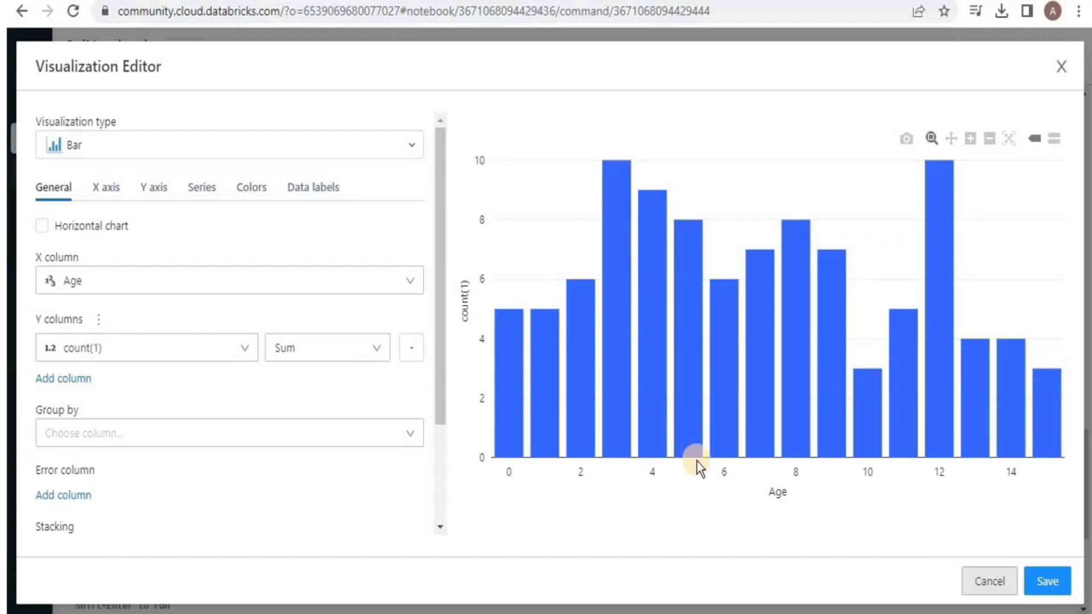
pyautogui.moveTo(652, 475)
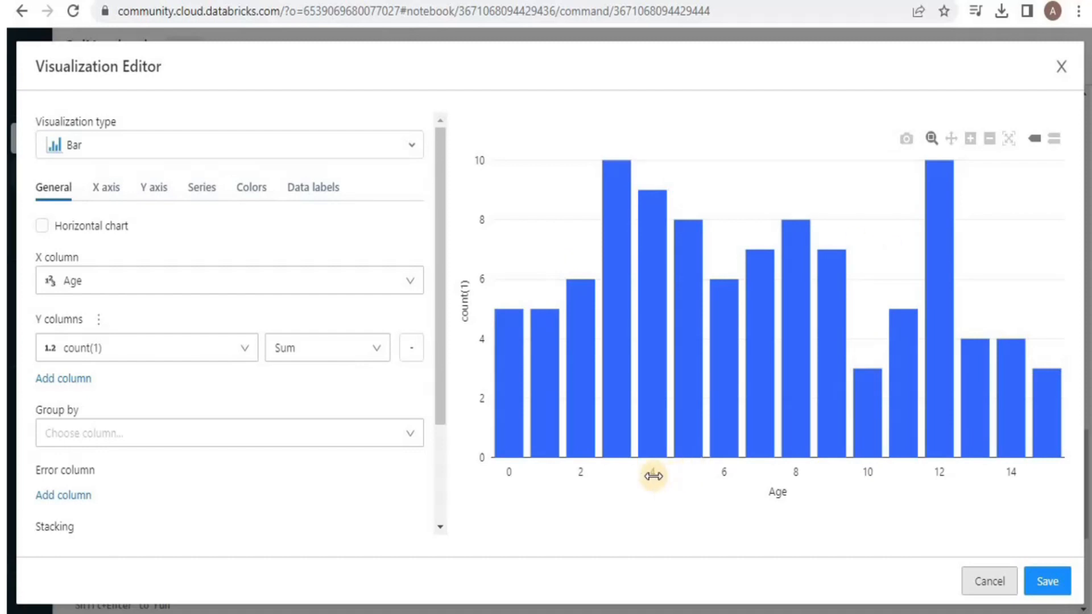
pyautogui.moveTo(953, 472)
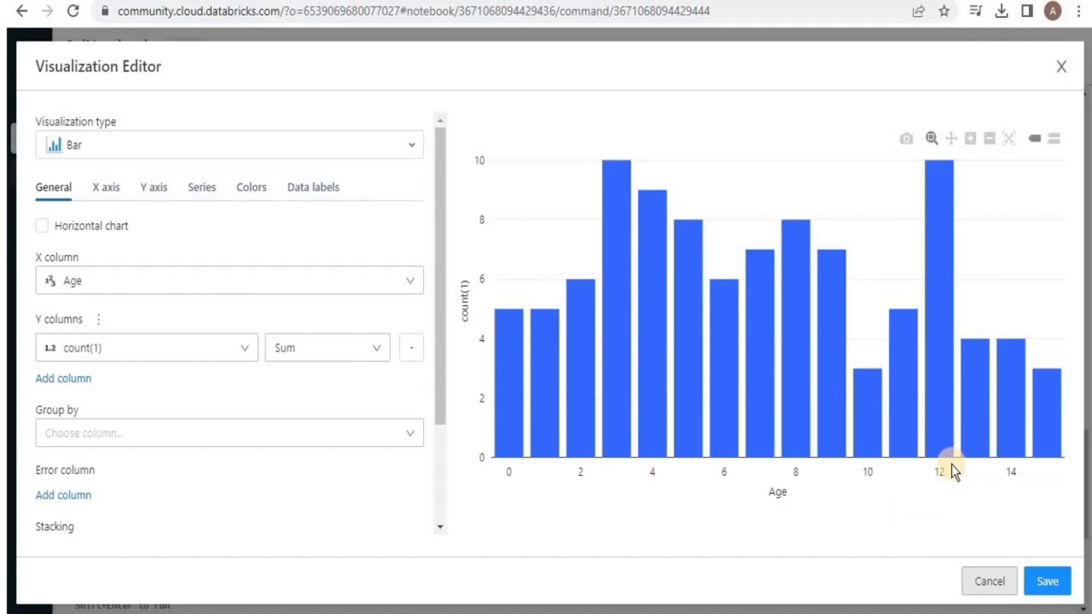
pyautogui.moveTo(968, 331)
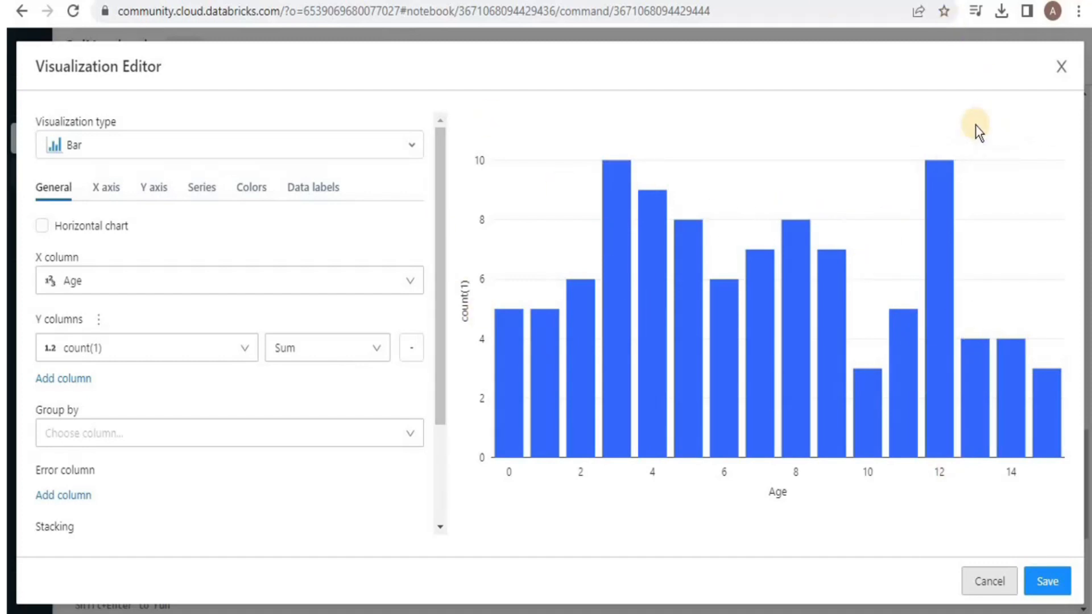
pyautogui.moveTo(1061, 66)
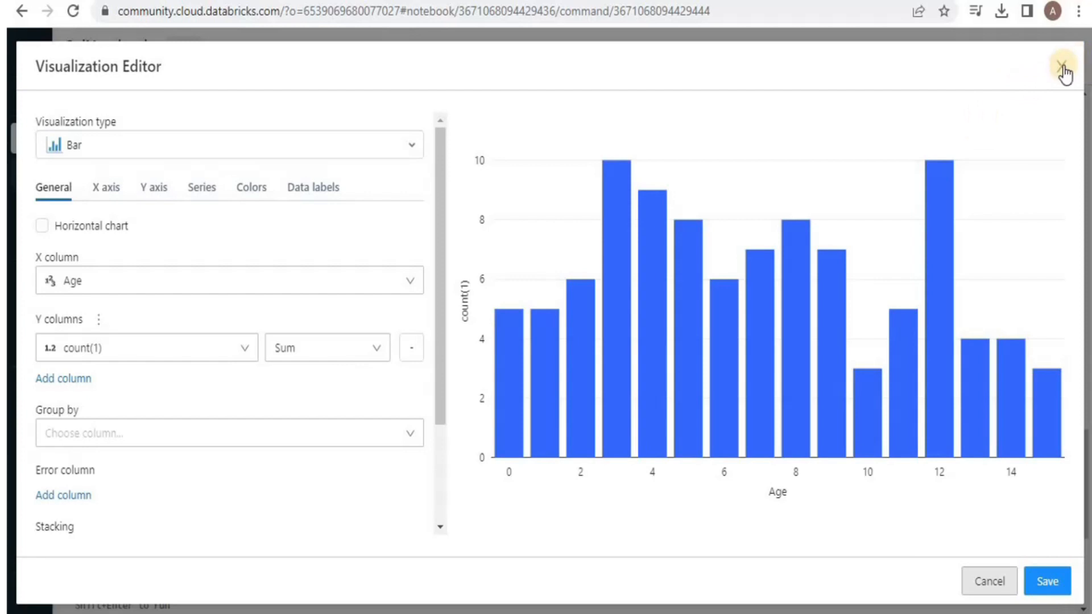
pyautogui.click(1048, 580)
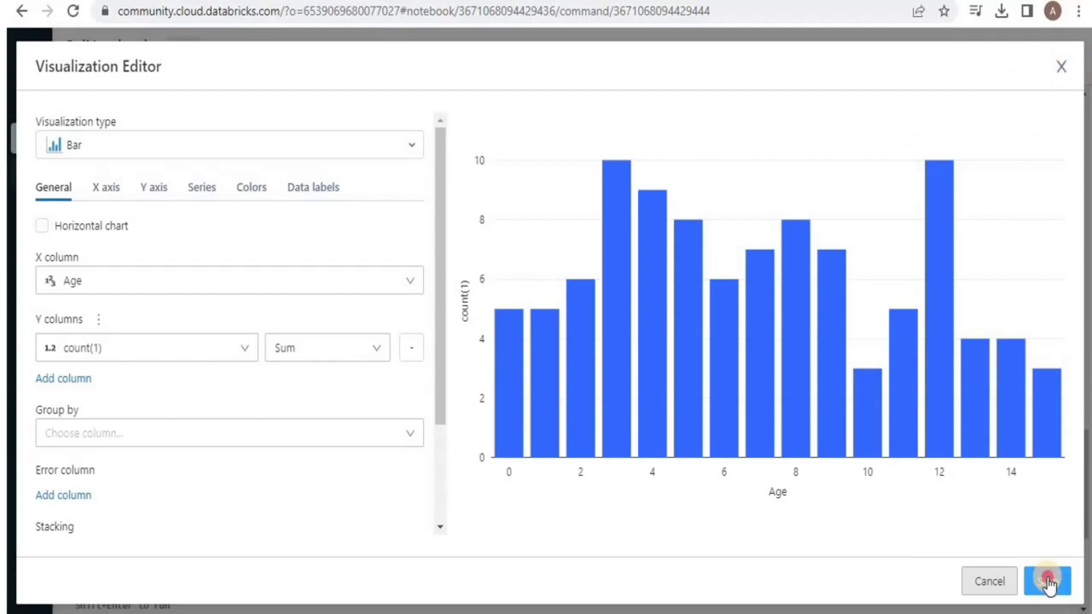
pyautogui.click(1046, 581)
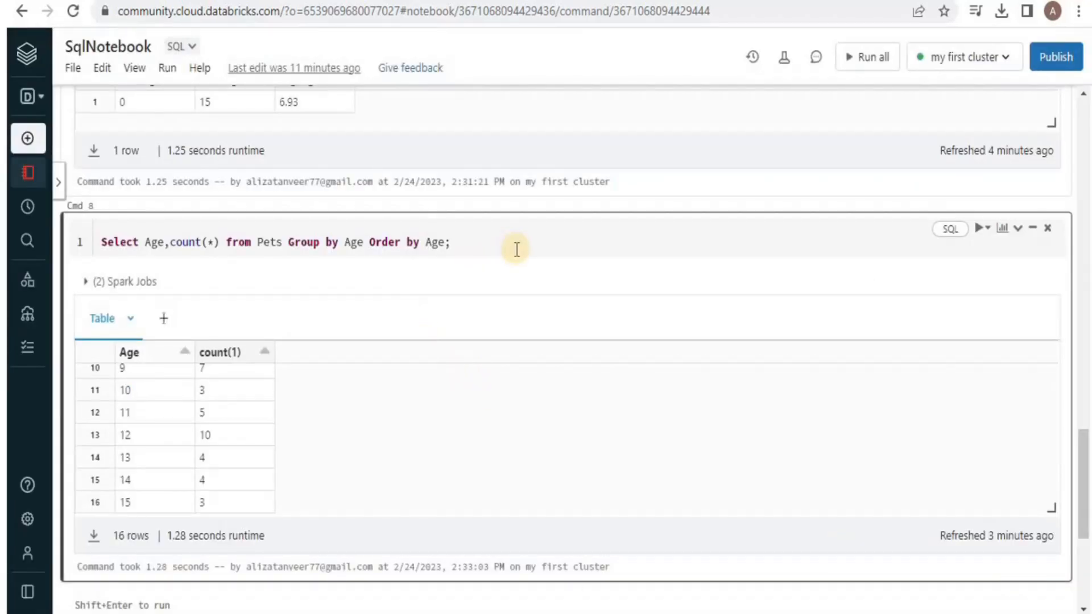